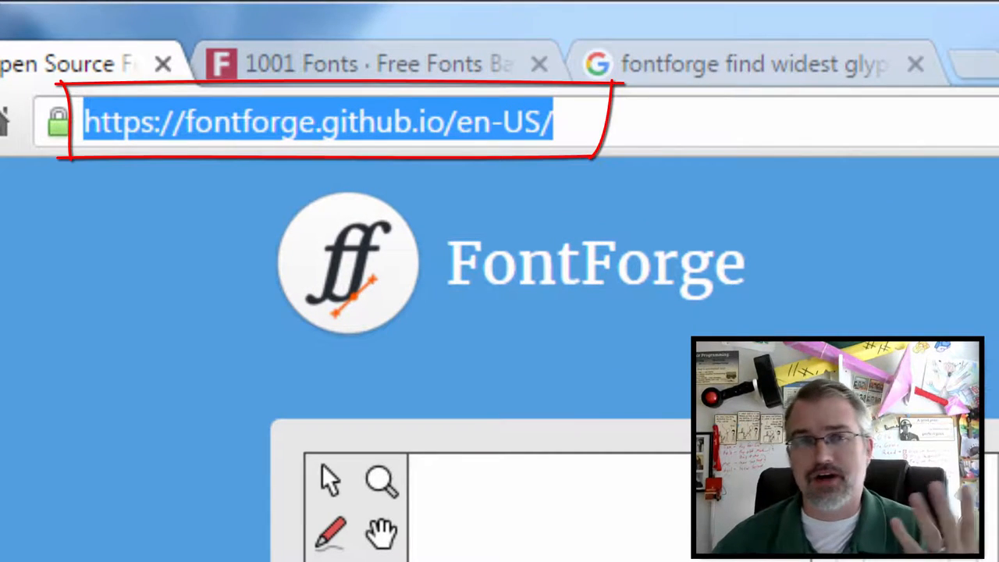
# Download the FontForge 2015-08-24 Windows release installer from fontforge.github.io's Windows Install page
pyautogui.click(582, 121)
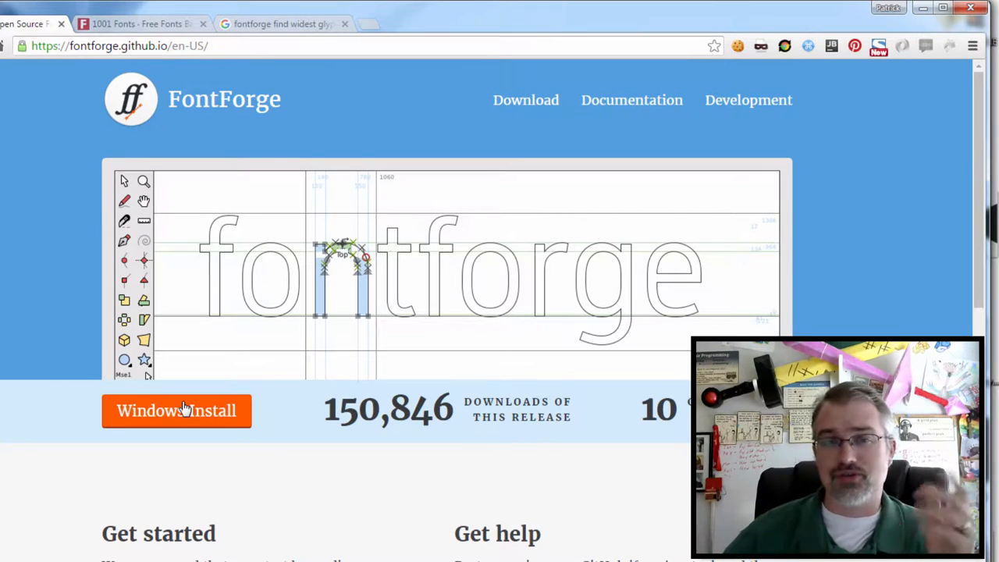
pyautogui.click(176, 410)
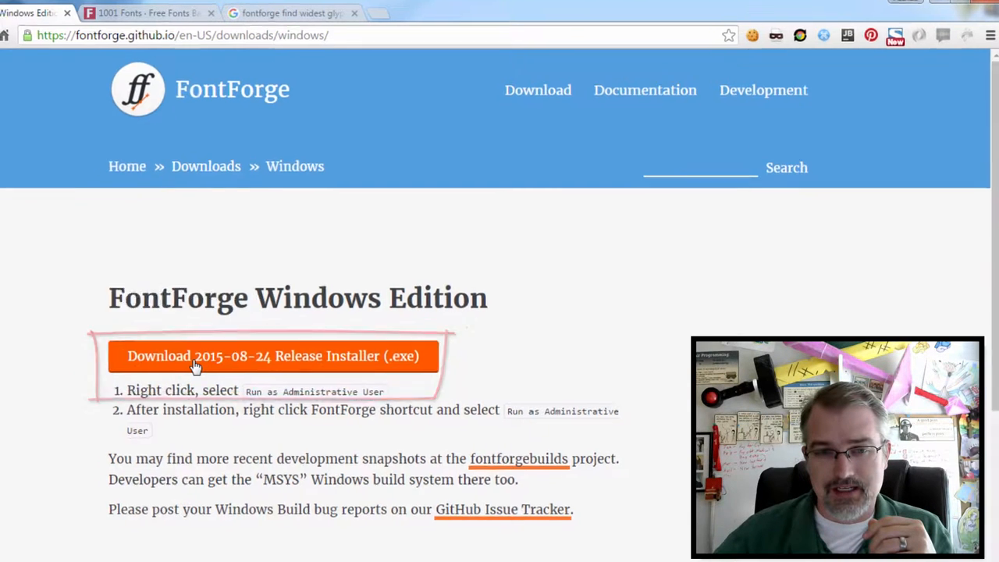
pyautogui.click(272, 356)
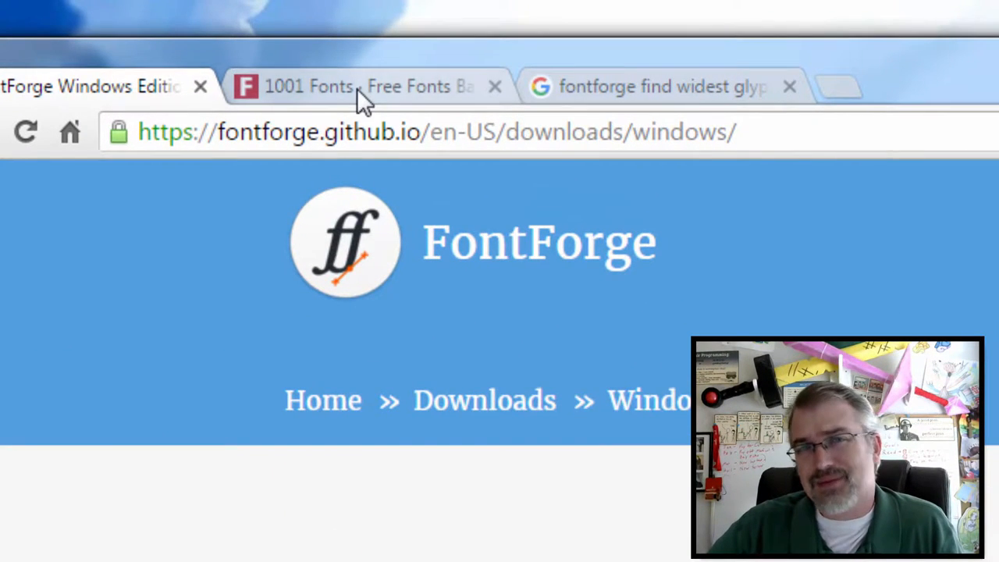
# Download the Homoarakhn font zip from the 1001 Fonts Comic Fonts listing
pyautogui.click(367, 86)
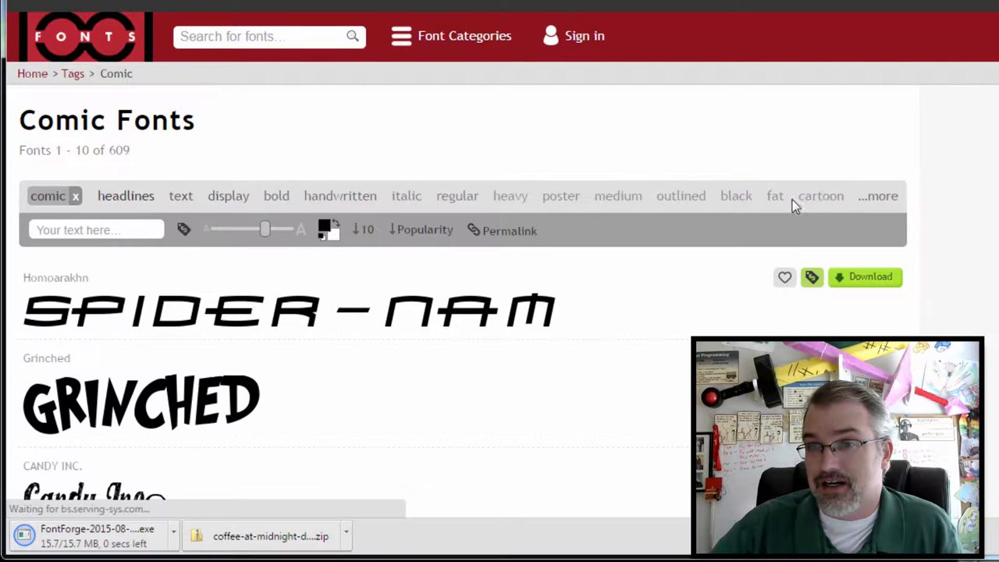
pyautogui.moveTo(586, 321)
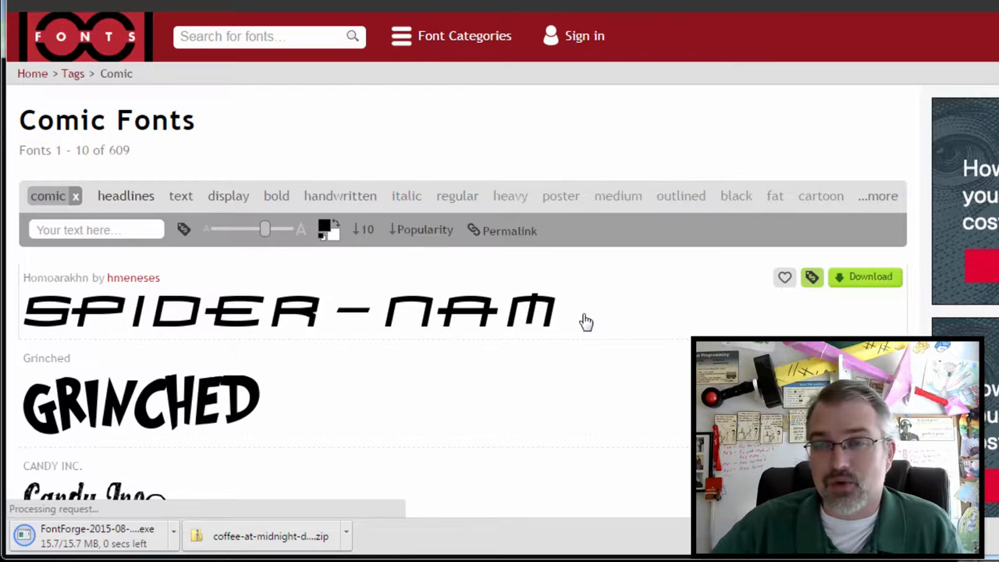
pyautogui.moveTo(830, 320)
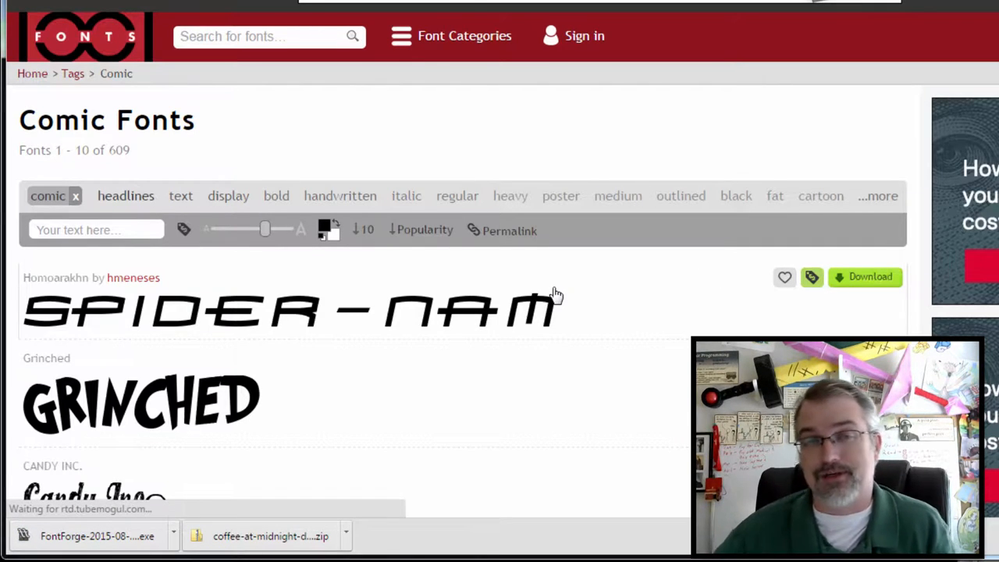
pyautogui.moveTo(905, 302)
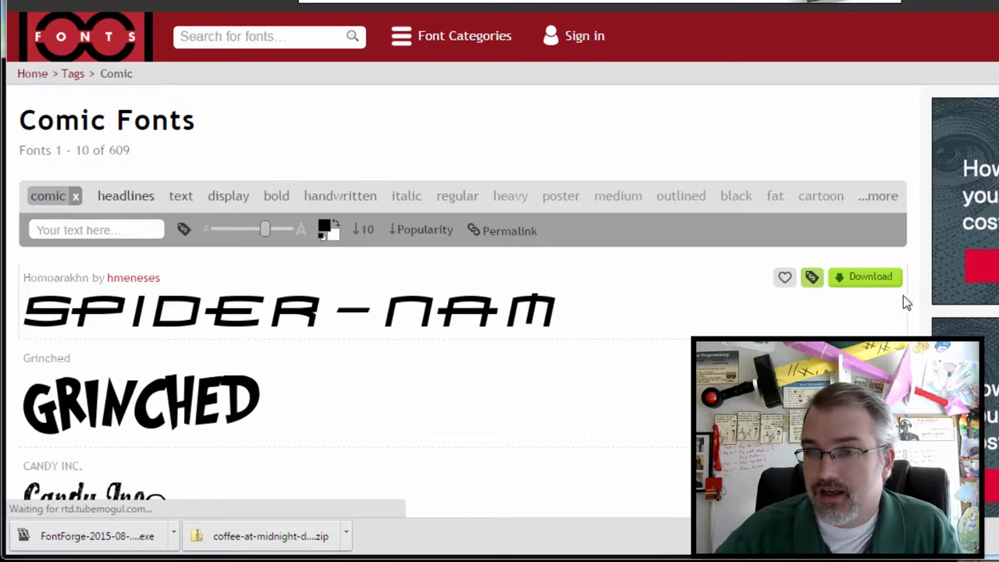
pyautogui.click(869, 277)
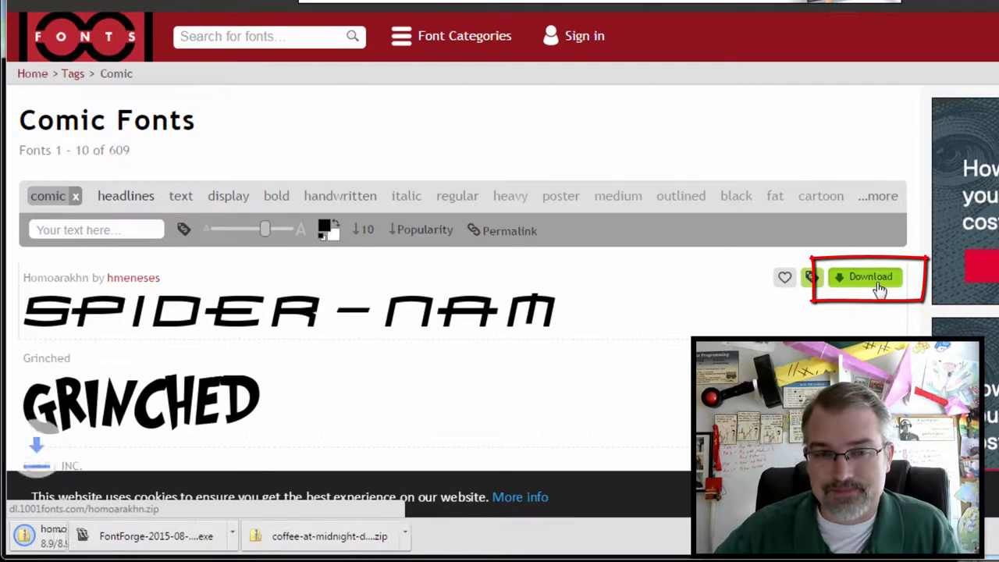
pyautogui.click(868, 276)
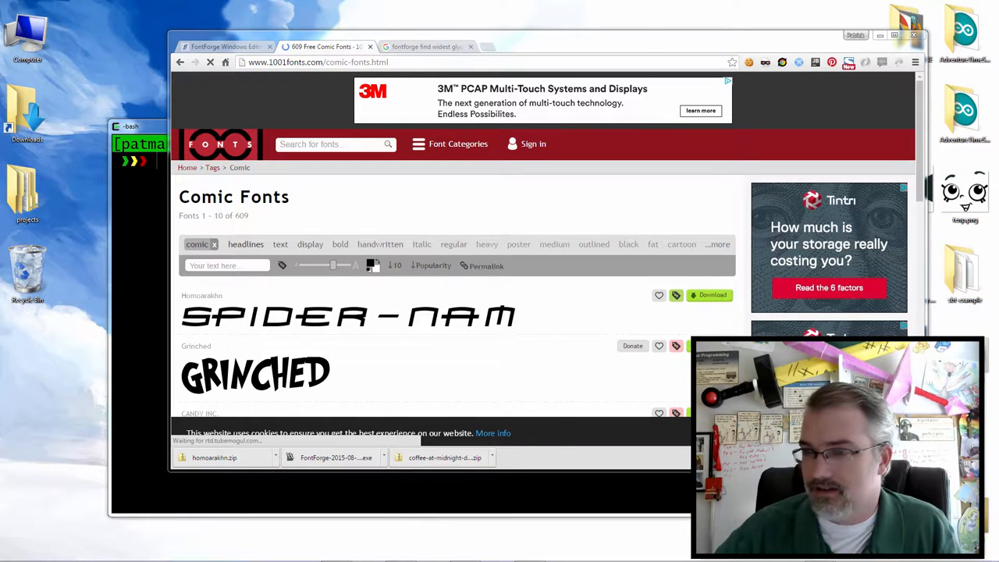
# Run the FontForge installer, accept the license, and install with a desktop icon
pyautogui.scroll(-3)
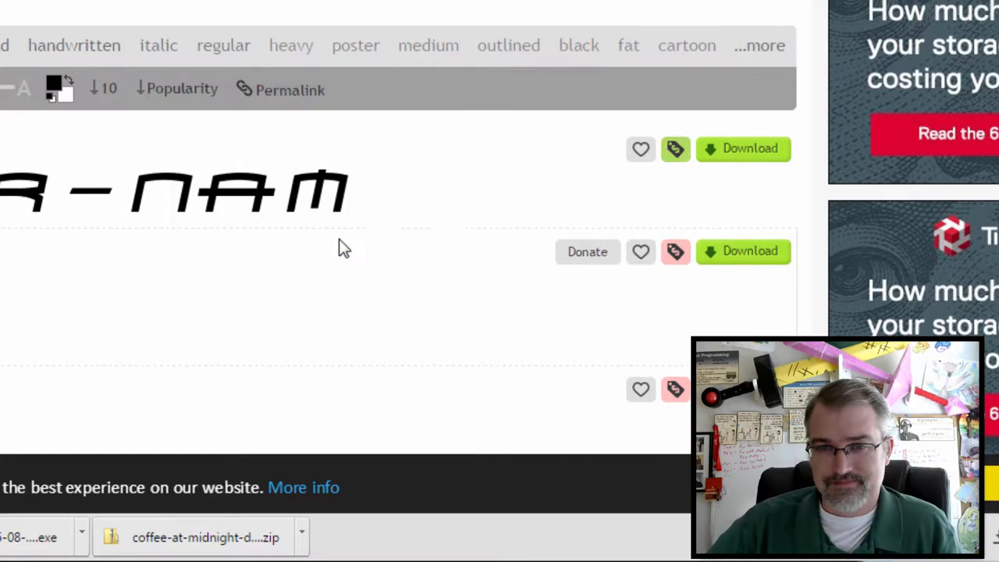
pyautogui.click(35, 537)
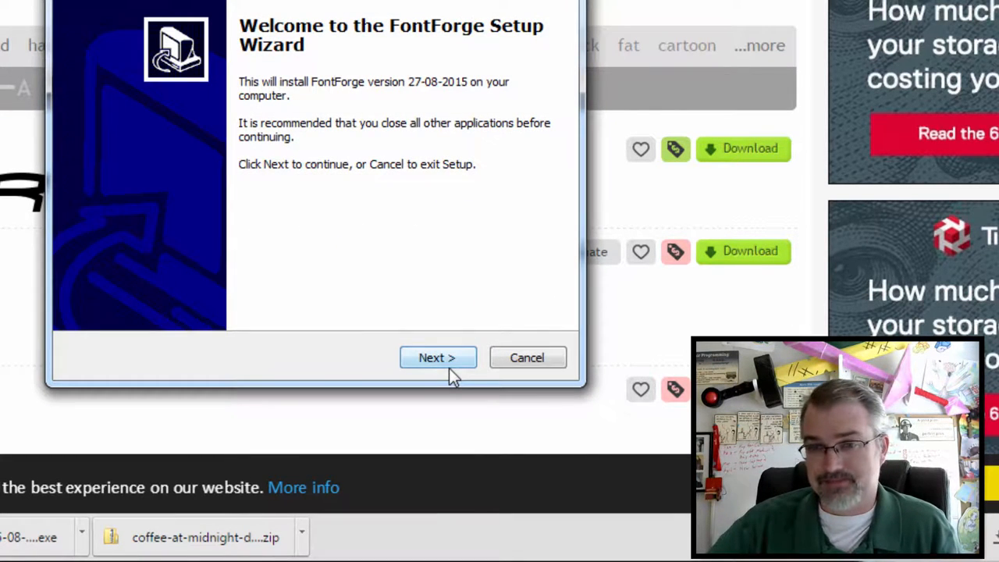
pyautogui.click(437, 357)
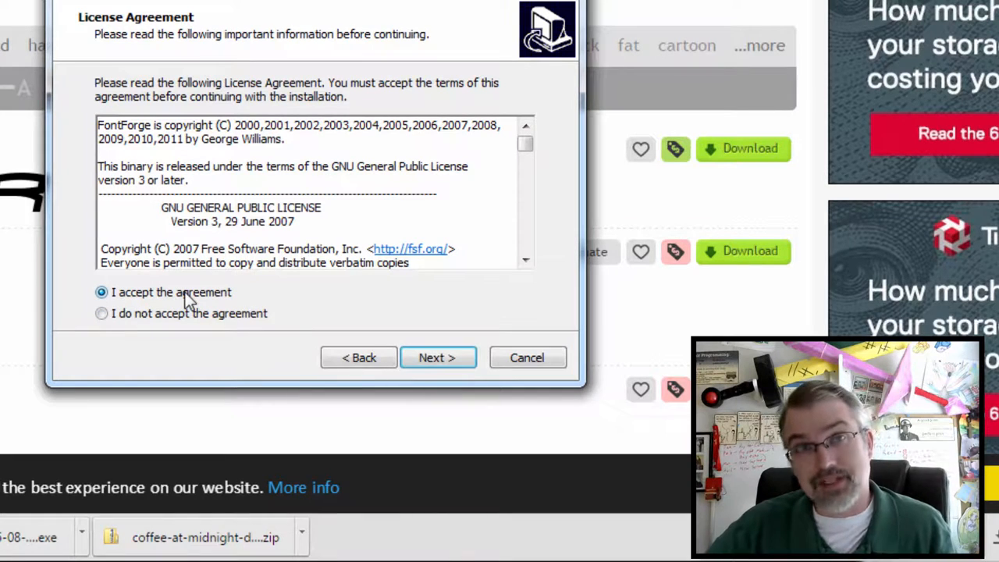
pyautogui.click(437, 357)
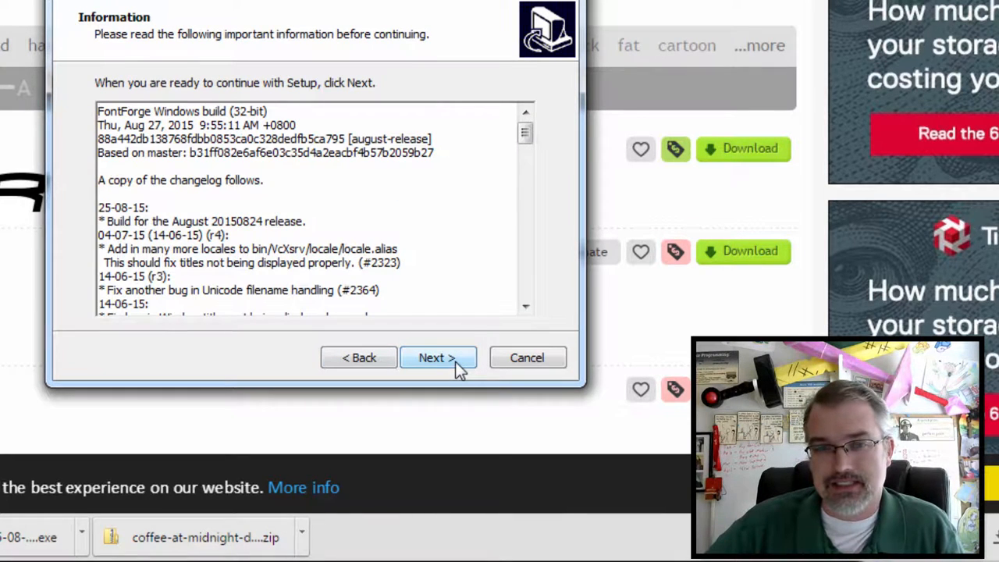
pyautogui.click(437, 357)
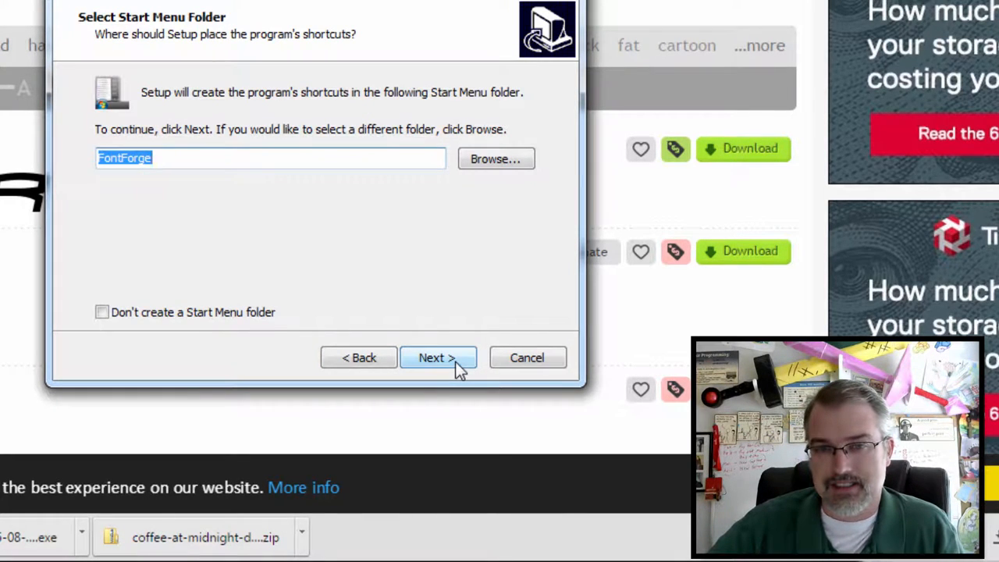
pyautogui.click(437, 357)
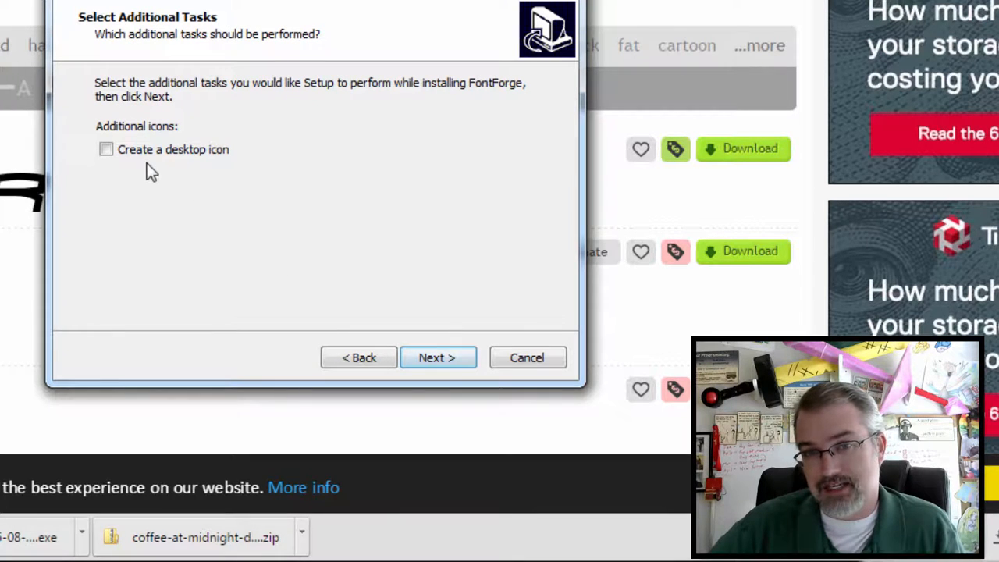
pyautogui.click(106, 149)
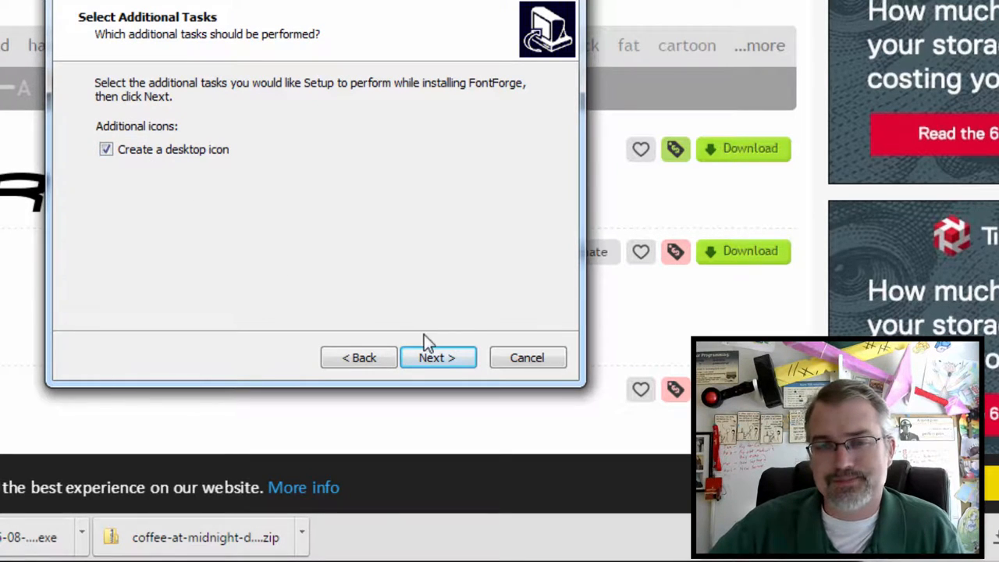
pyautogui.click(436, 357)
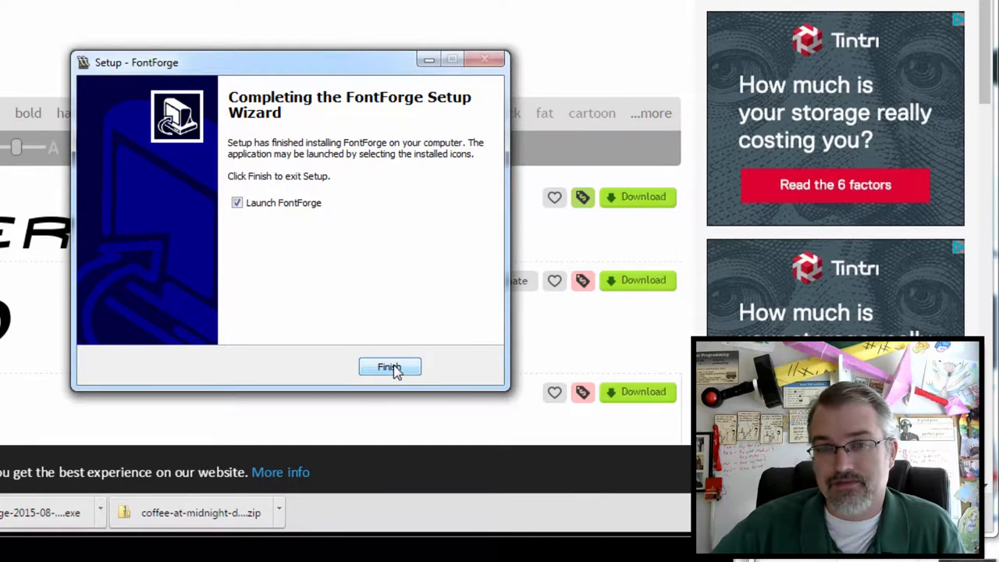
pyautogui.moveTo(389, 357)
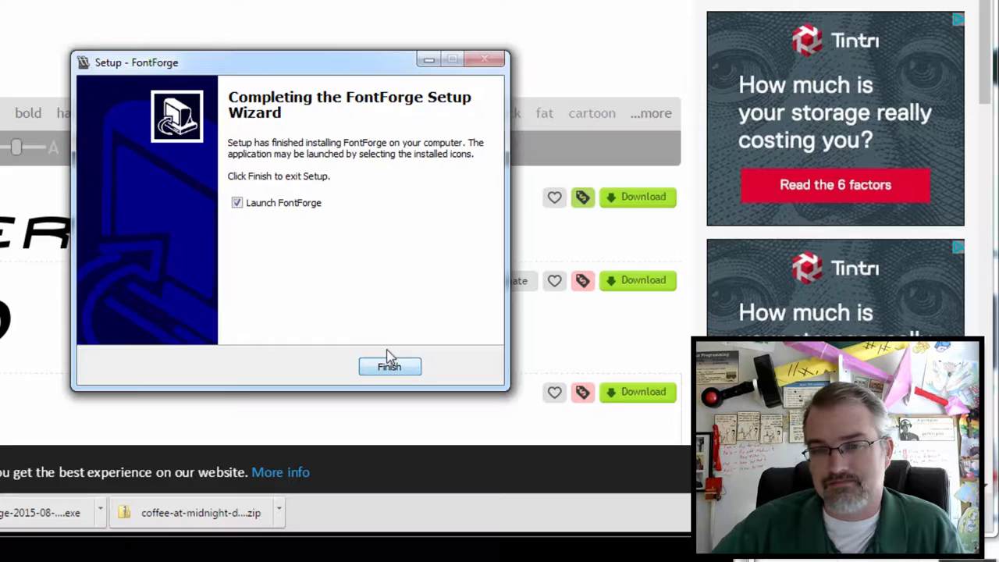
# Finish the setup wizard with 'Launch FontForge' ticked so FontForge opens
pyautogui.click(389, 367)
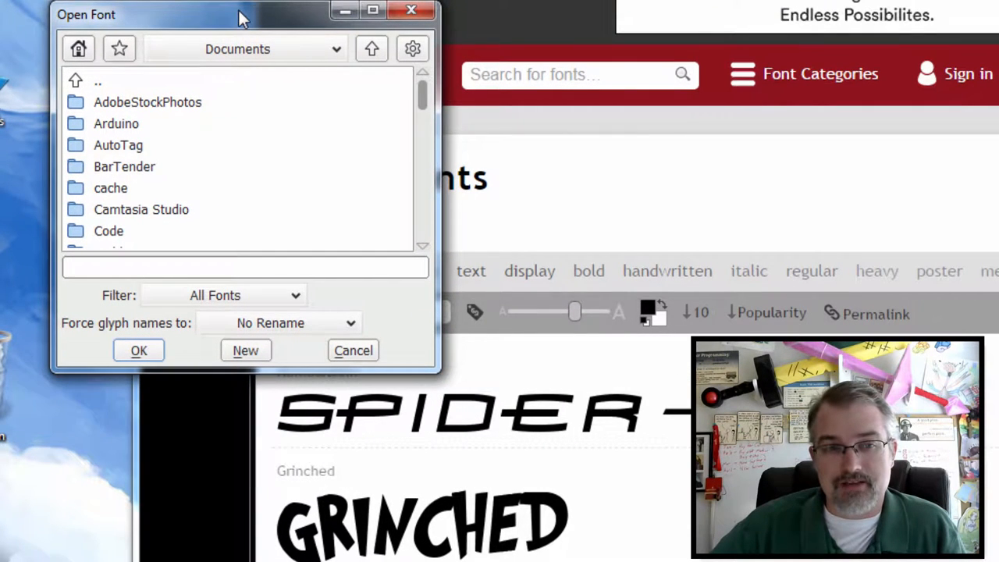
pyautogui.moveTo(158, 246)
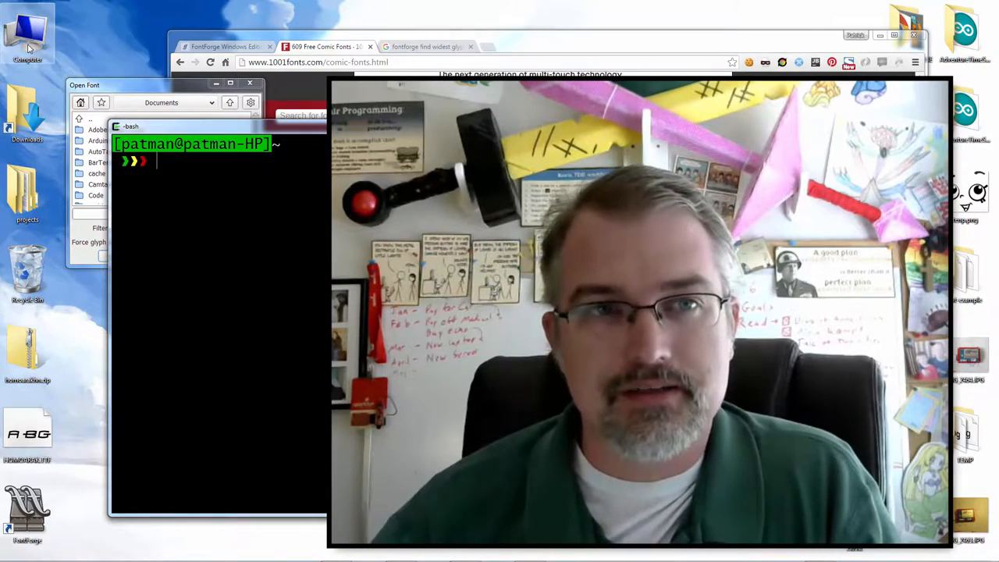
# Browse to C:\Windows\Fonts and search 'HOMO' to find Homoarakhn Regular
pyautogui.doubleClick(27, 35)
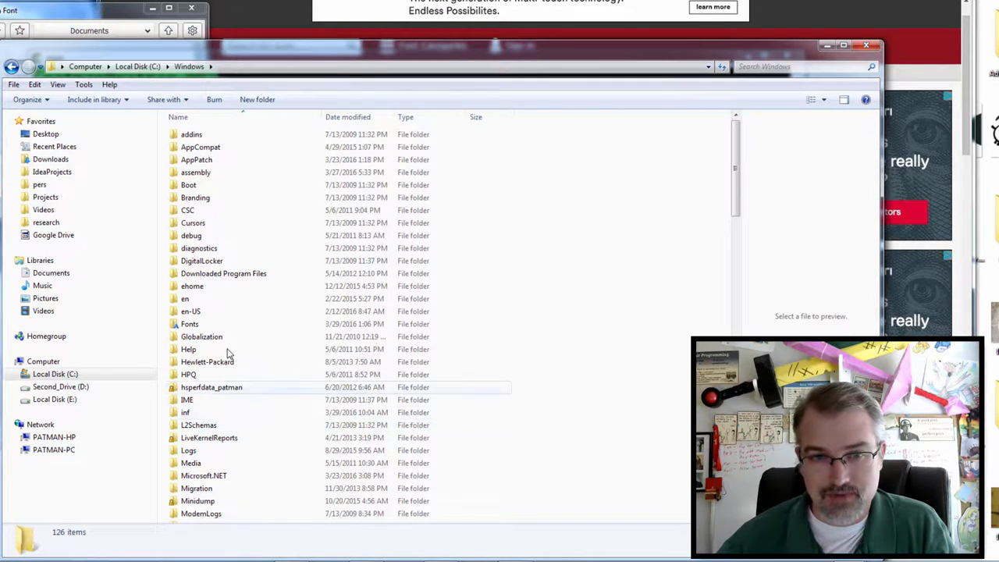
pyautogui.moveTo(207, 323)
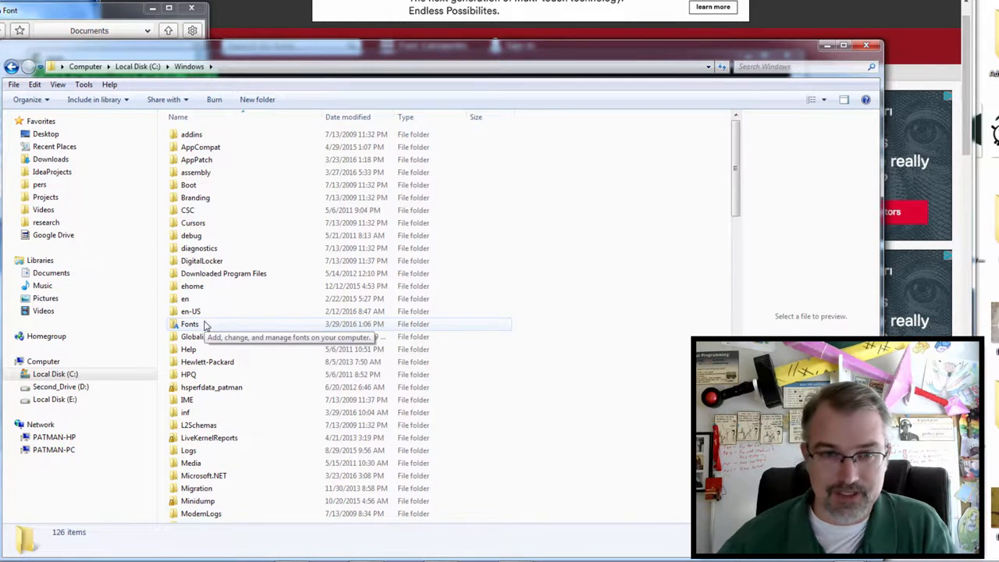
pyautogui.doubleClick(189, 323)
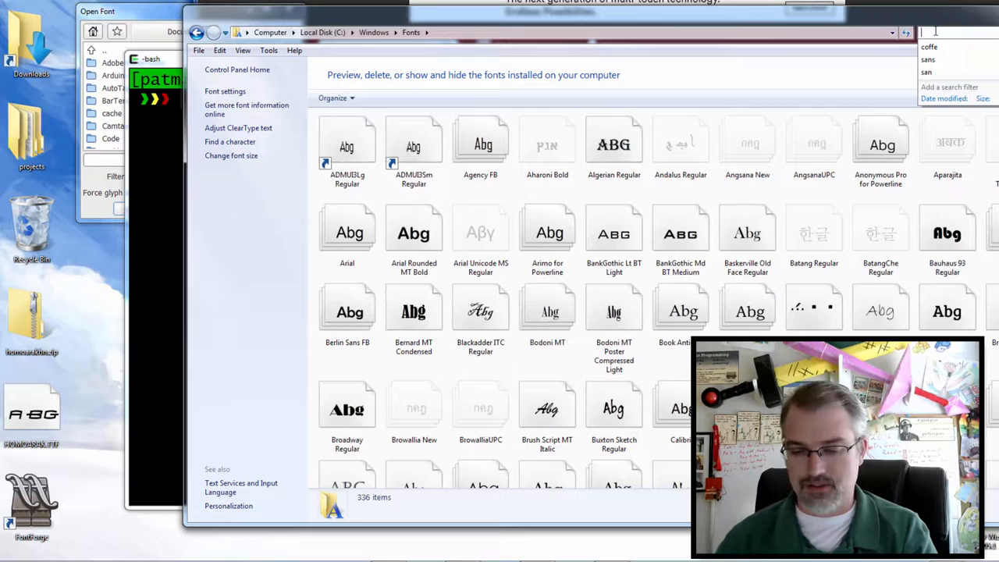
pyautogui.write('spide')
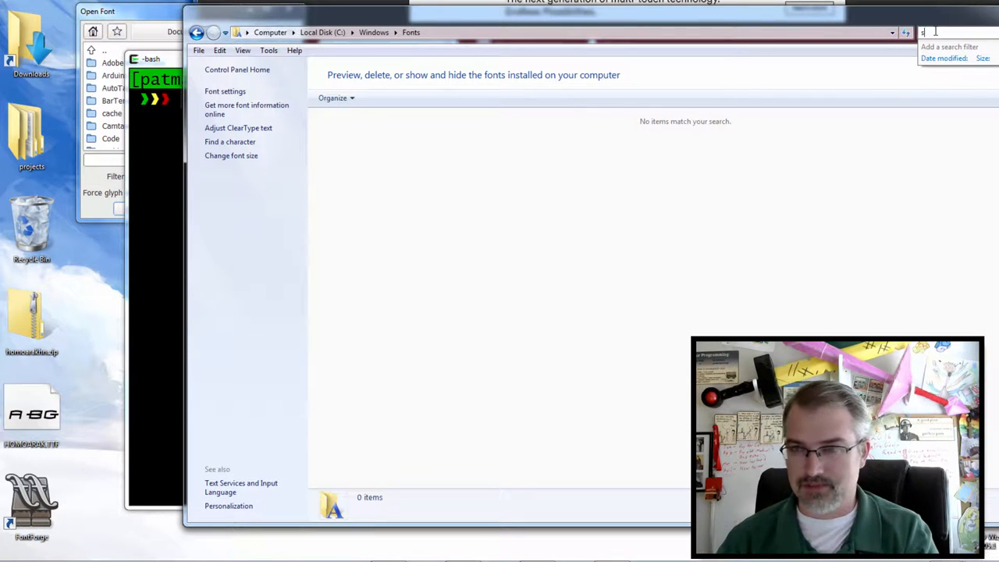
pyautogui.write('HOMO')
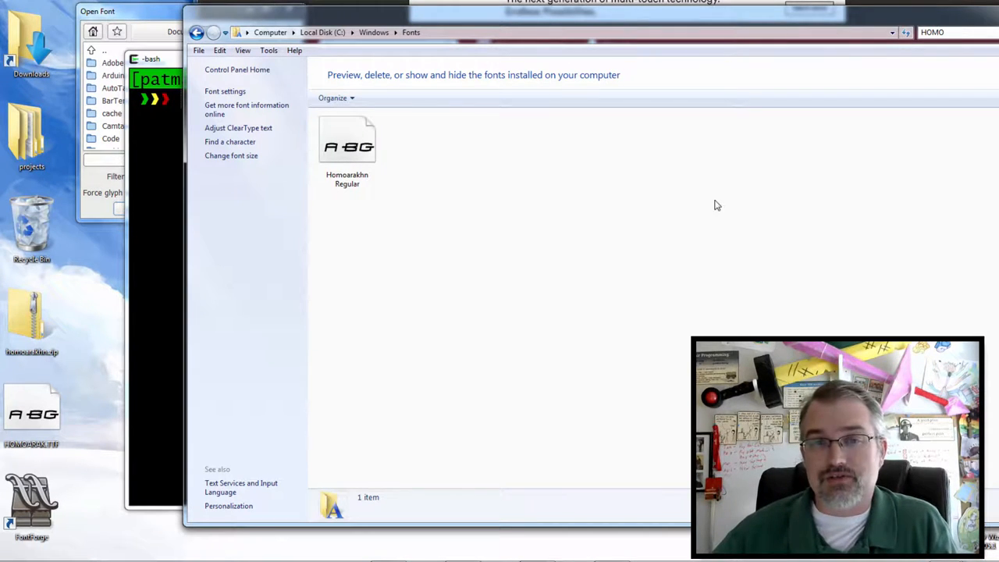
pyautogui.moveTo(234, 149)
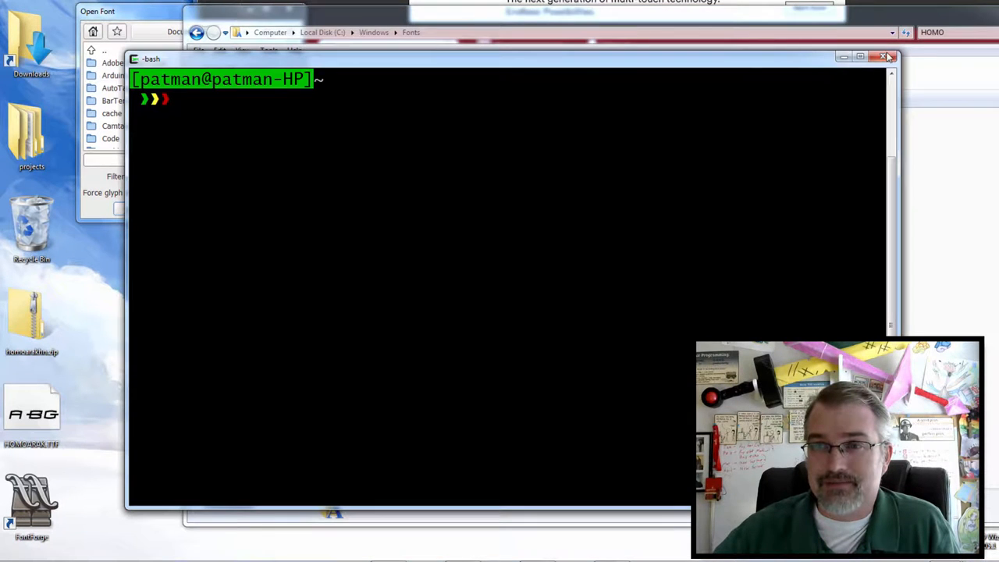
# Browse mintty's Options > Text font list, then cancel, keeping Lucida Sans Typewriter 22-point
pyautogui.click(887, 56)
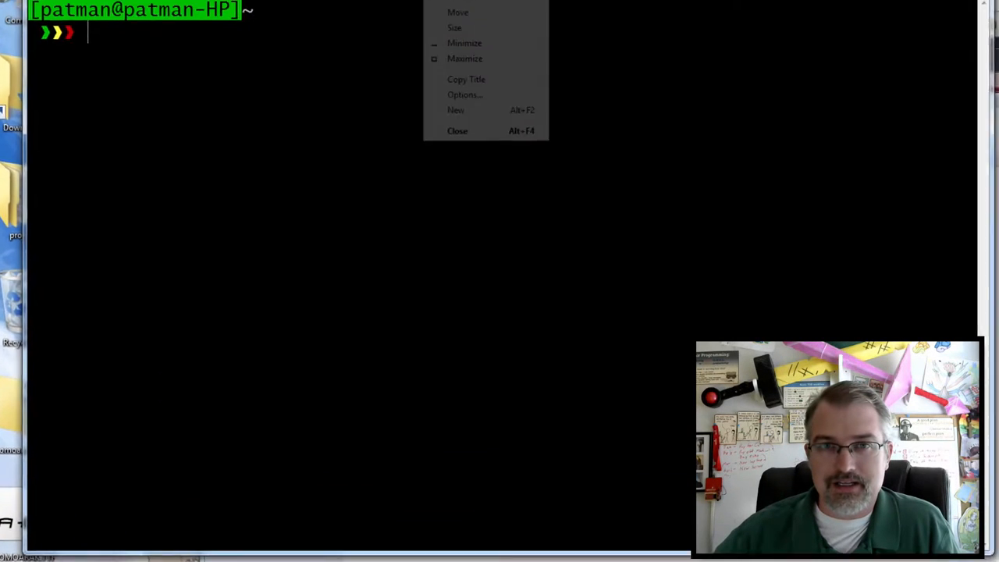
pyautogui.click(463, 95)
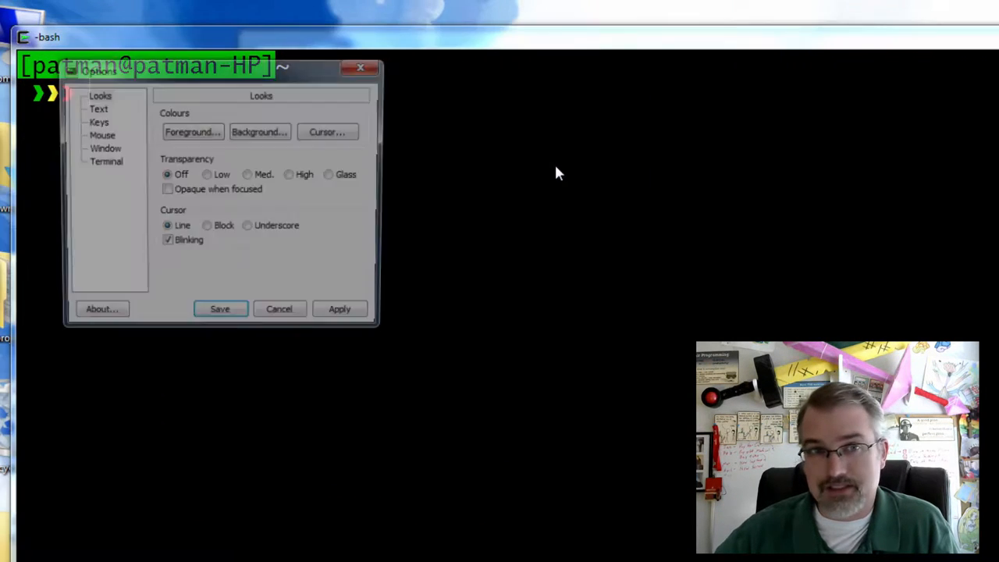
pyautogui.click(94, 108)
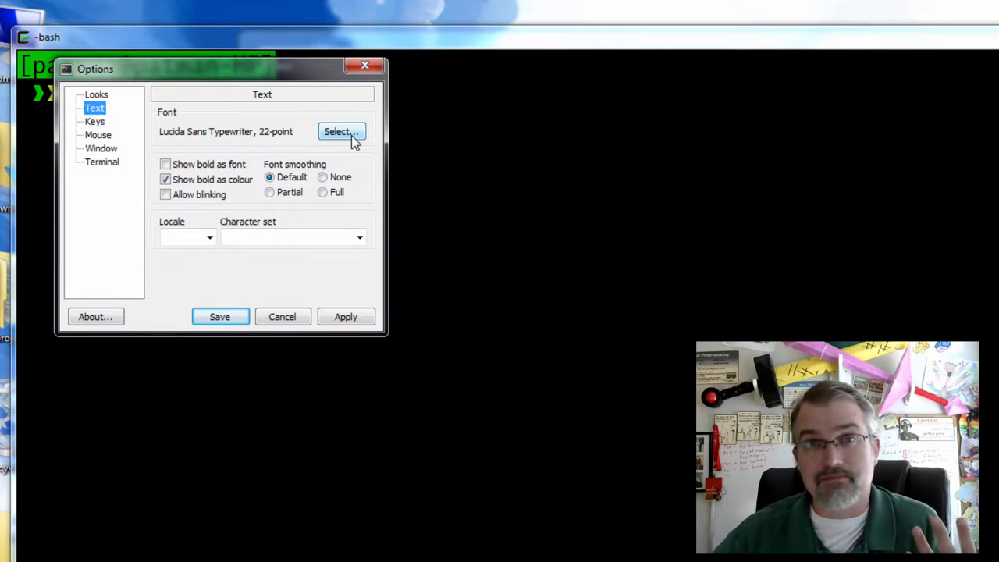
pyautogui.click(341, 131)
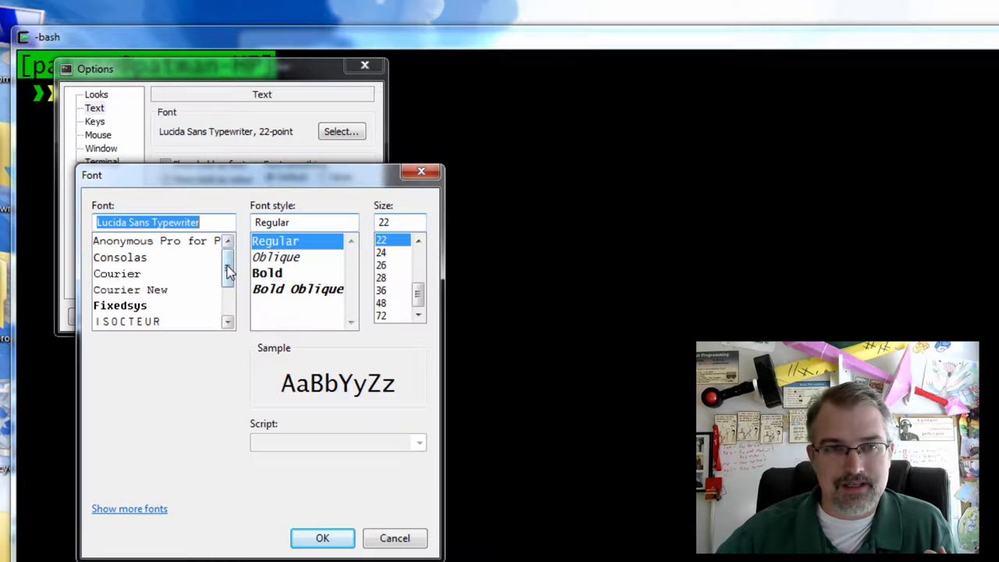
pyautogui.scroll(-3)
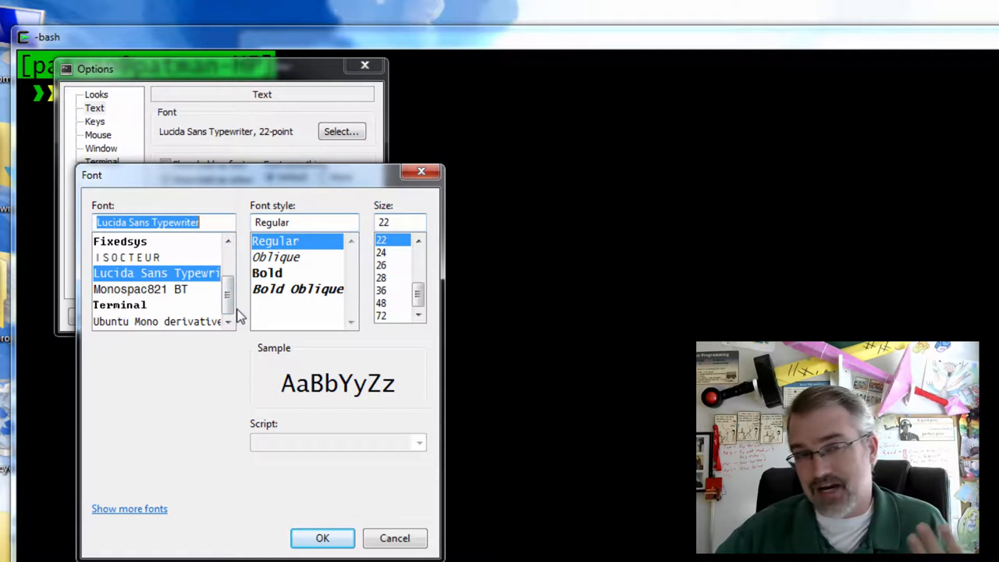
pyautogui.moveTo(397, 526)
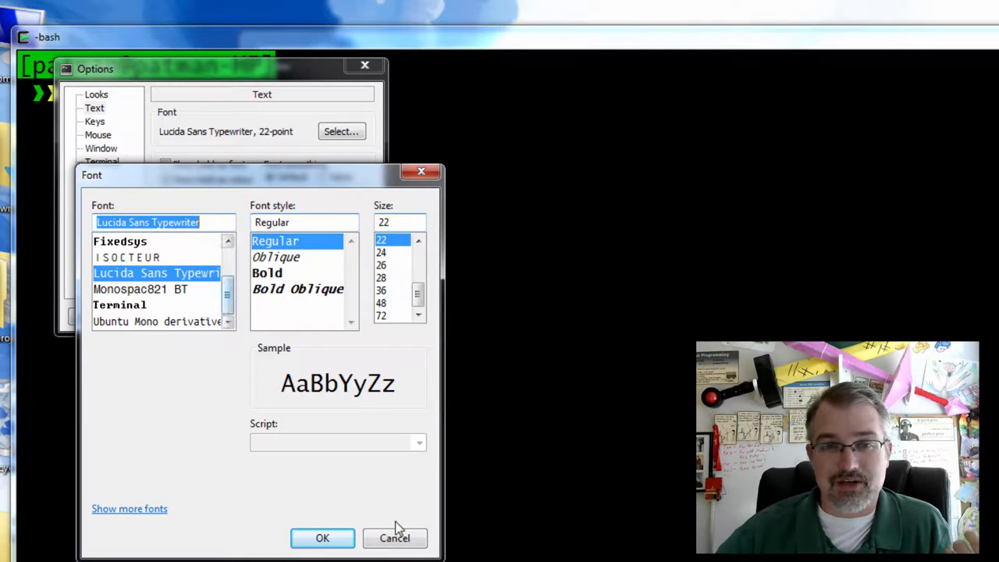
pyautogui.click(322, 537)
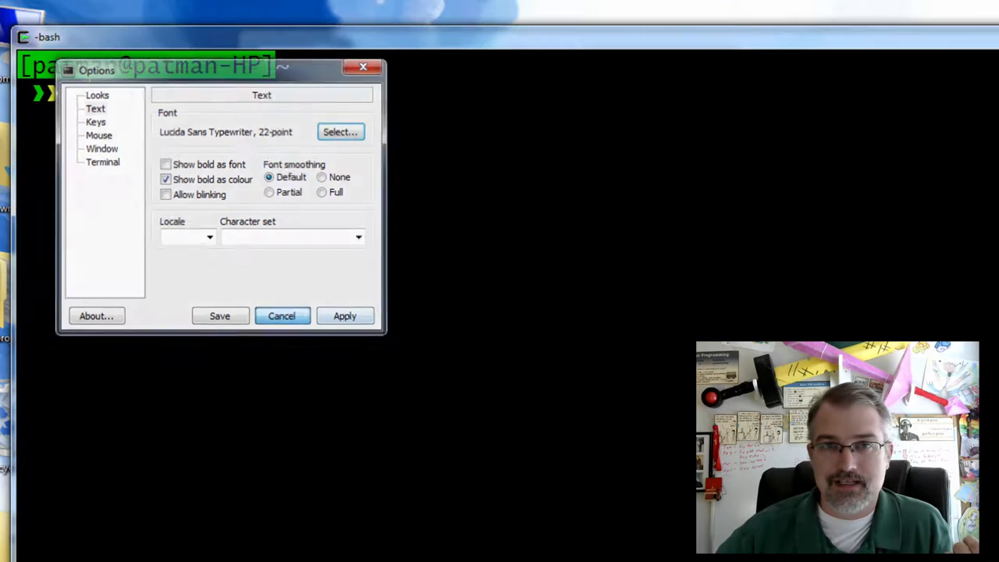
# Delete Homoarakhn Regular from the Windows Fonts folder and confirm the removal
pyautogui.click(280, 315)
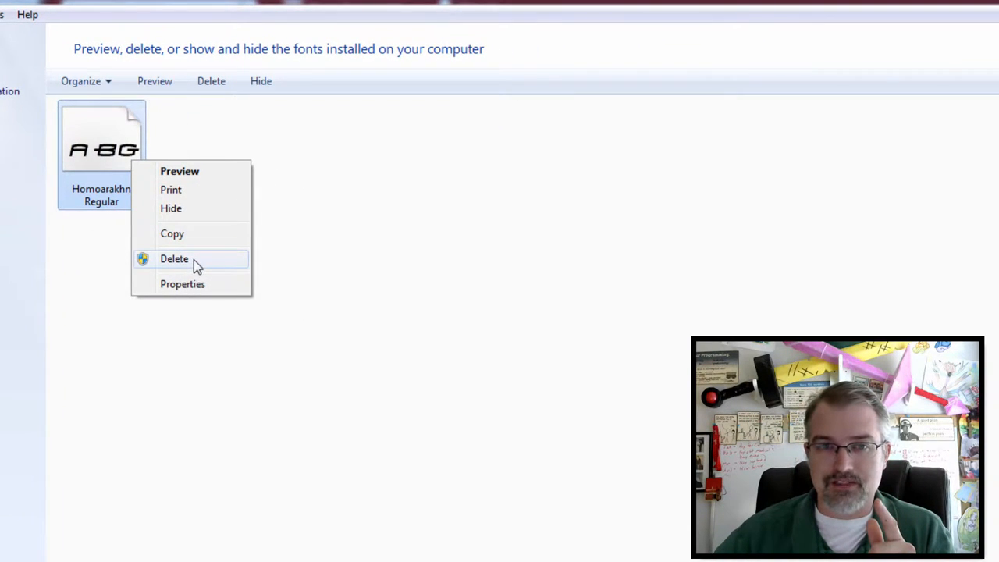
pyautogui.click(174, 258)
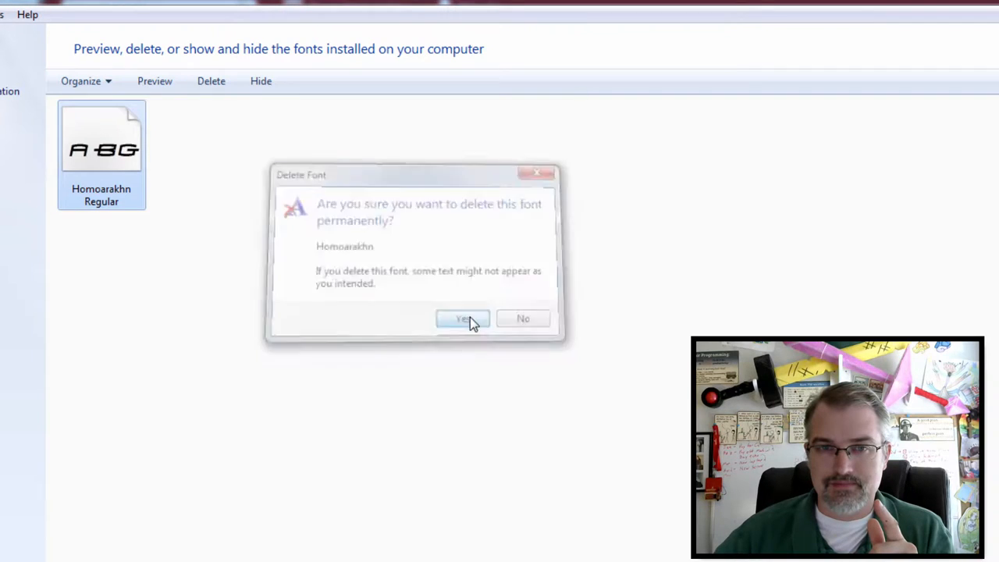
pyautogui.click(462, 318)
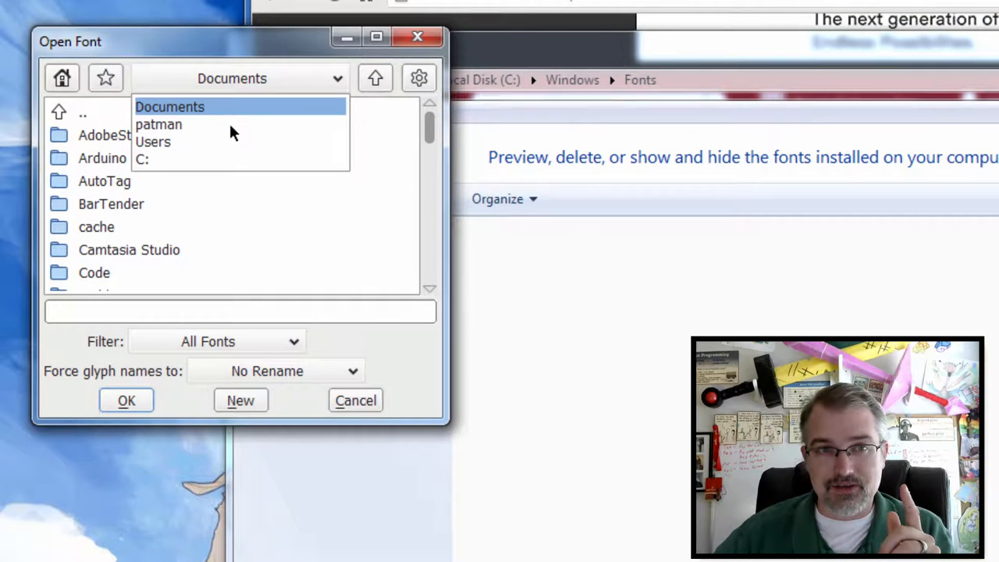
# Open HOMOARAK.TTF from patman's Desktop folder in FontForge
pyautogui.click(158, 124)
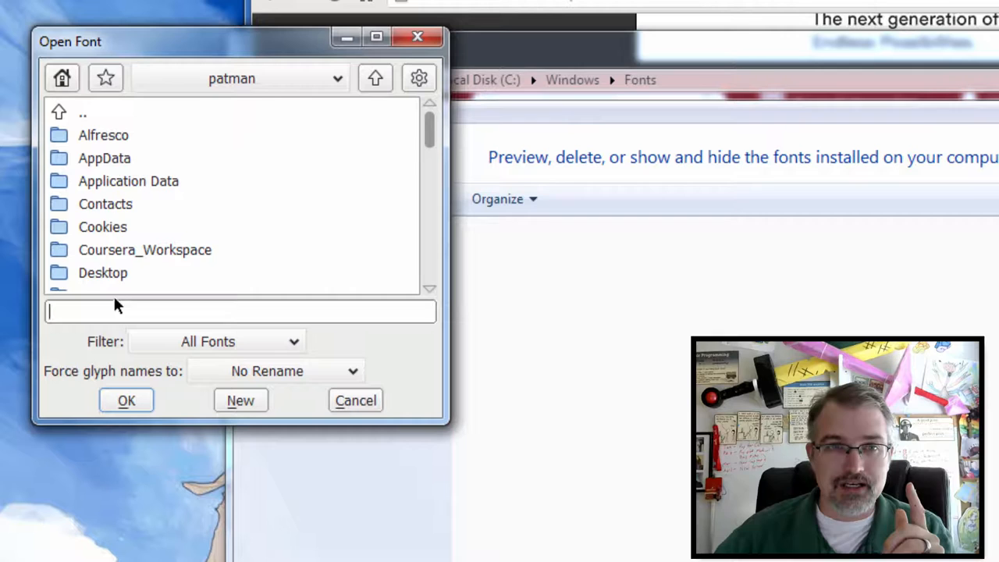
pyautogui.doubleClick(102, 273)
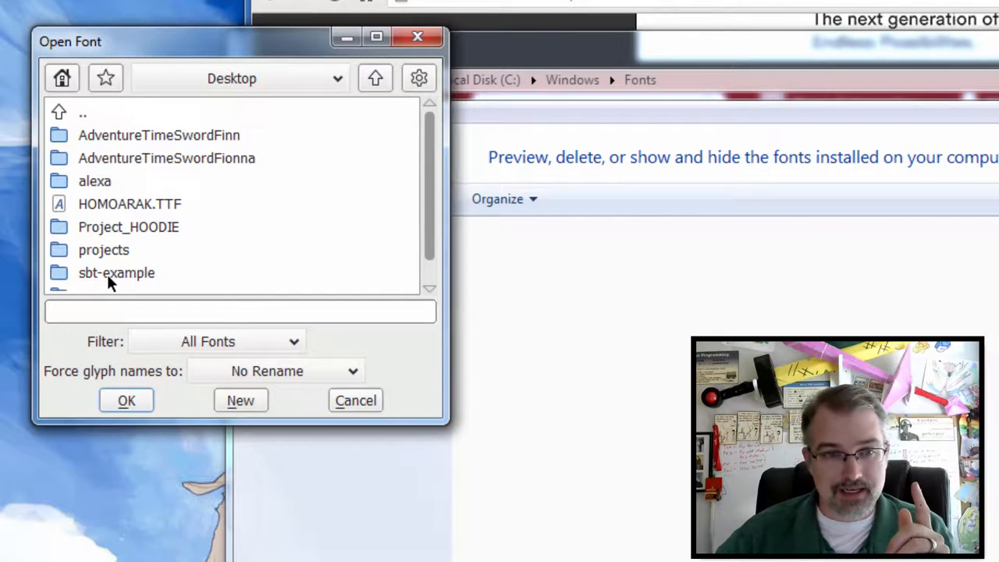
pyautogui.click(129, 203)
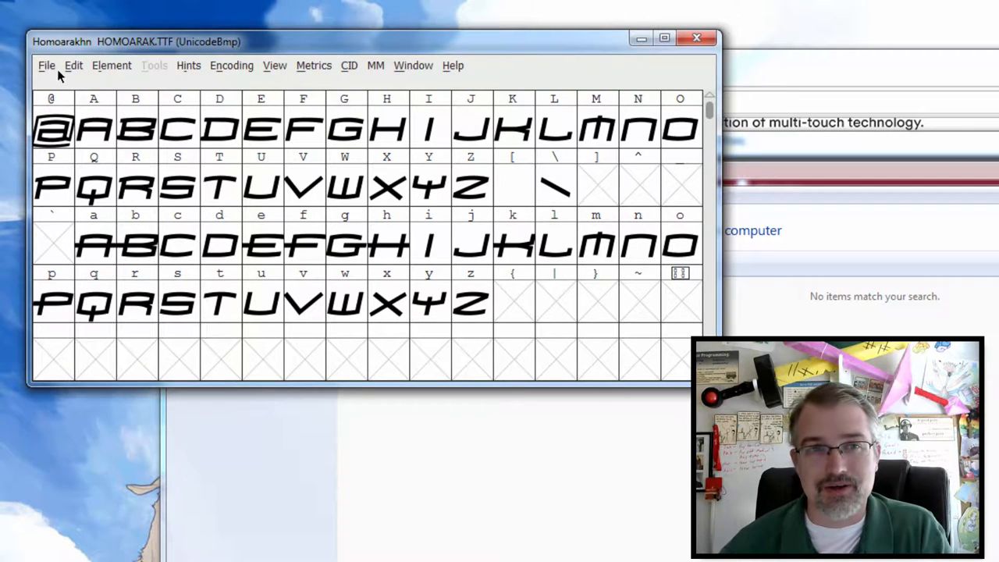
# Start File > Open and browse the font files in C:\Windows\Fonts
pyautogui.click(46, 64)
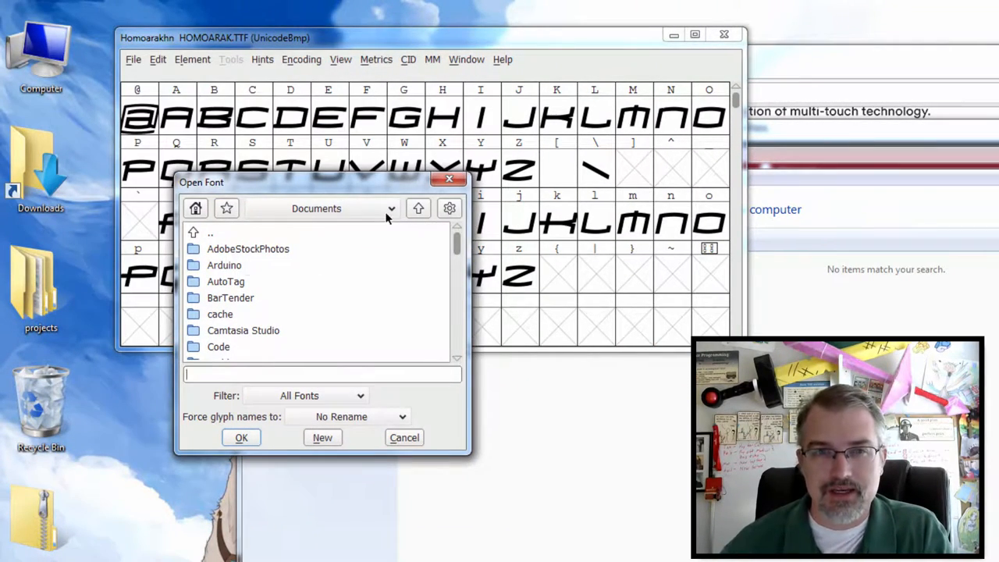
pyautogui.click(390, 208)
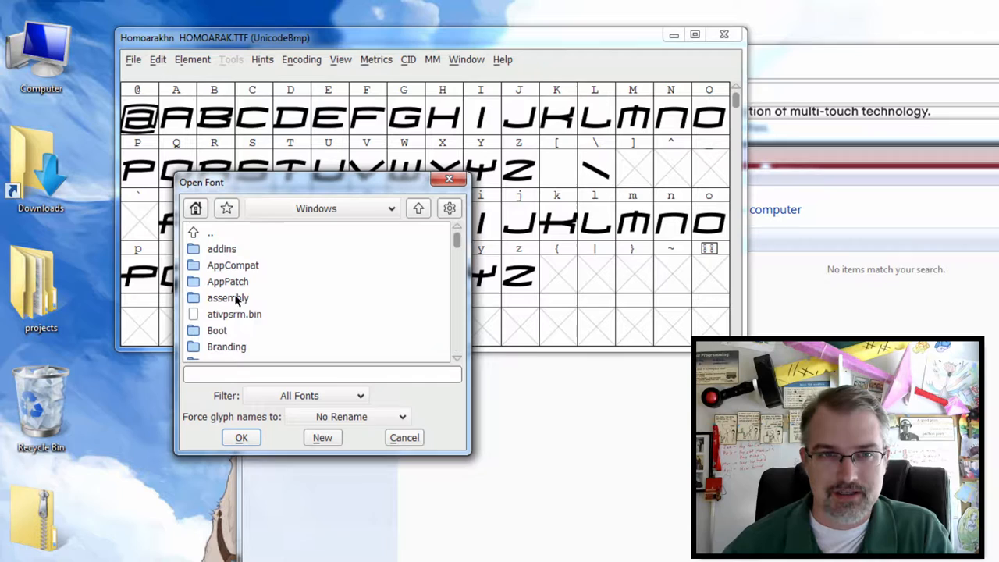
pyautogui.scroll(-3)
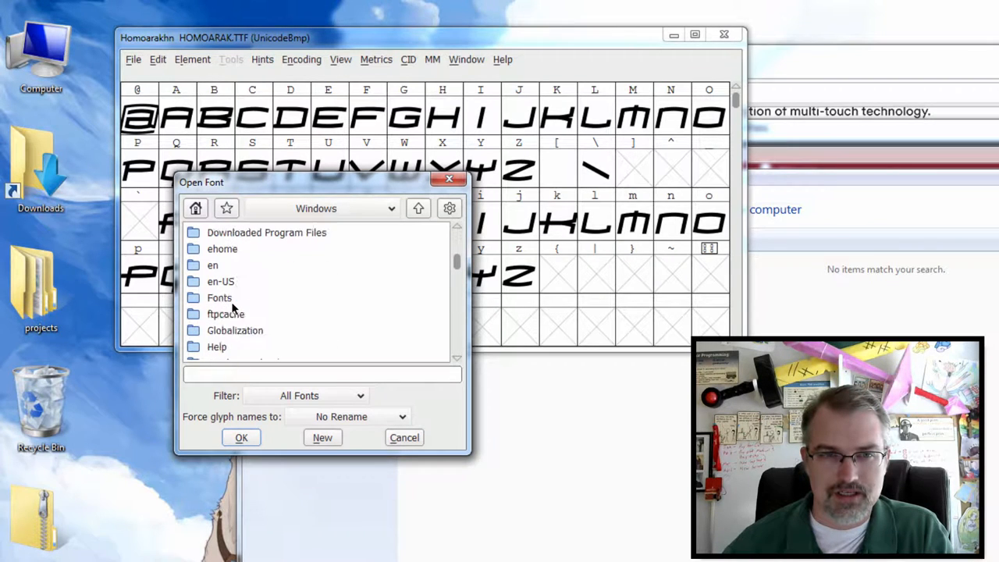
pyautogui.doubleClick(219, 297)
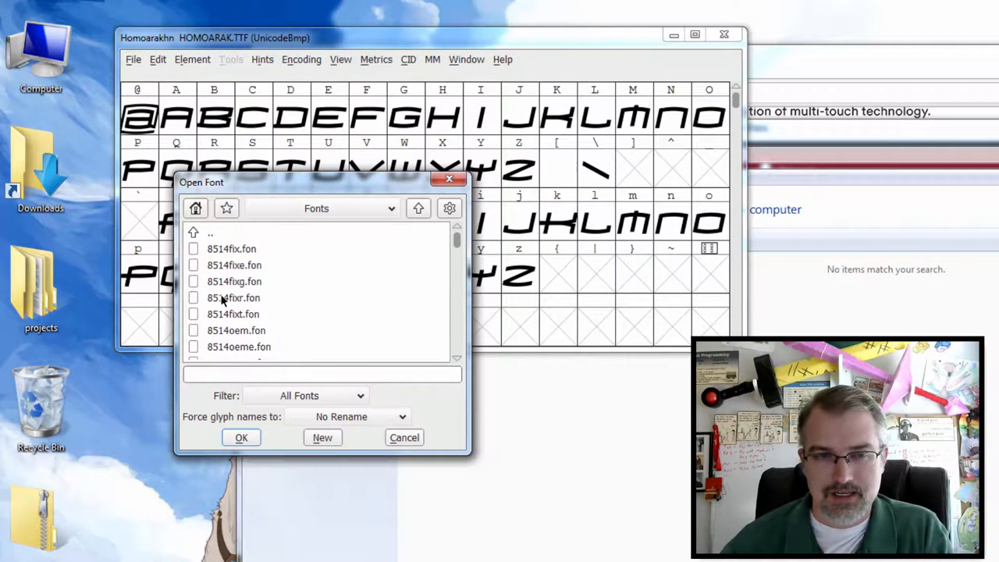
pyautogui.scroll(-3)
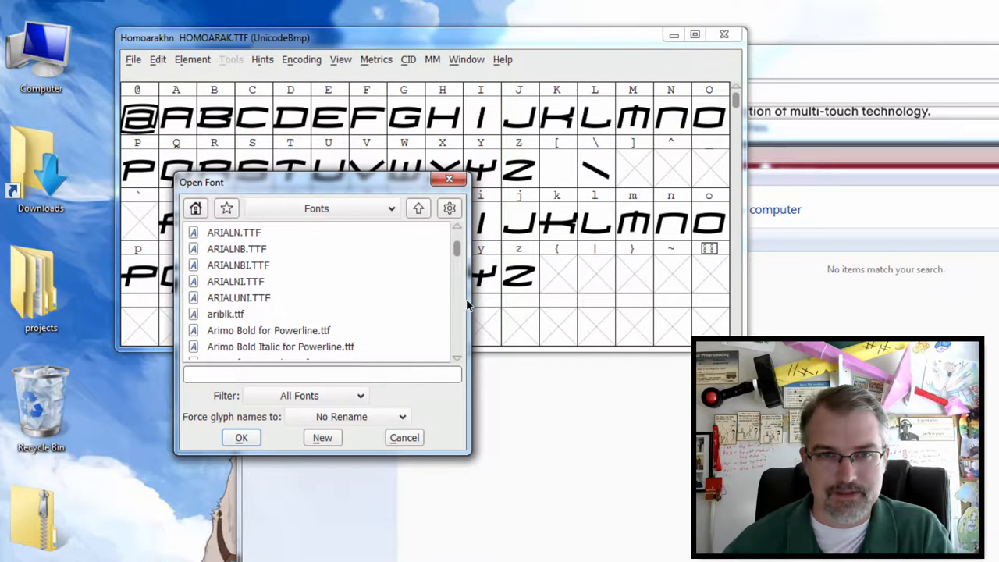
pyautogui.scroll(-3)
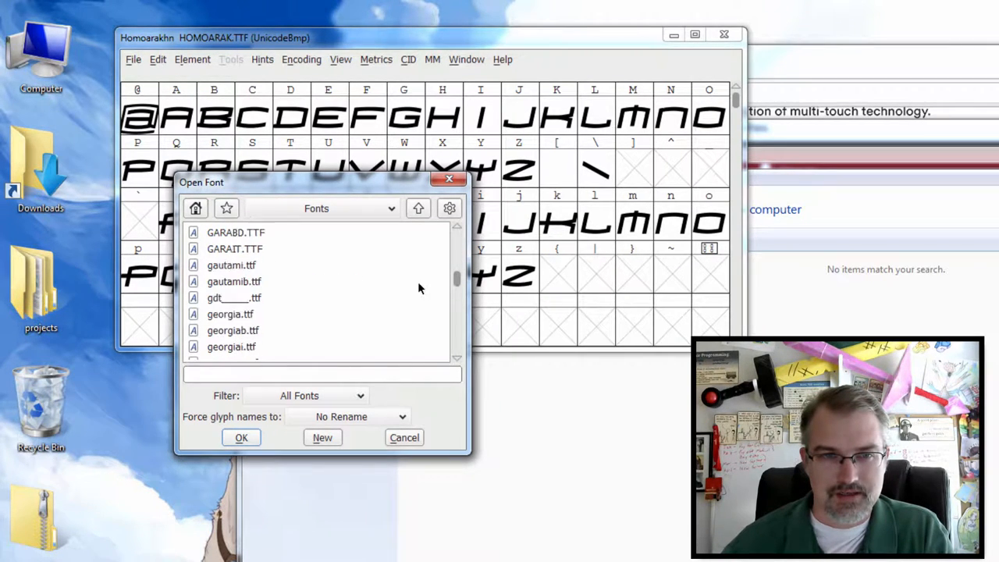
pyautogui.scroll(-3)
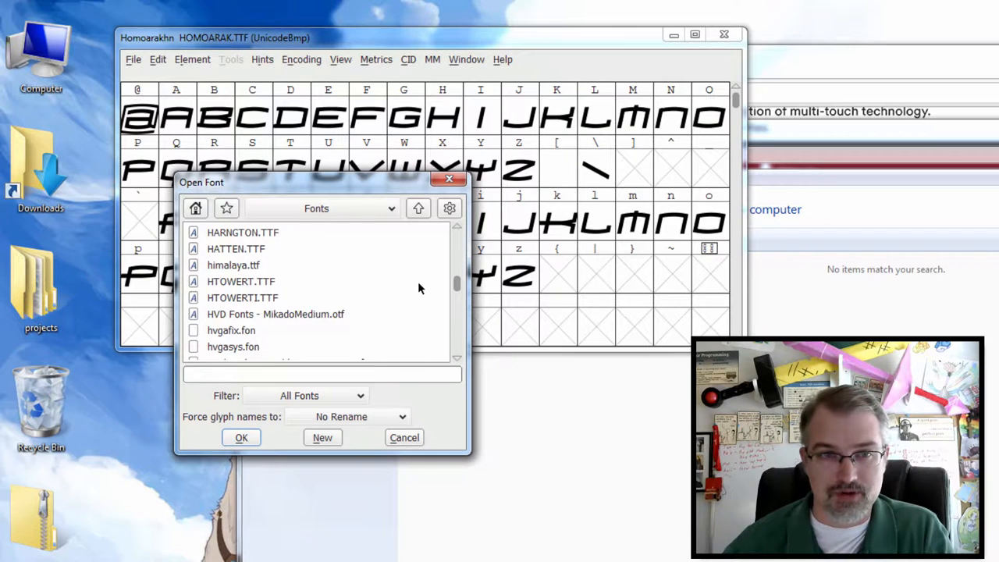
pyautogui.scroll(-3)
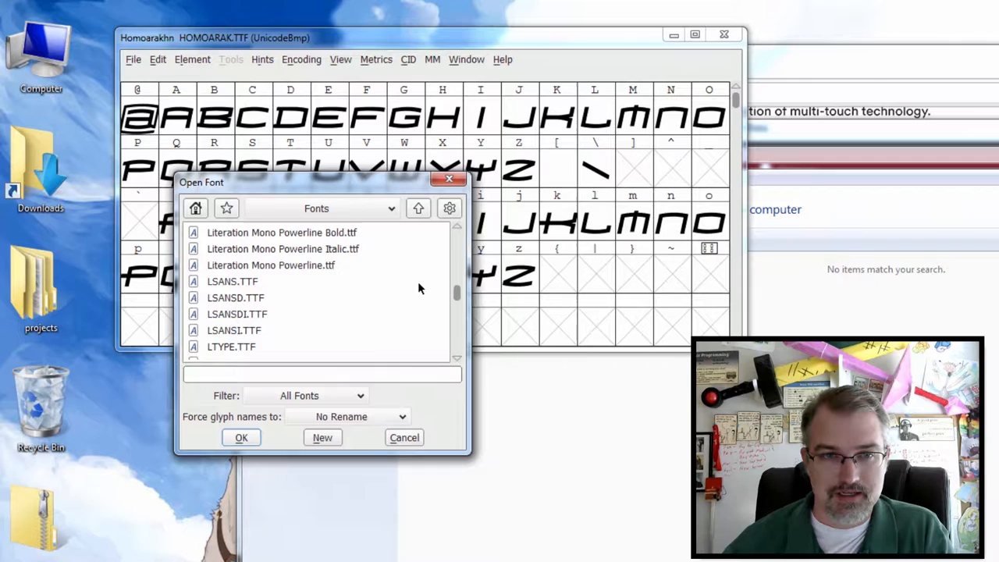
pyautogui.scroll(-3)
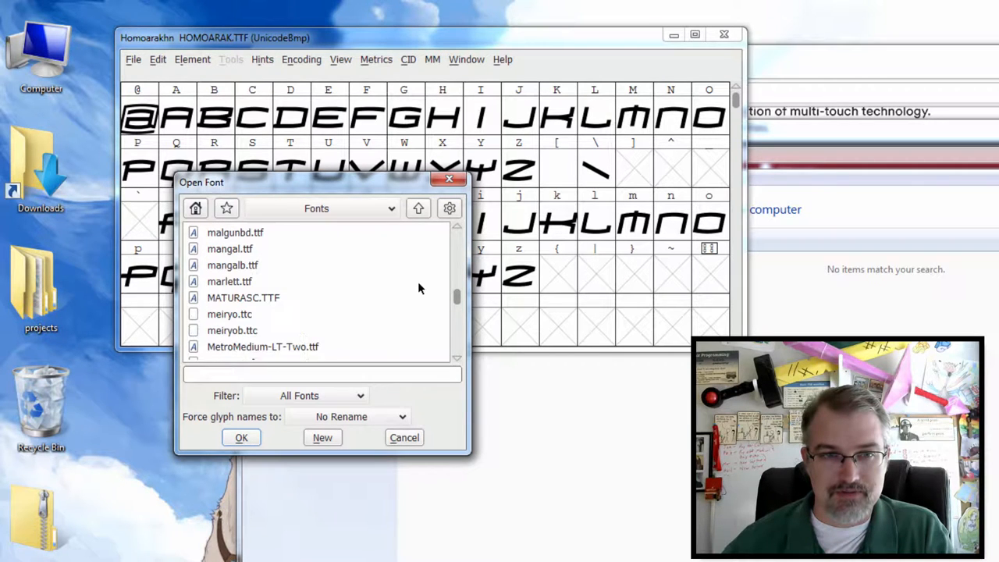
pyautogui.scroll(-3)
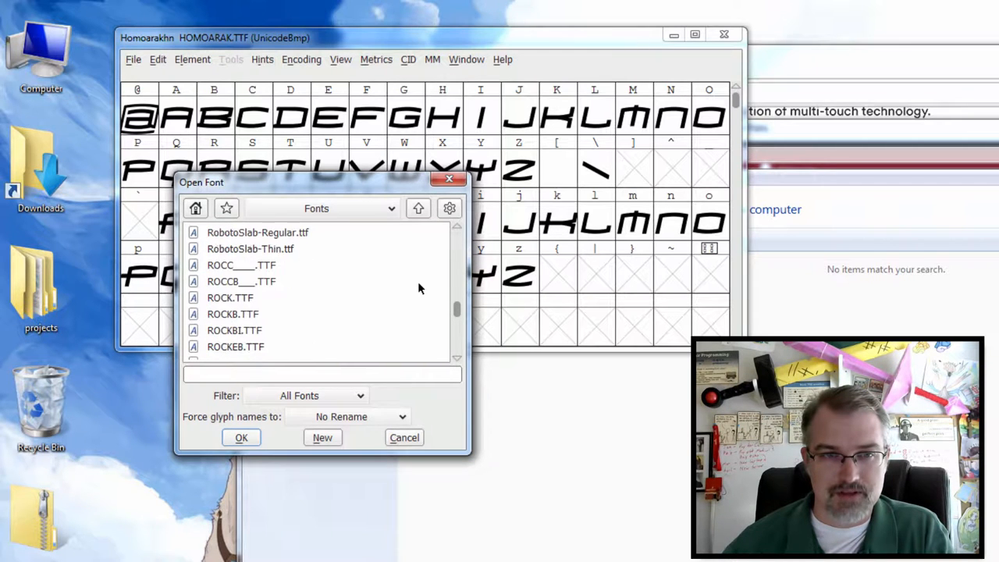
pyautogui.scroll(3)
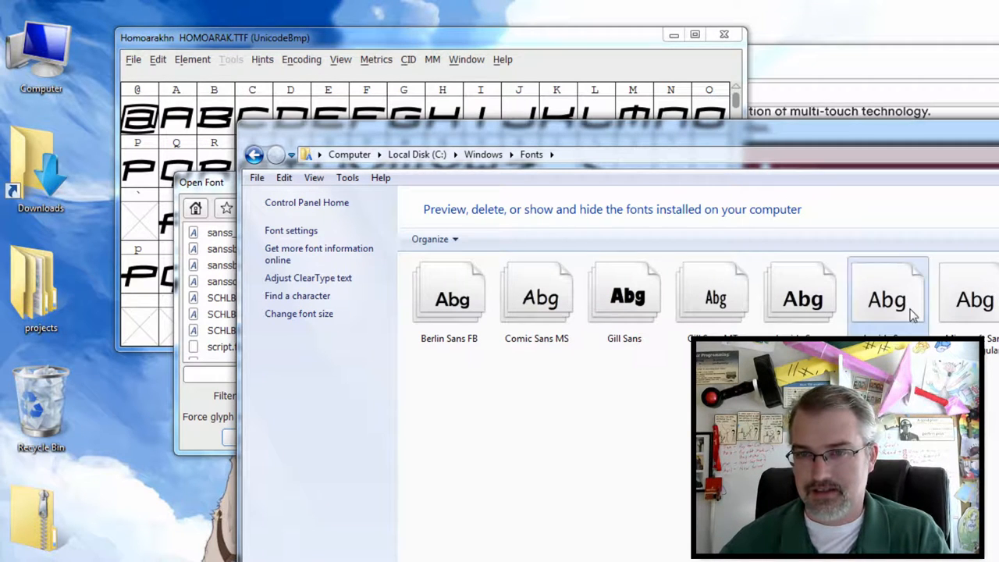
# Open LucidaSans-Typewriter_0.ttf from the Fonts folder in a second font window
pyautogui.click(887, 292)
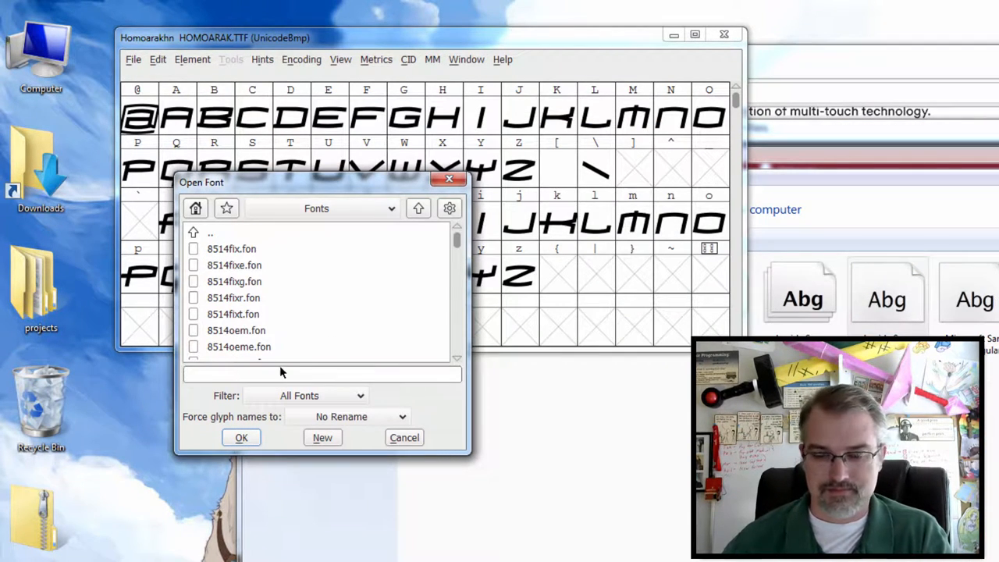
pyautogui.write('LucidaSans-Typewriter_0.ttf')
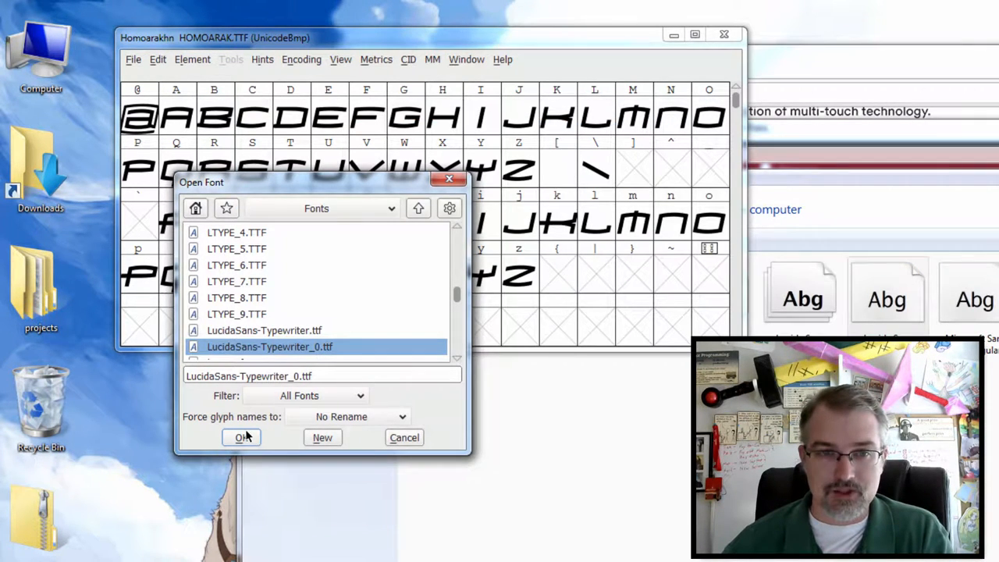
pyautogui.click(242, 436)
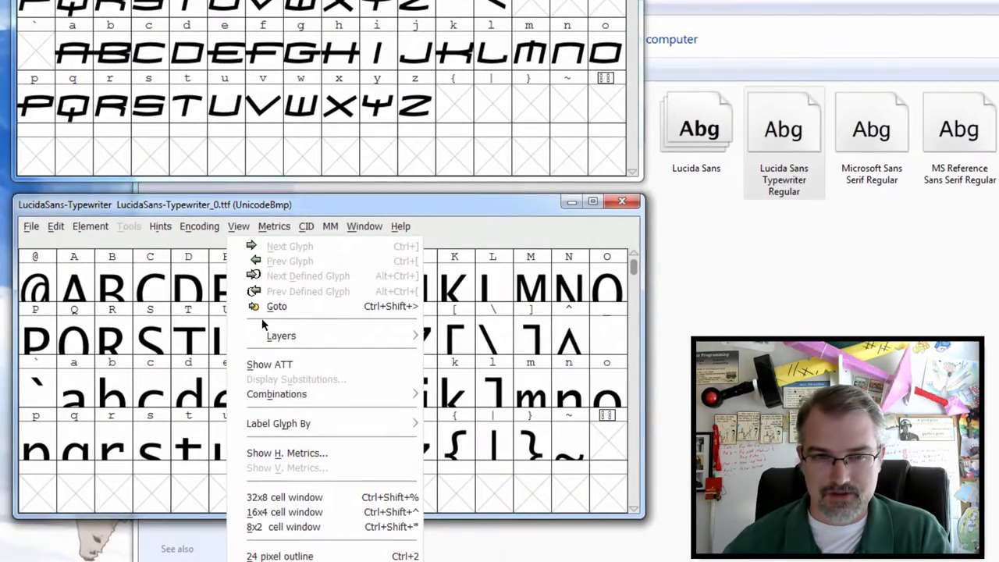
# Jump to glyph U+276F in the Lucida Sans Typewriter font using Goto
pyautogui.click(276, 306)
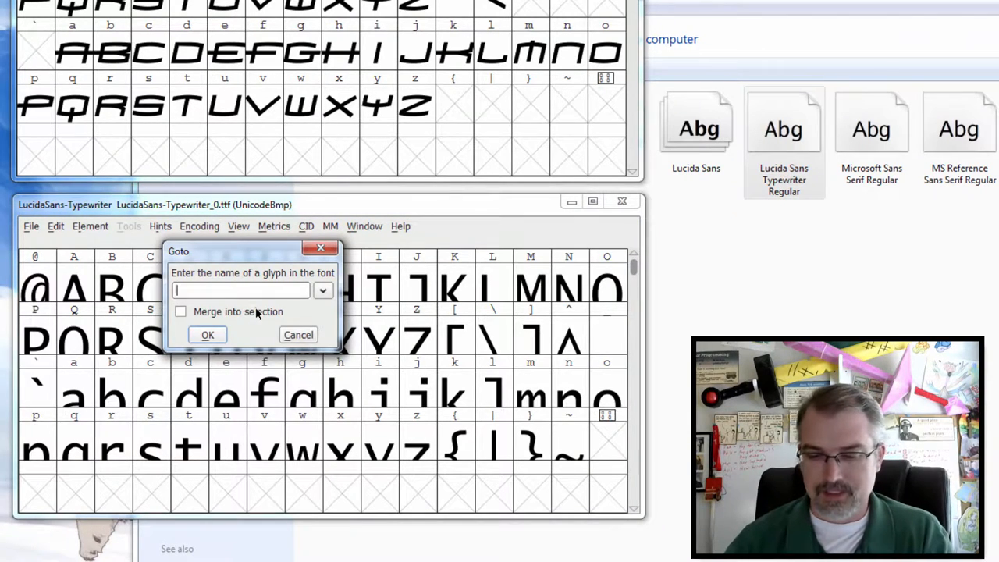
pyautogui.write('U+27')
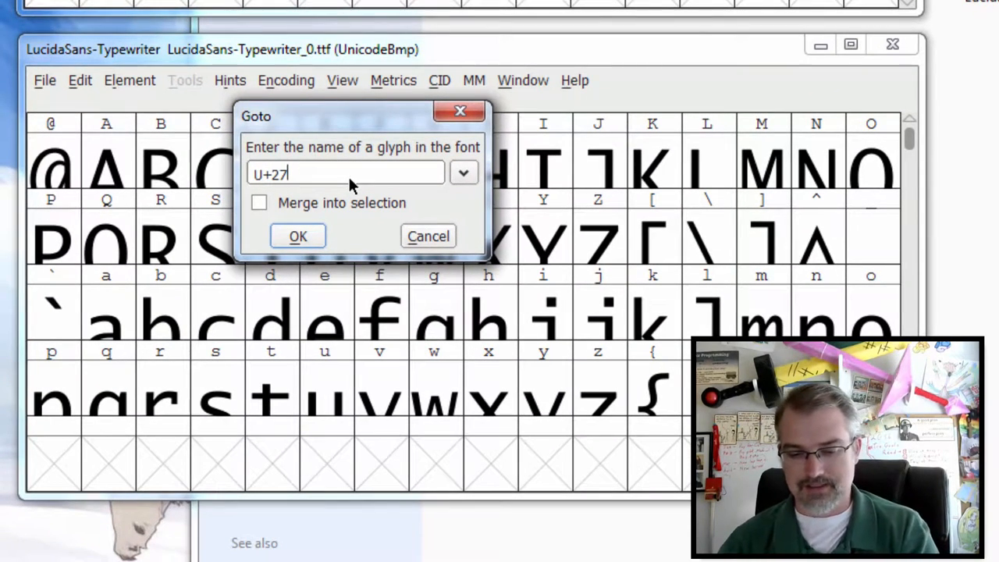
pyautogui.write('6fl')
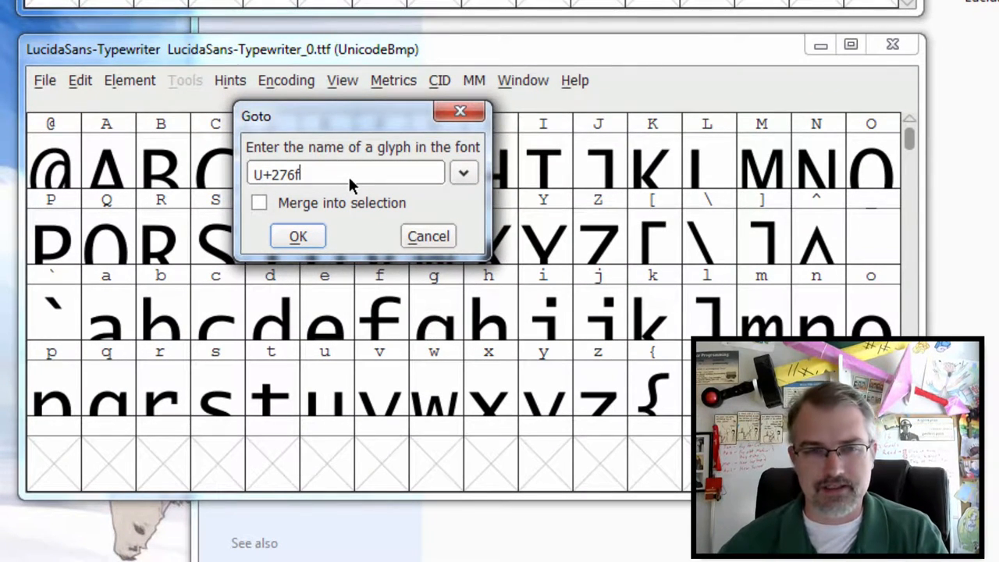
pyautogui.click(297, 236)
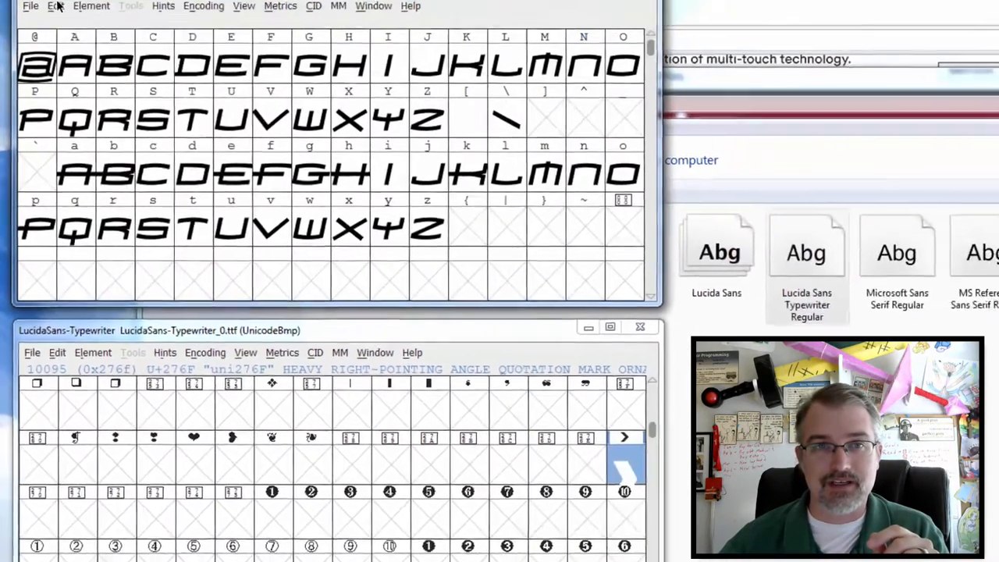
# Go to the U+276F slot in Homoarakhn and paste the angle quotation mark there
pyautogui.click(267, 51)
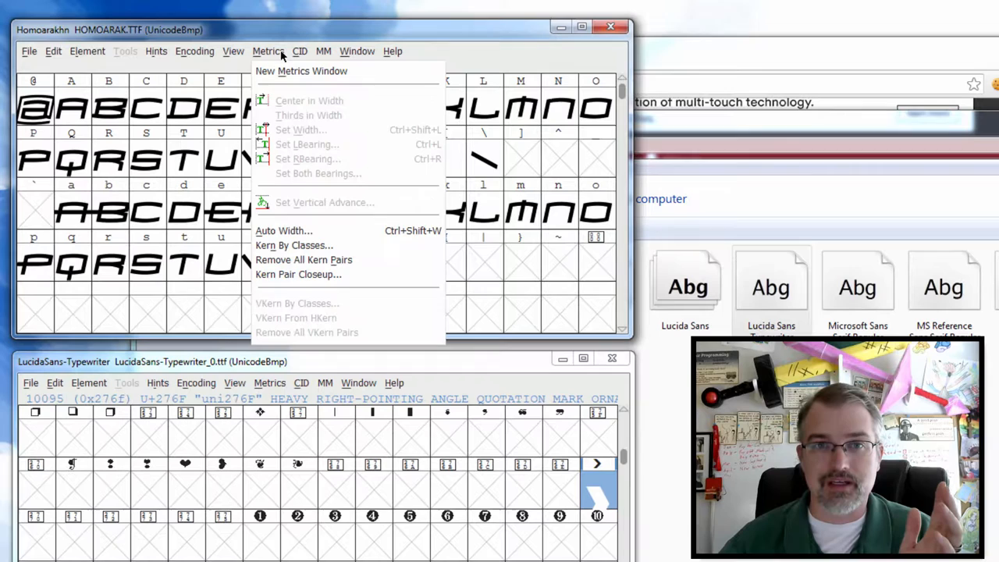
pyautogui.click(234, 51)
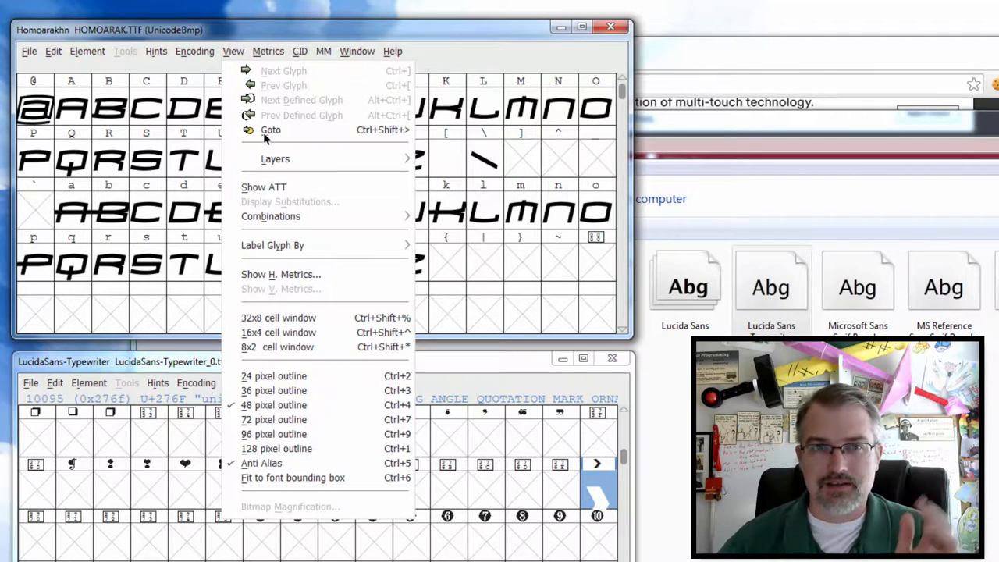
pyautogui.click(271, 129)
pyautogui.write('U+276f')
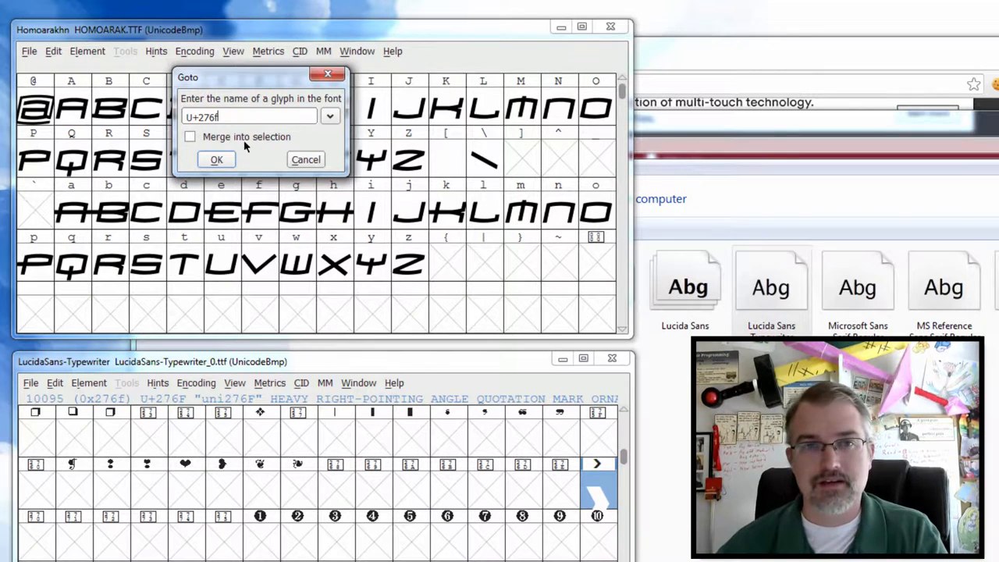
pyautogui.click(216, 159)
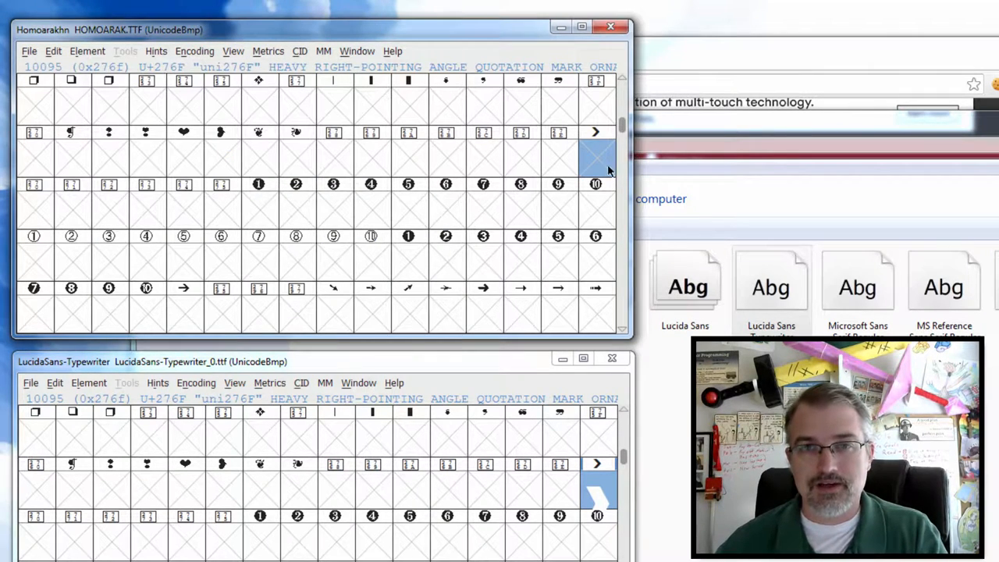
pyautogui.moveTo(597, 156)
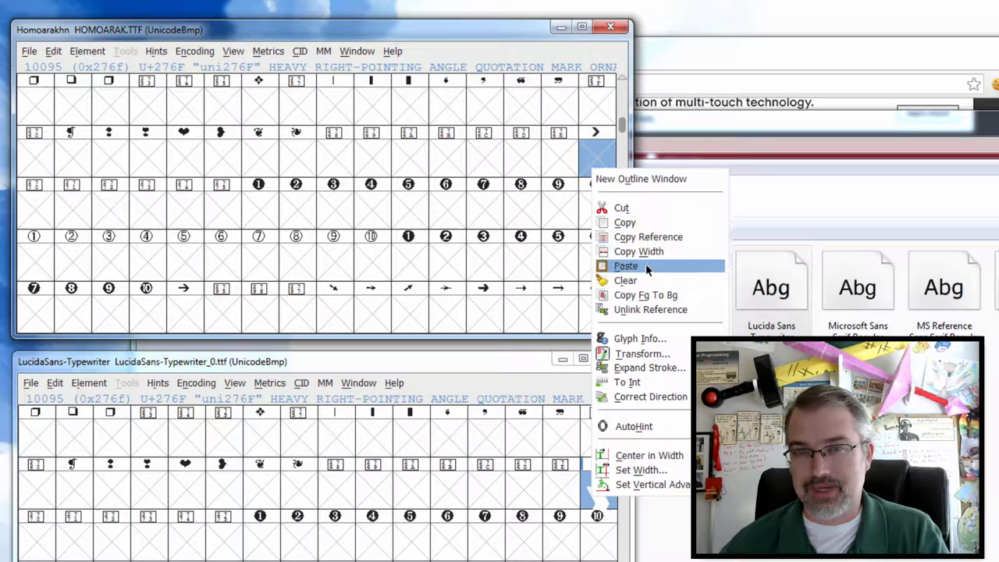
pyautogui.click(626, 265)
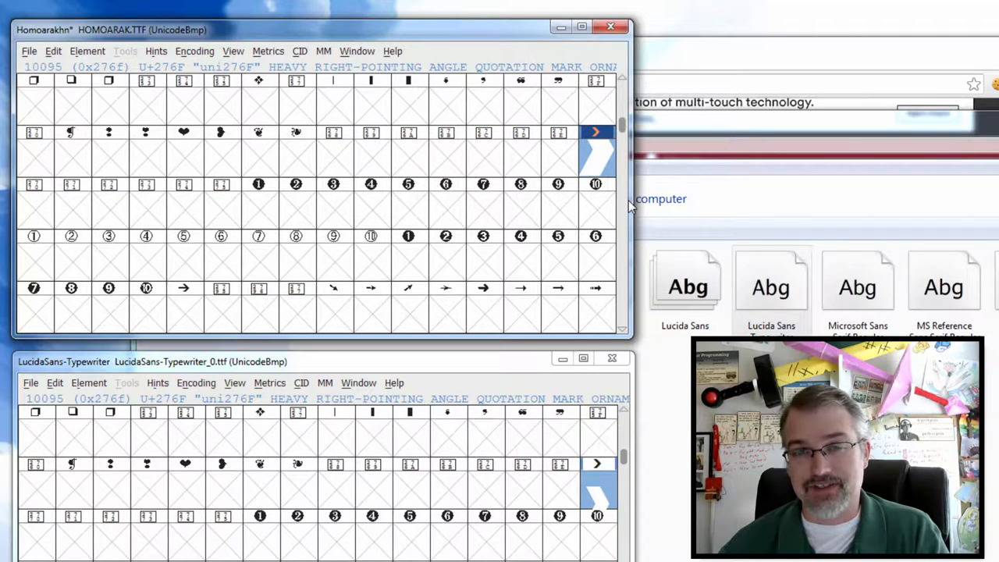
pyautogui.moveTo(601, 166)
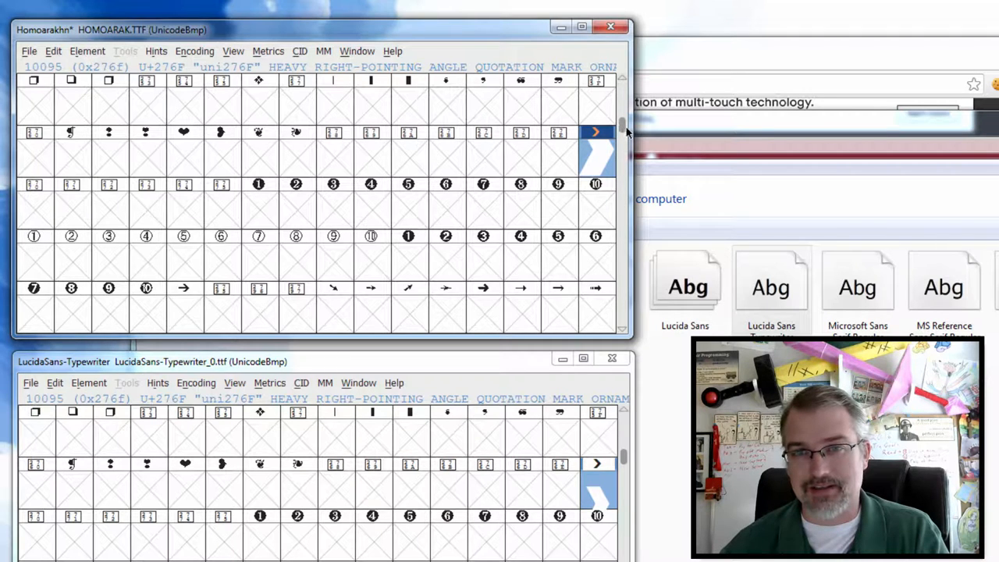
pyautogui.scroll(3)
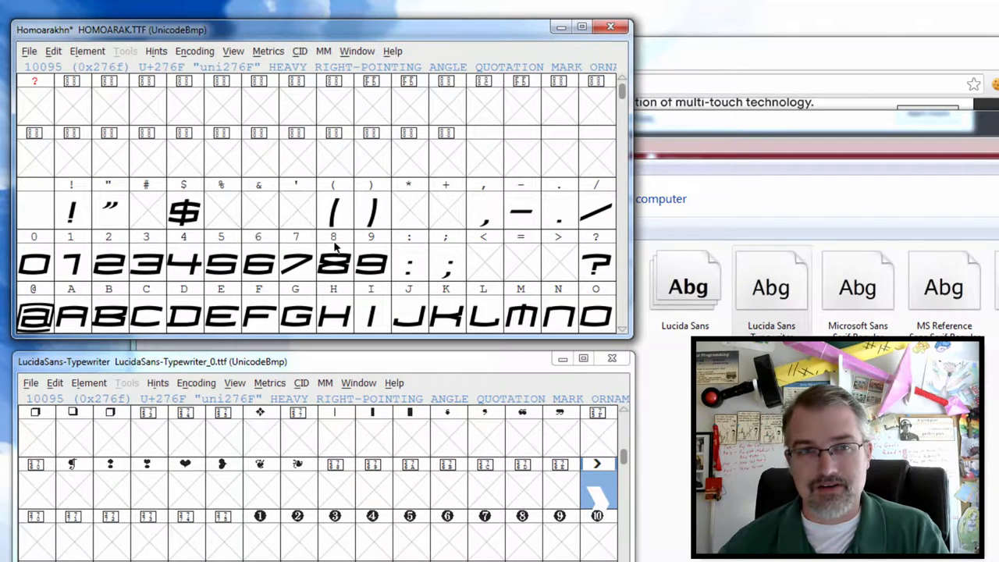
pyautogui.click(258, 263)
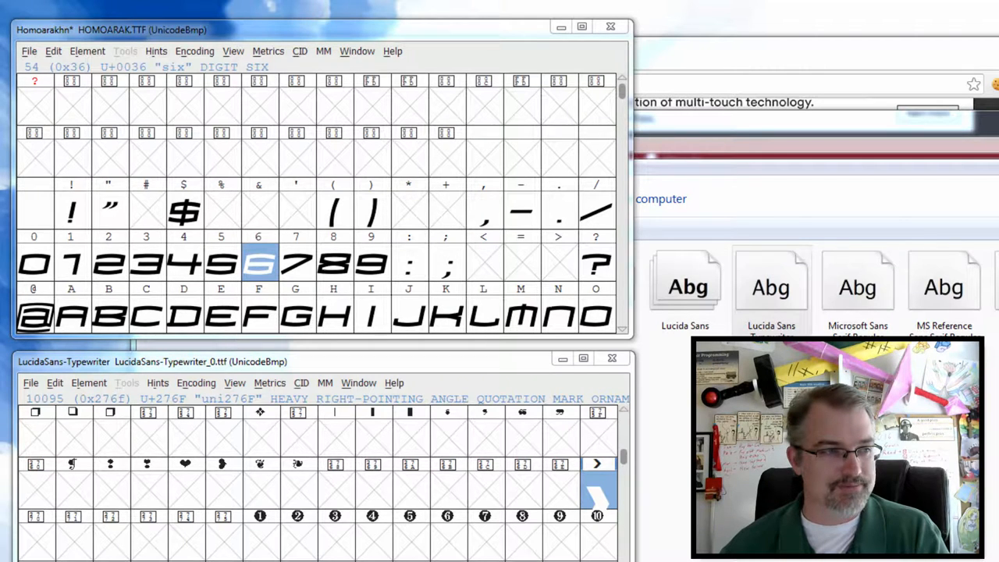
pyautogui.doubleClick(258, 263)
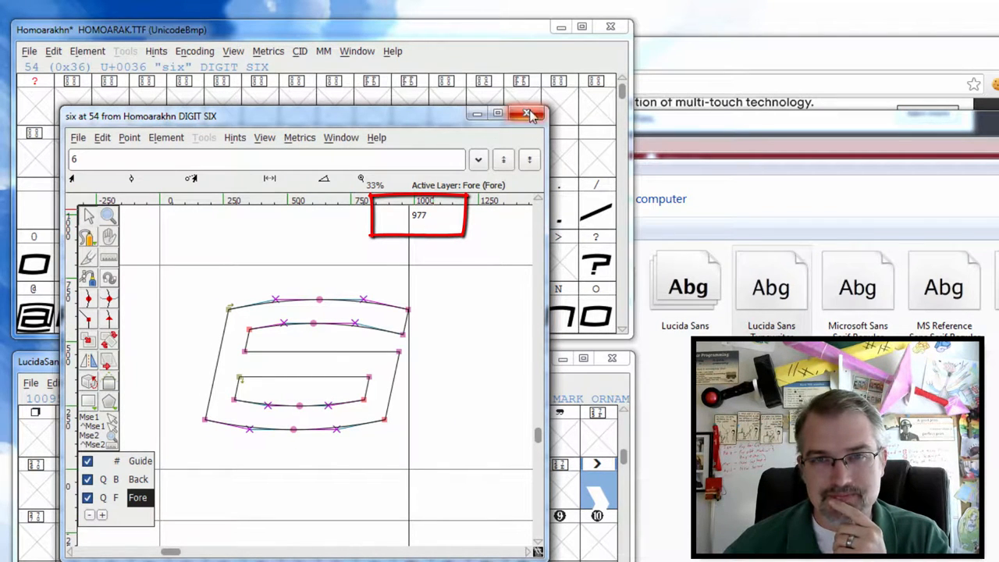
pyautogui.click(527, 115)
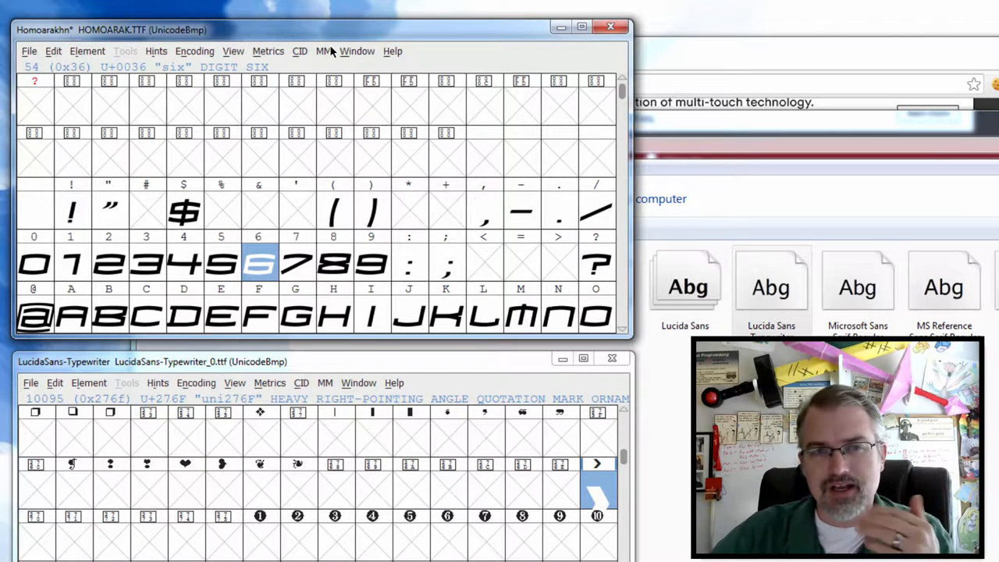
pyautogui.moveTo(343, 277)
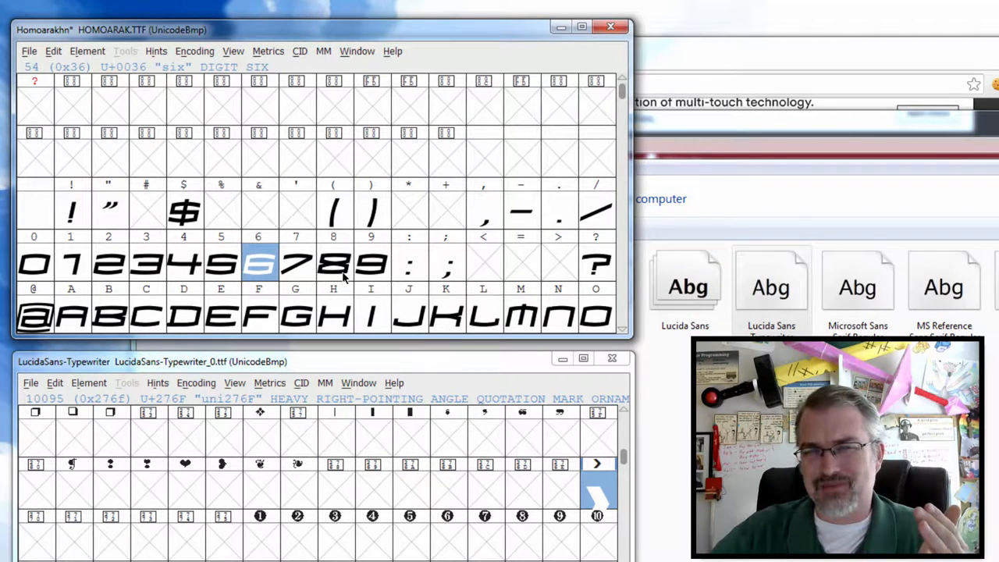
pyautogui.click(333, 263)
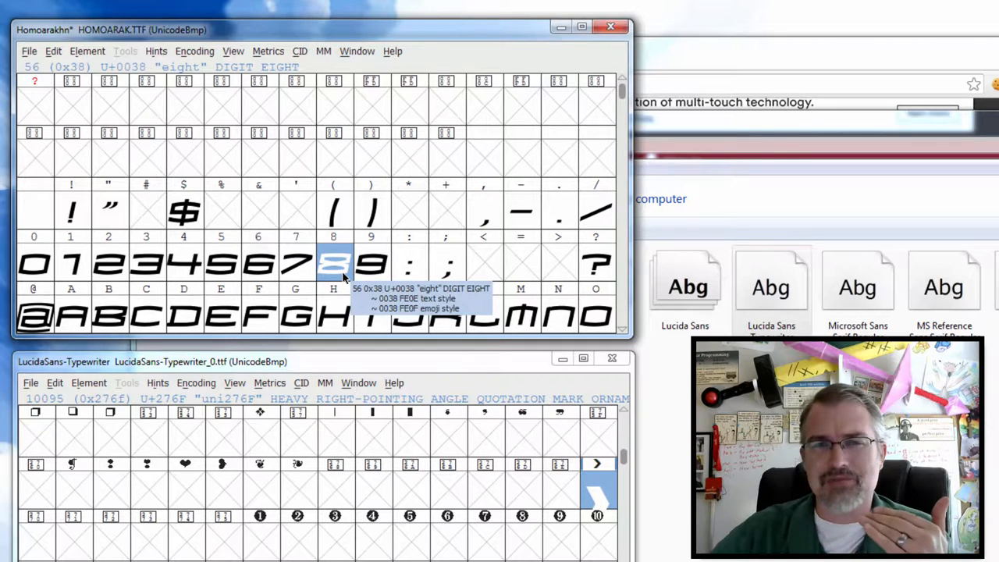
pyautogui.click(333, 266)
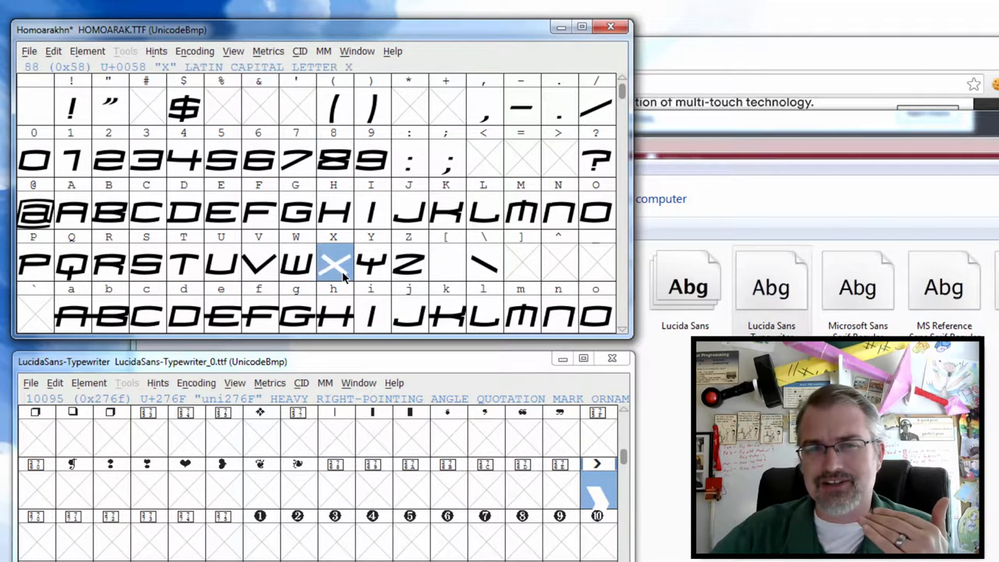
pyautogui.moveTo(333, 263)
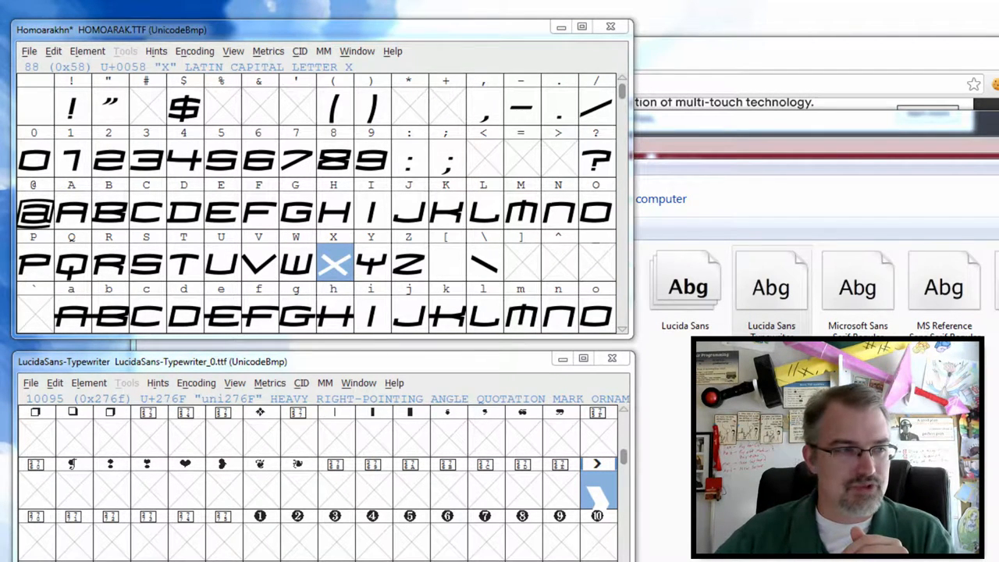
pyautogui.doubleClick(333, 263)
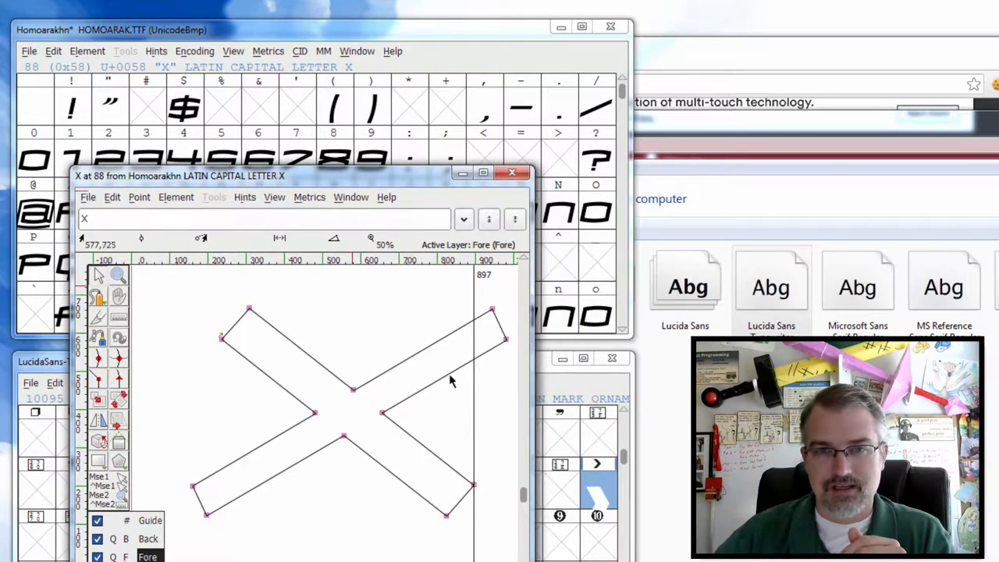
pyautogui.moveTo(494, 295)
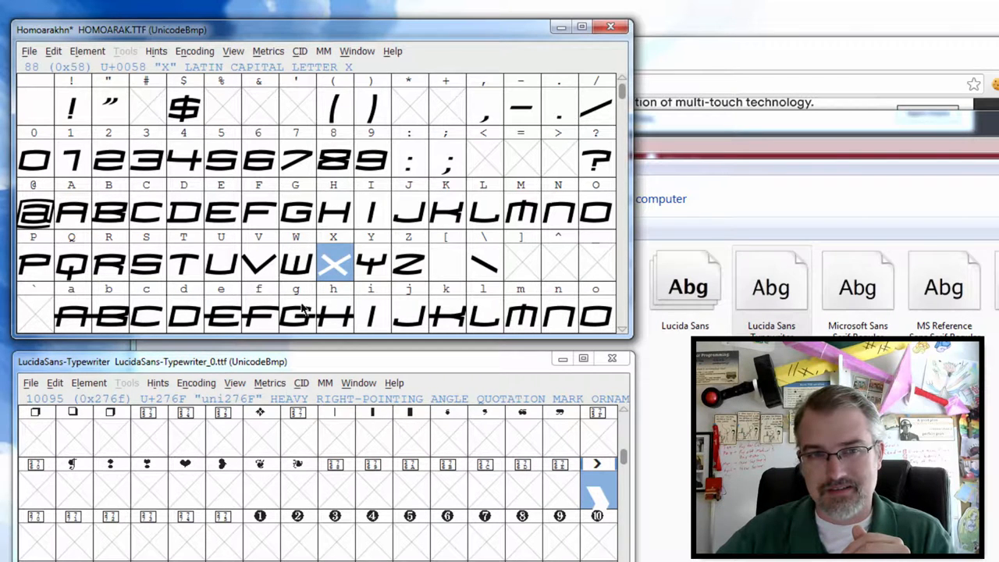
pyautogui.scroll(-3)
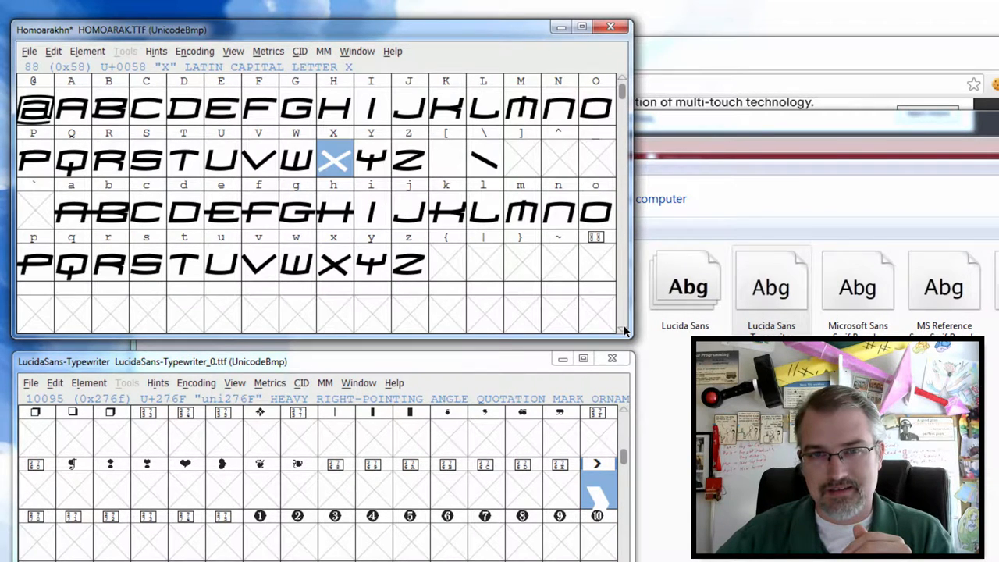
pyautogui.click(408, 263)
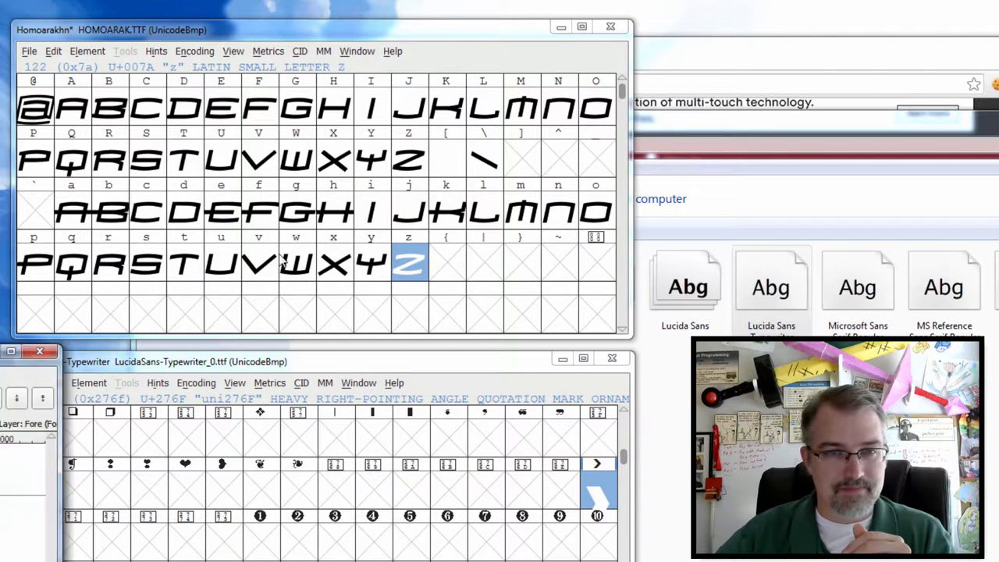
pyautogui.doubleClick(408, 263)
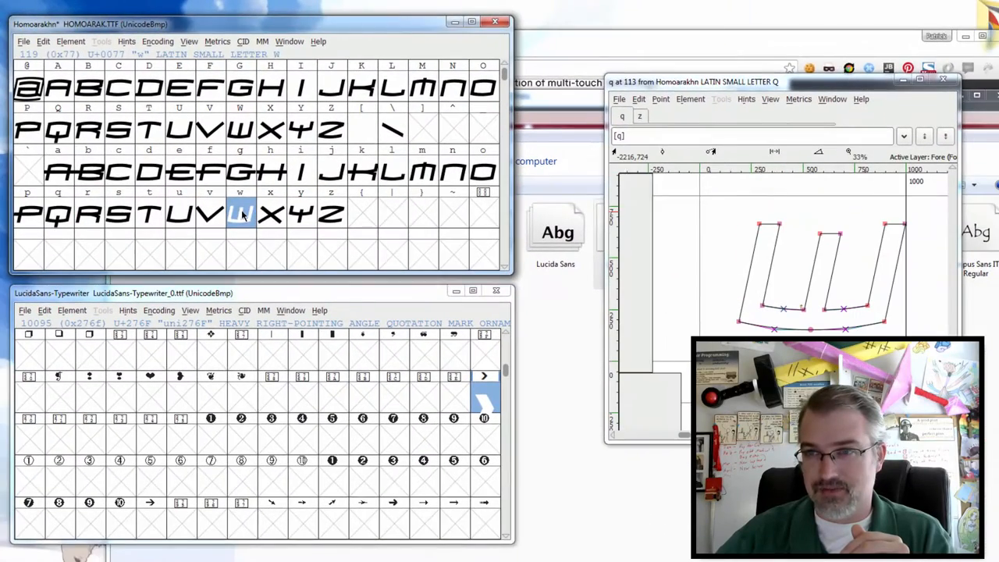
pyautogui.click(270, 214)
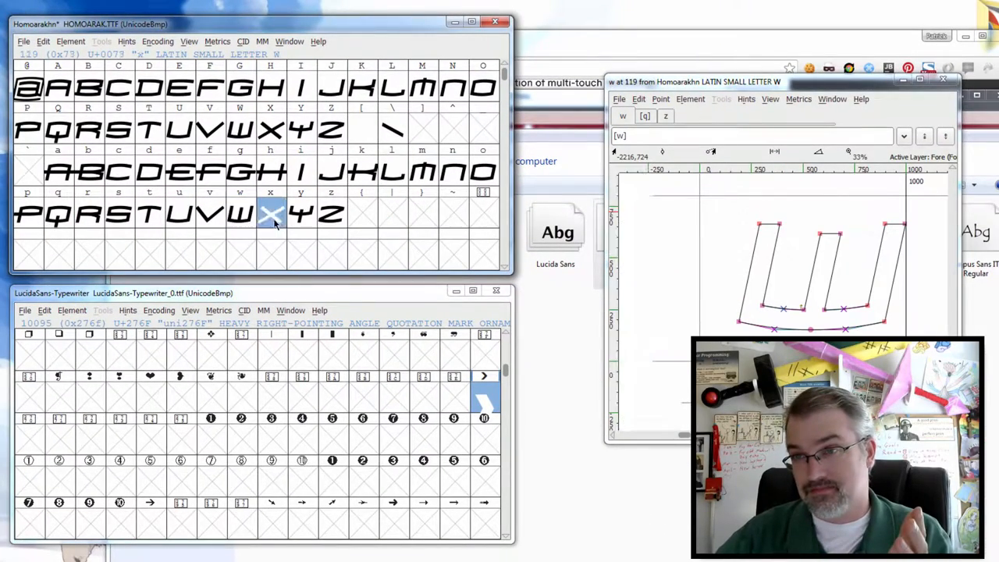
pyautogui.click(300, 215)
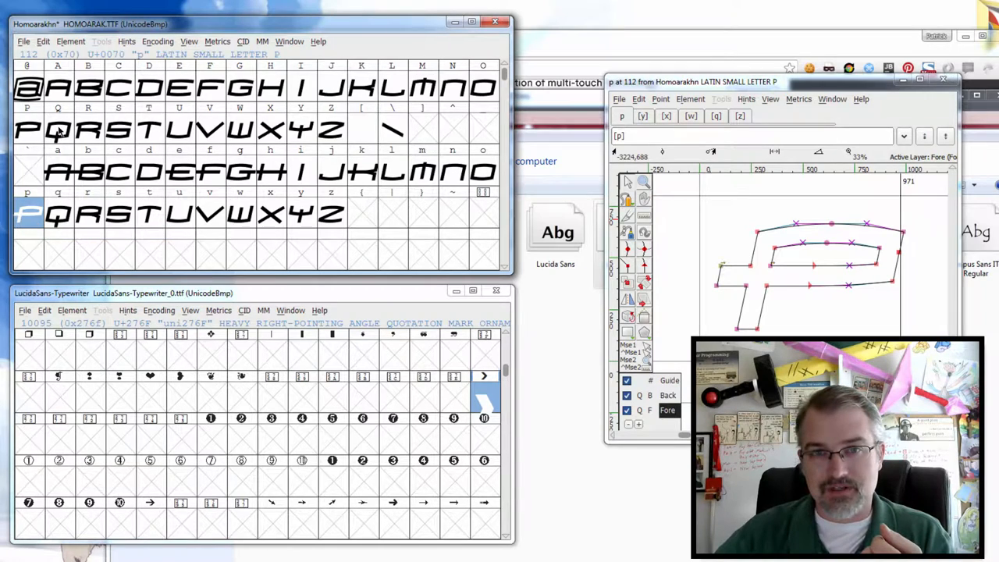
pyautogui.moveTo(496, 88)
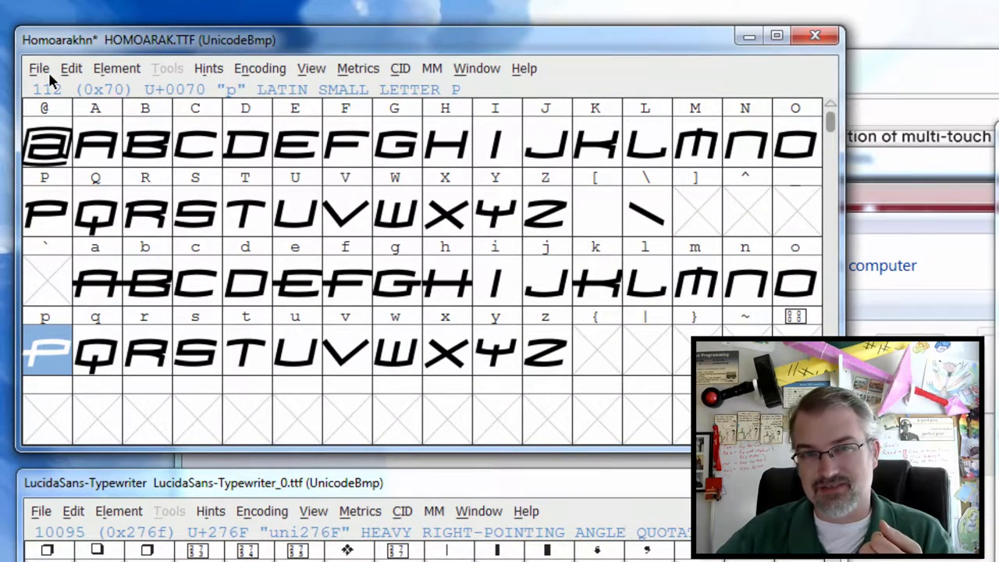
pyautogui.moveTo(112, 88)
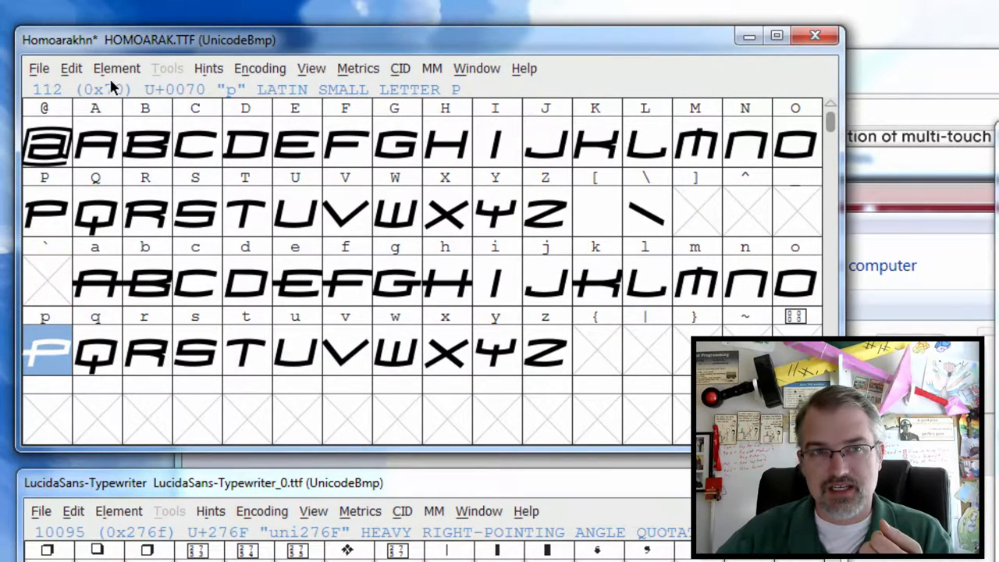
# Select all worth-outputting Homoarakhn glyphs through Edit > Select > Glyphs Worth Outputting
pyautogui.click(144, 215)
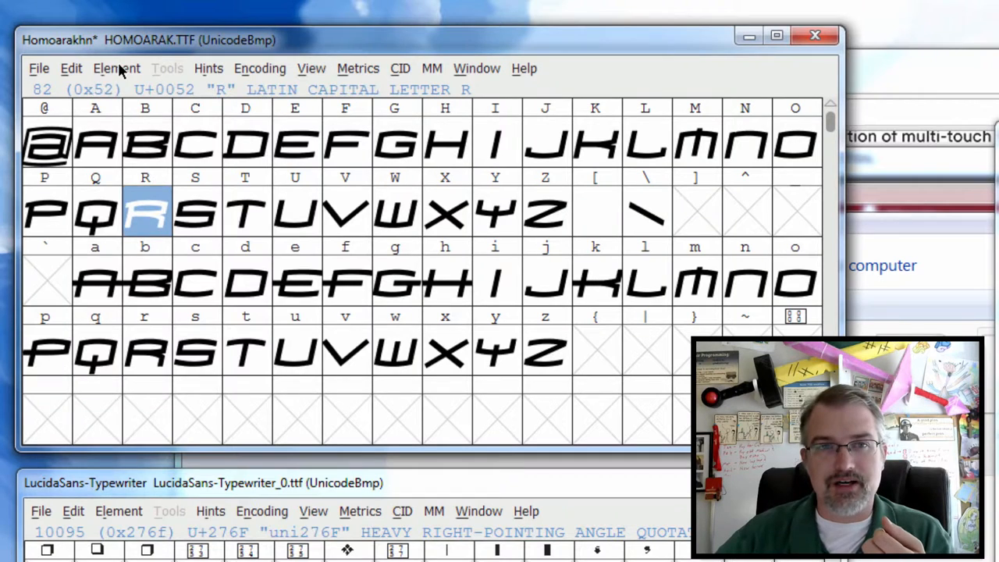
pyautogui.click(71, 69)
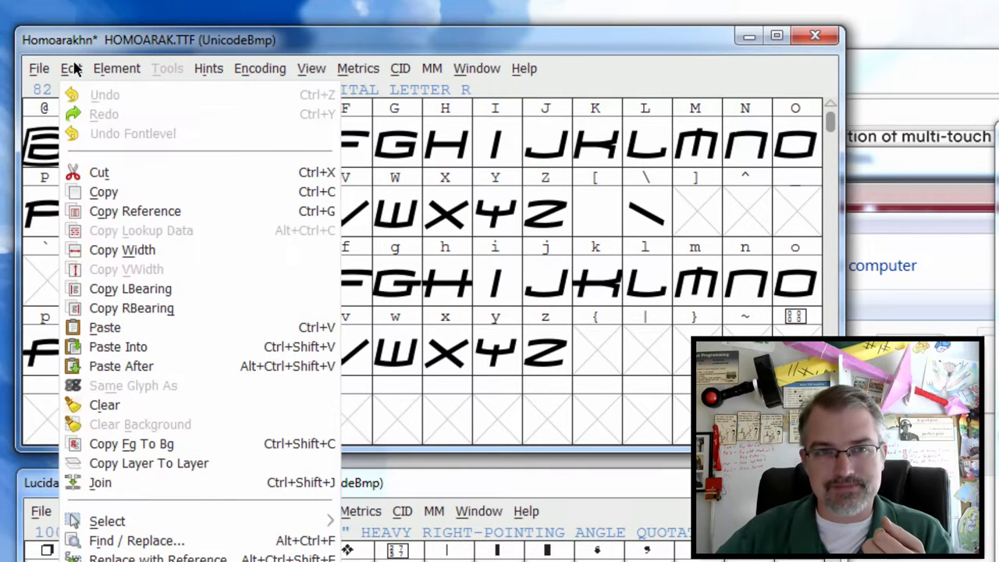
pyautogui.click(116, 68)
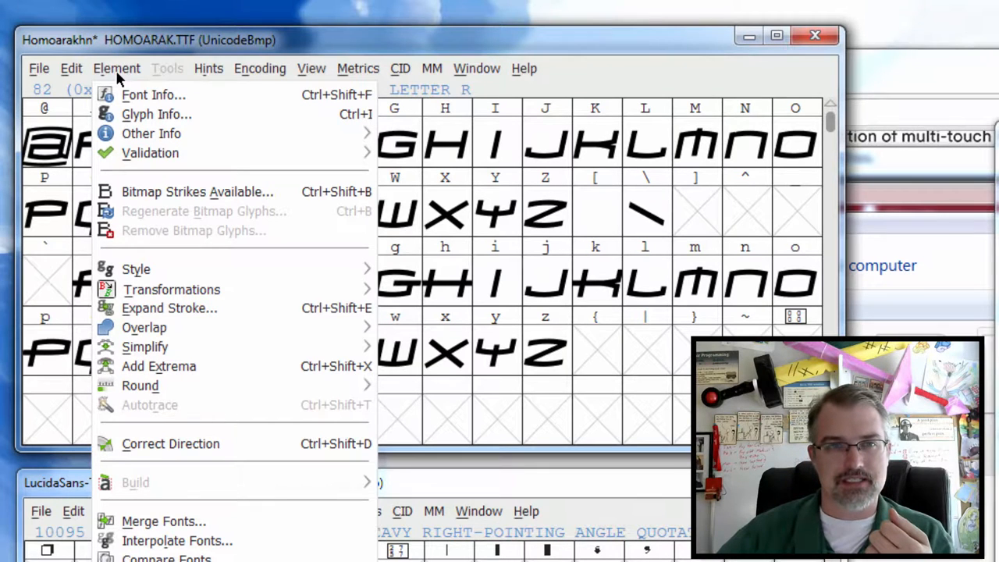
pyautogui.click(37, 68)
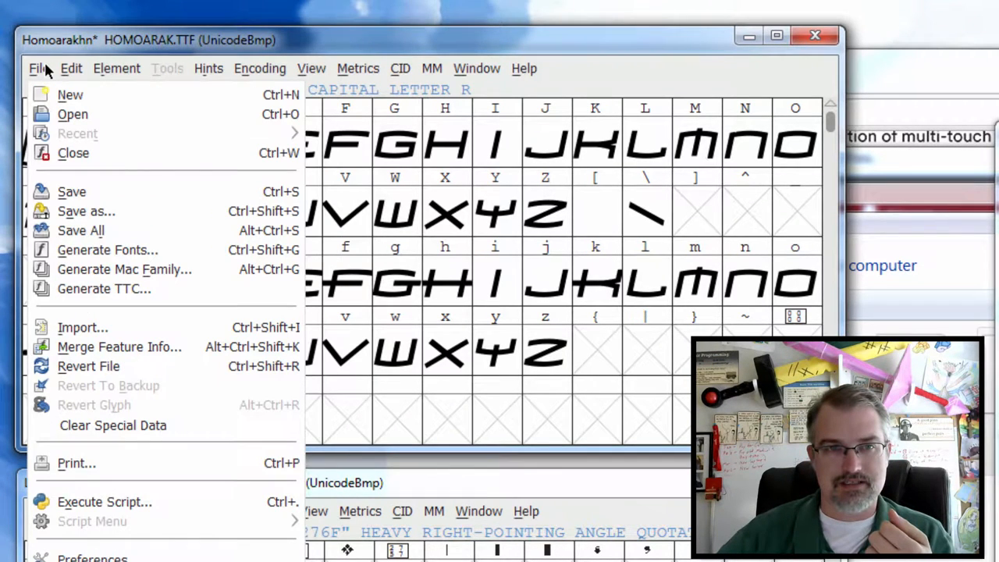
pyautogui.click(71, 67)
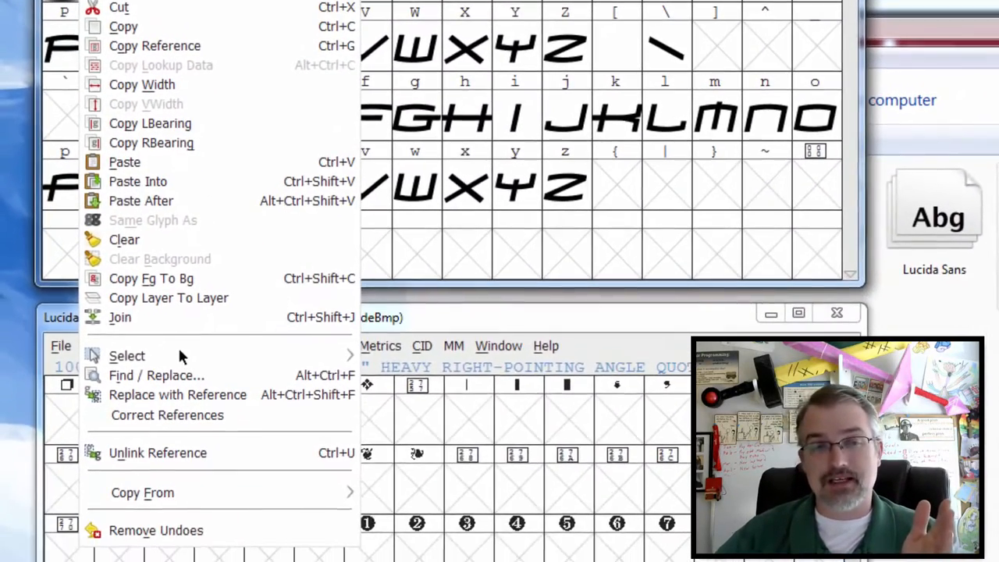
pyautogui.click(126, 356)
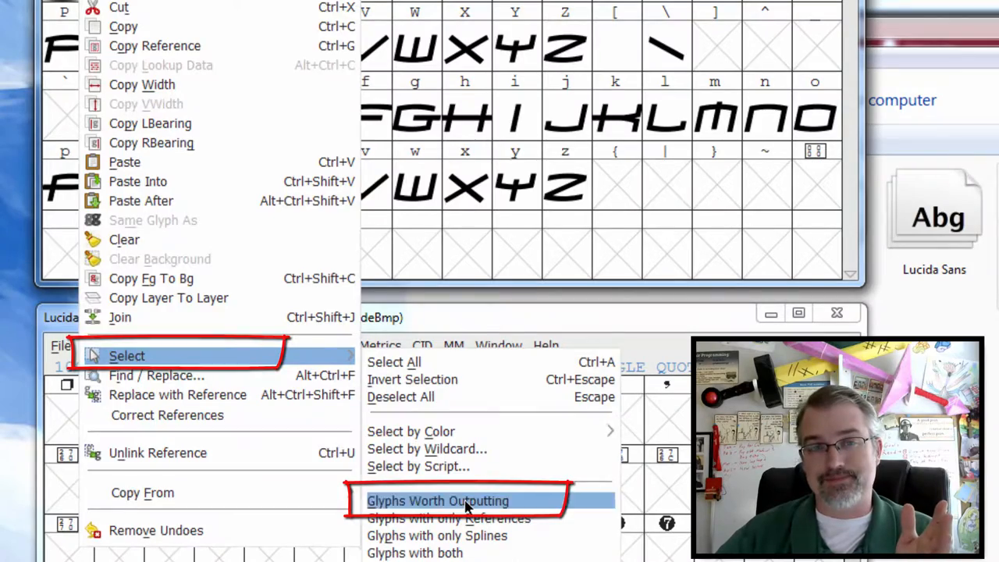
pyautogui.click(438, 500)
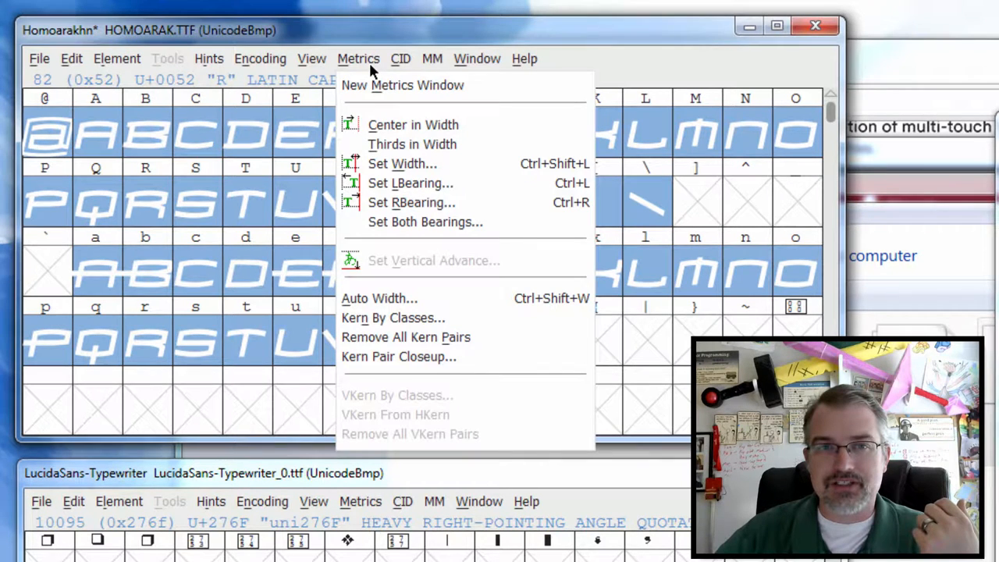
# Set the selected glyphs' advance width to 1000 with Set Width
pyautogui.click(402, 163)
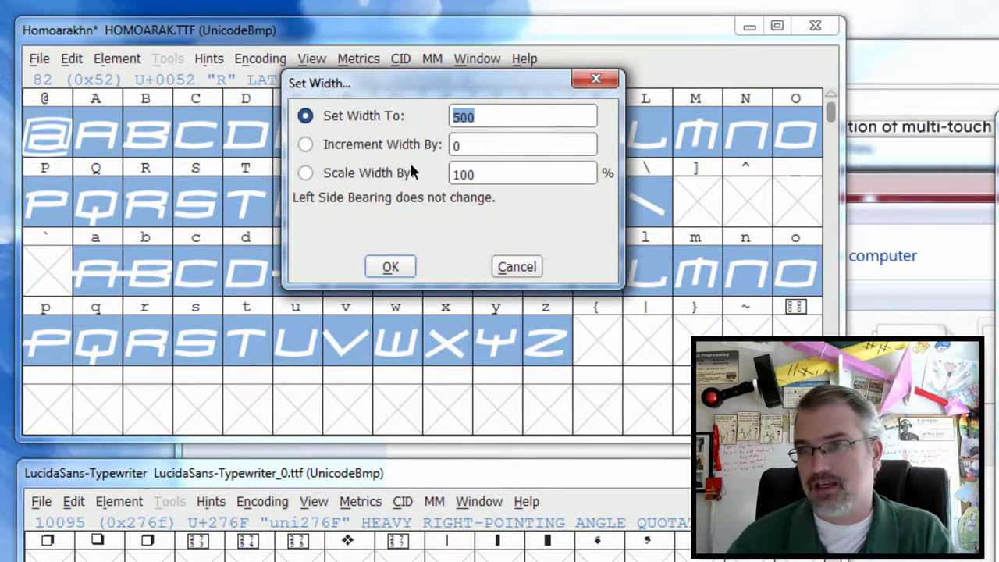
pyautogui.write('1000')
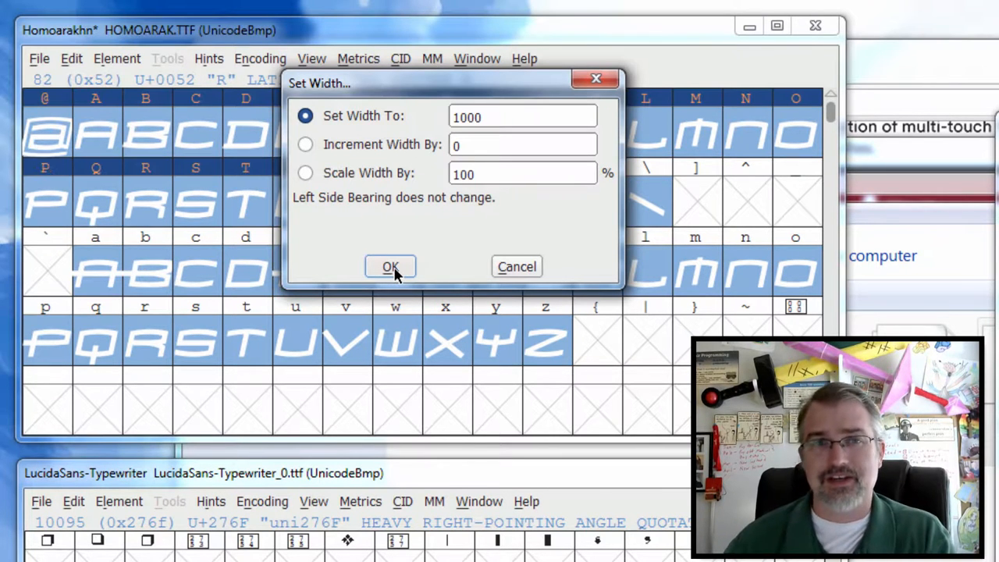
pyautogui.click(390, 267)
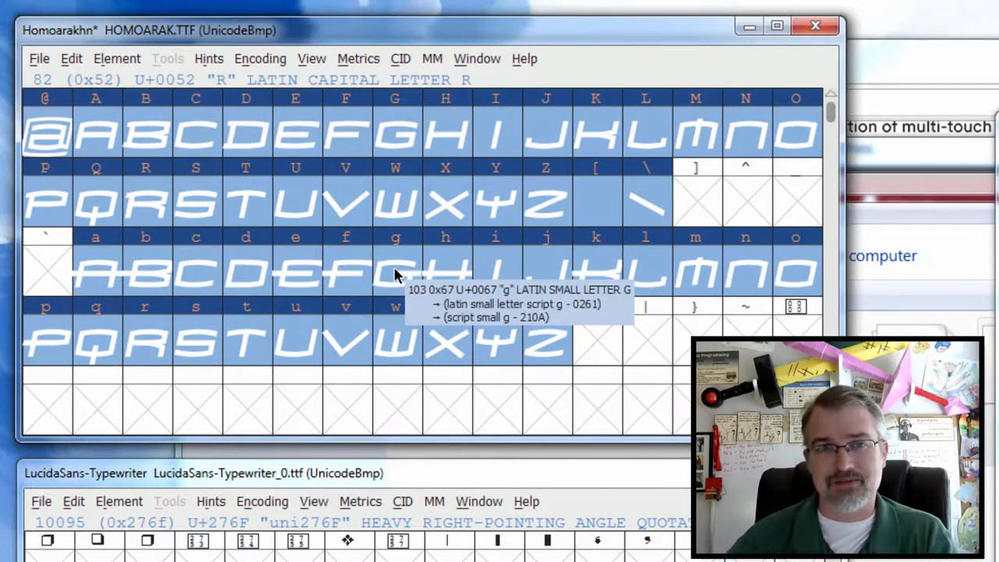
pyautogui.moveTo(398, 300)
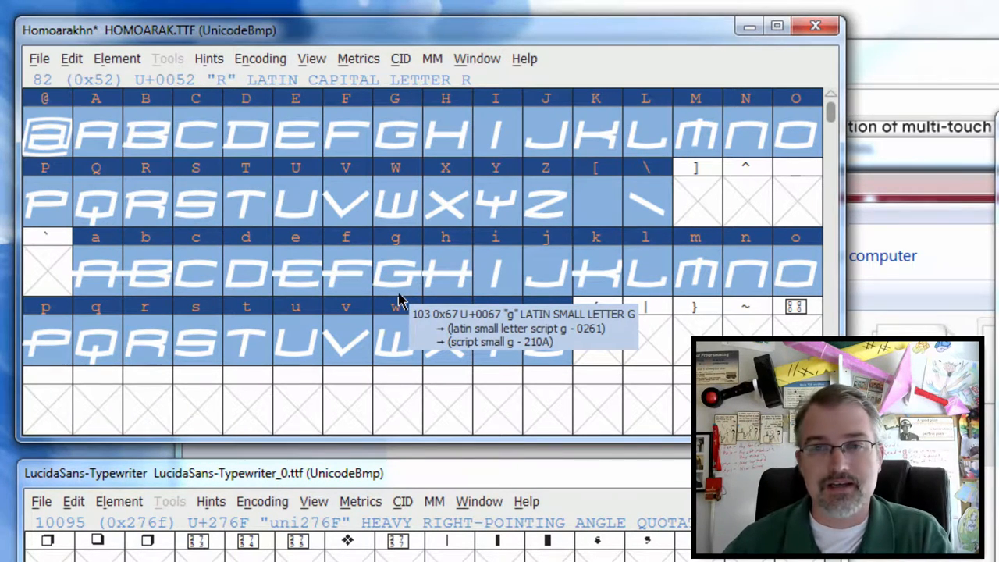
pyautogui.moveTo(304, 60)
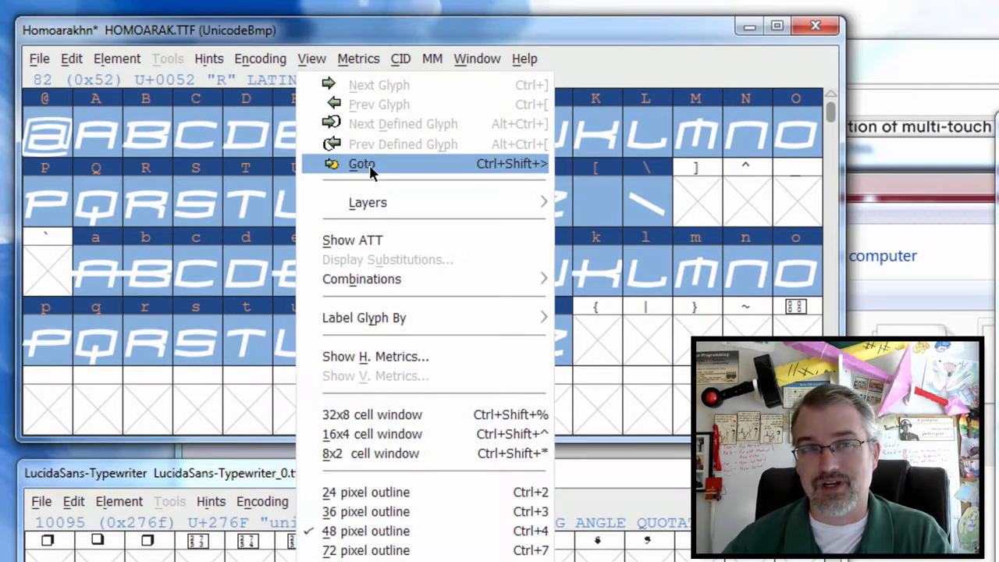
# Go to U+276F, open its outline editor, and select the top-left point
pyautogui.click(361, 163)
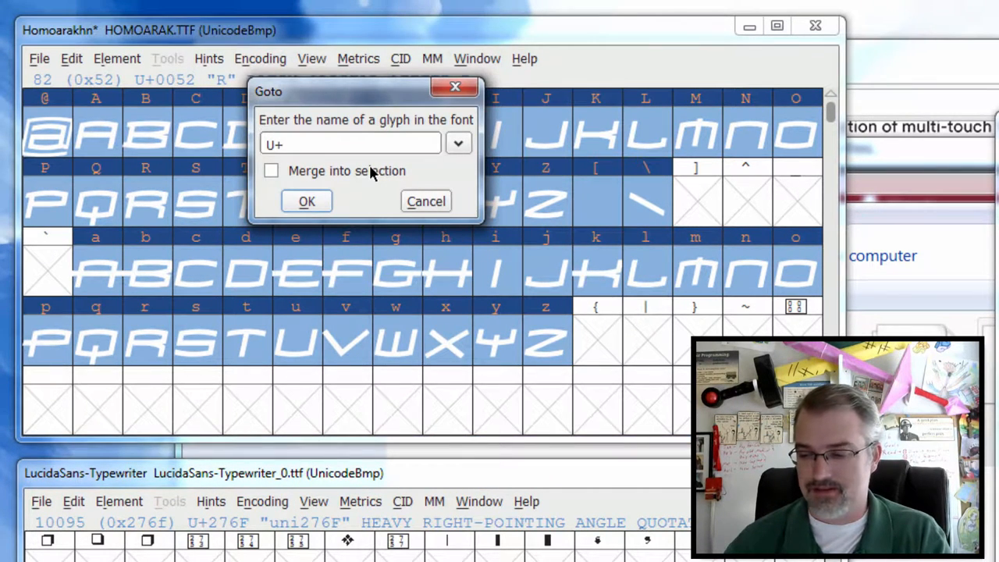
pyautogui.write('27')
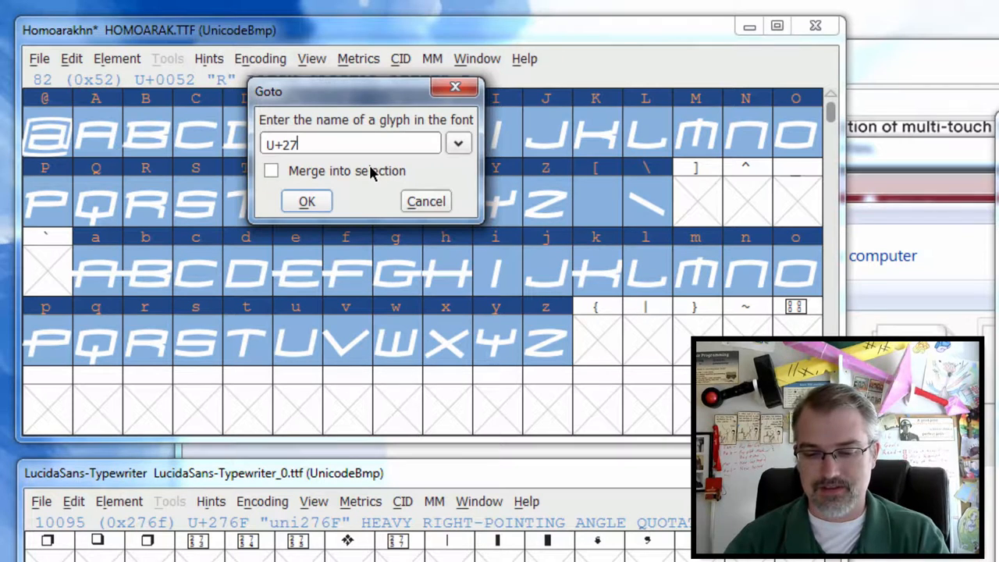
pyautogui.click(306, 201)
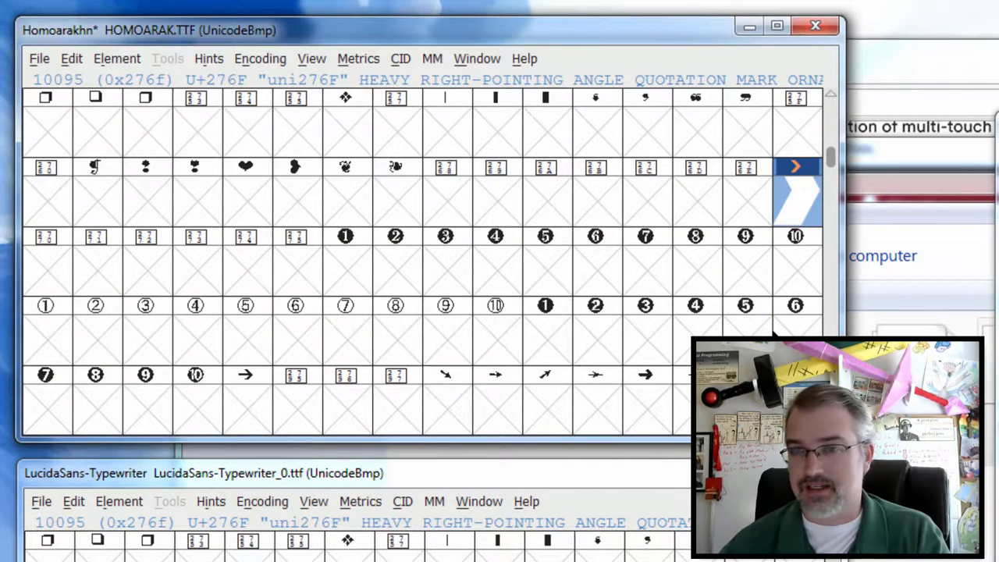
pyautogui.doubleClick(795, 191)
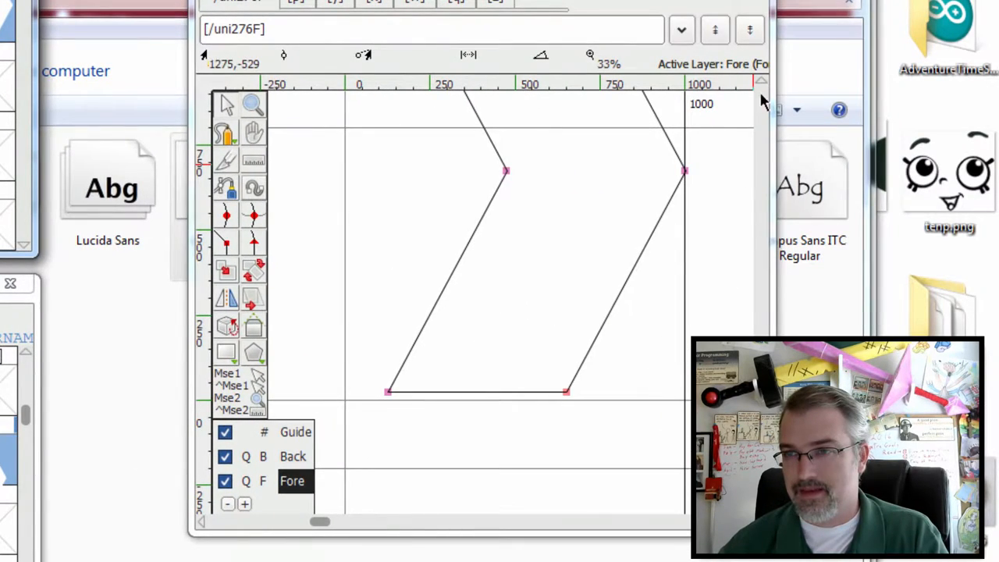
pyautogui.scroll(-3)
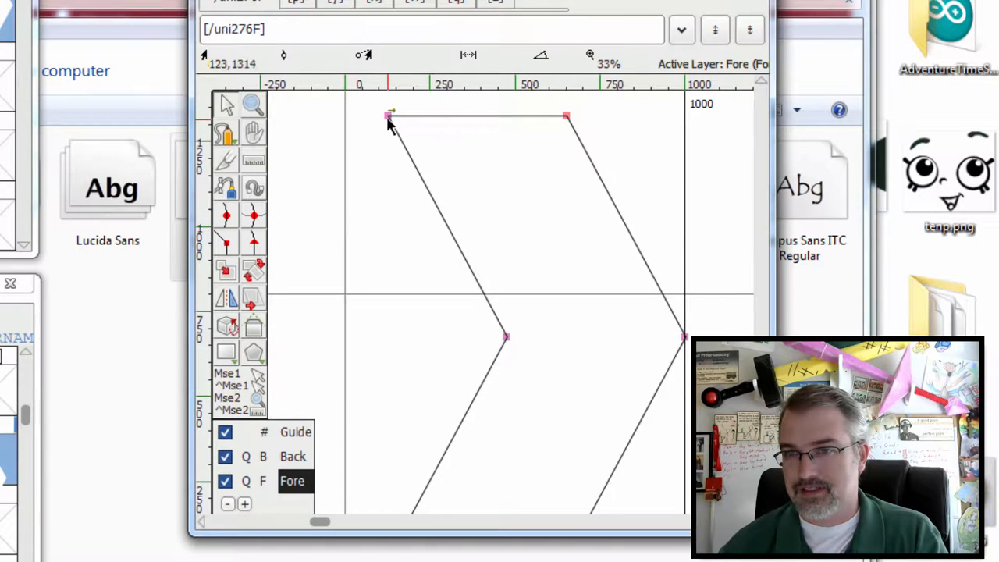
pyautogui.click(389, 117)
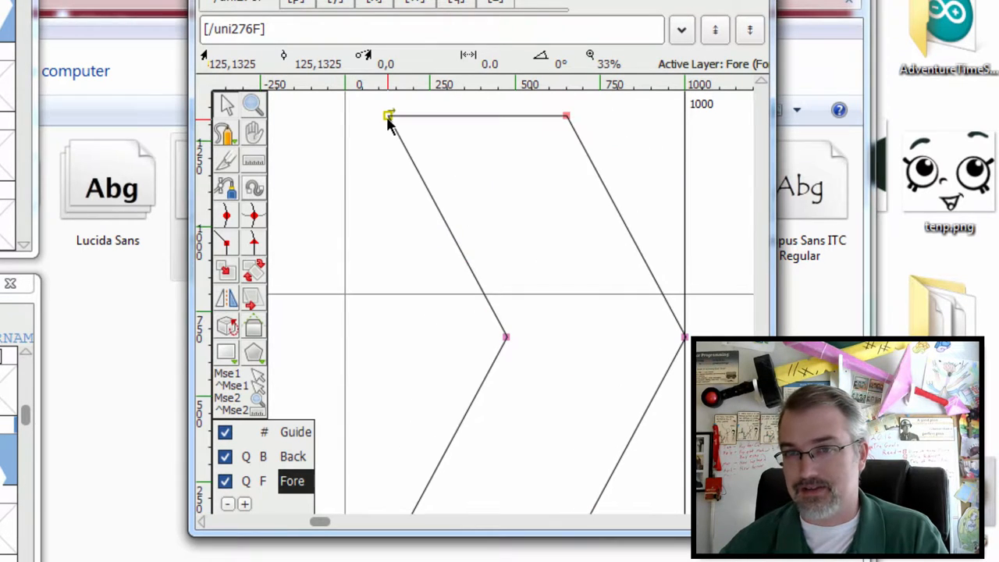
# In Point Info, set the point's vertical coordinate to 660 and step through later points
pyautogui.rightClick(389, 118)
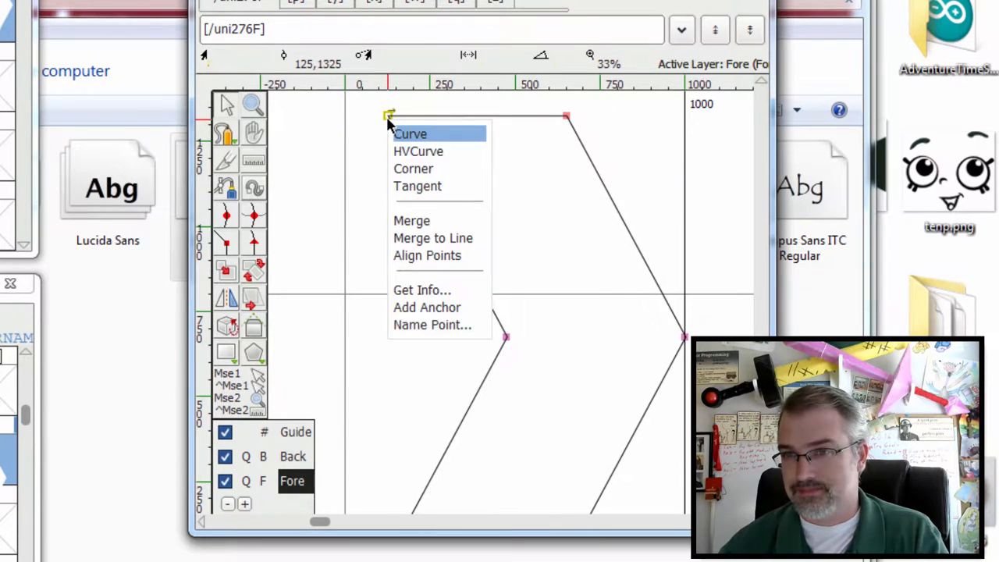
pyautogui.moveTo(455, 292)
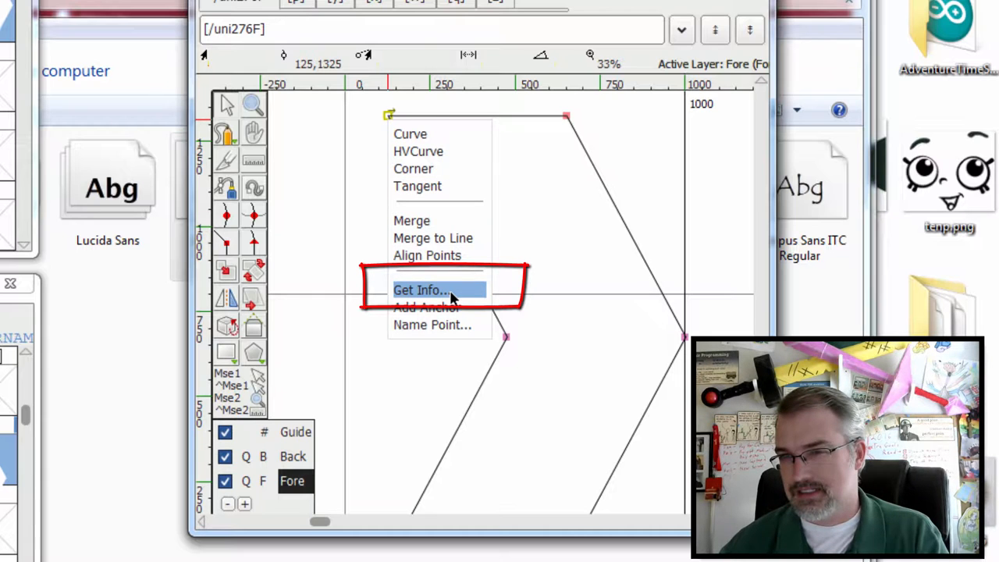
pyautogui.moveTo(426, 306)
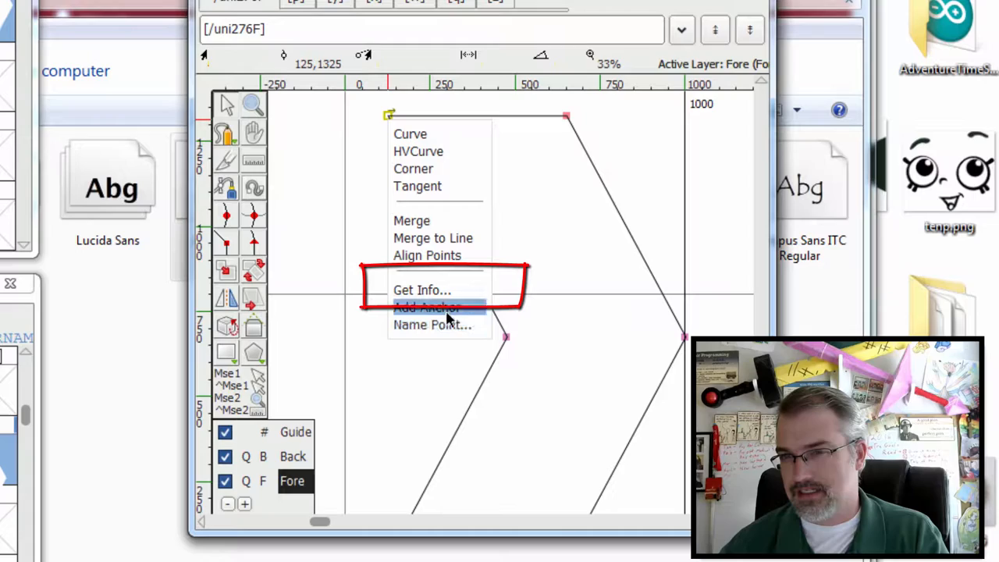
pyautogui.click(421, 290)
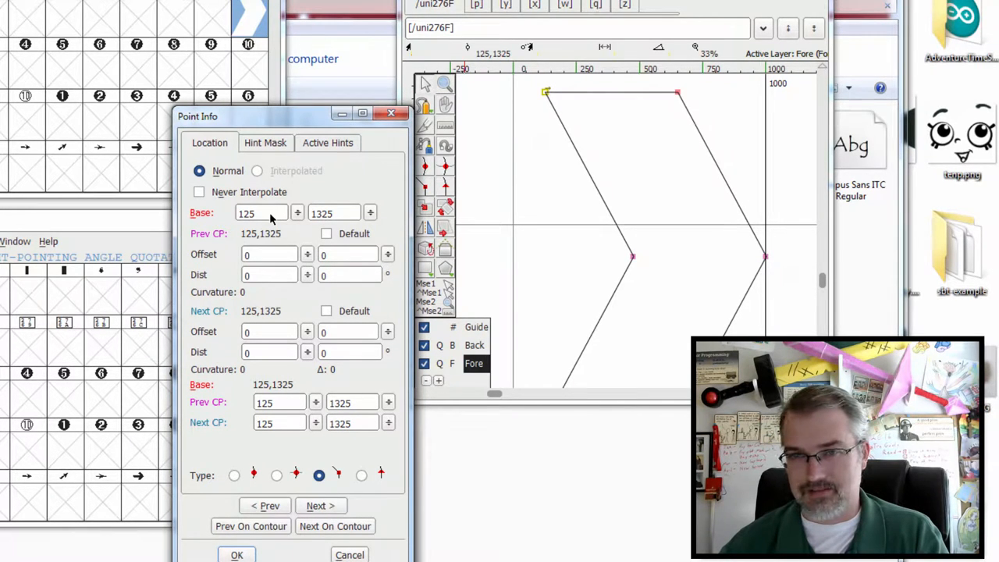
pyautogui.tripleClick(262, 213)
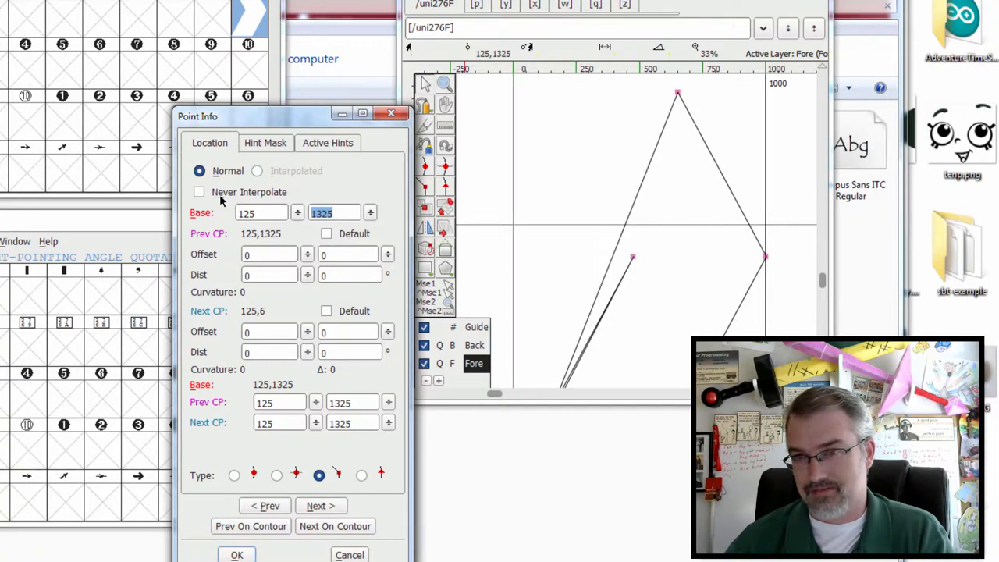
pyautogui.write('660')
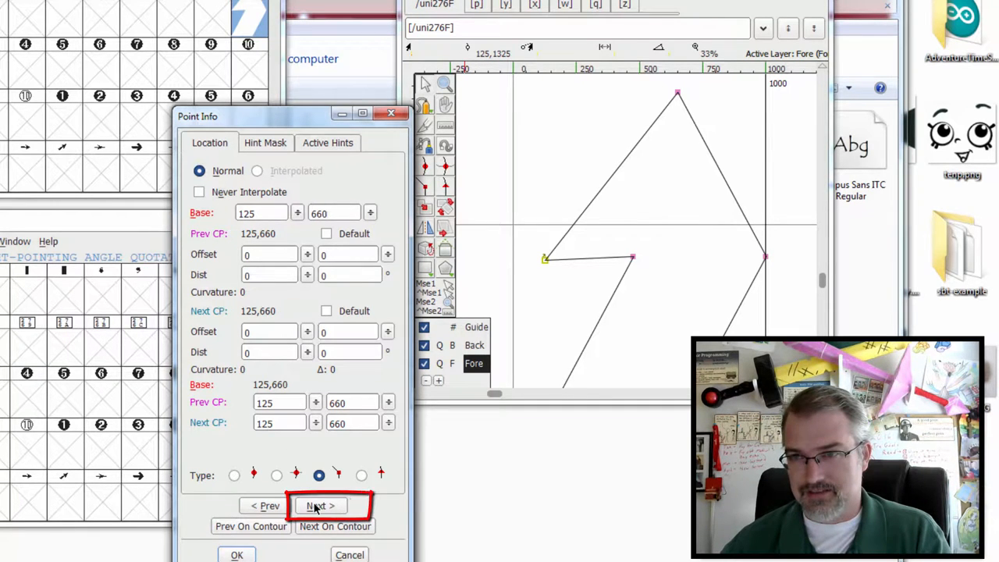
pyautogui.click(319, 505)
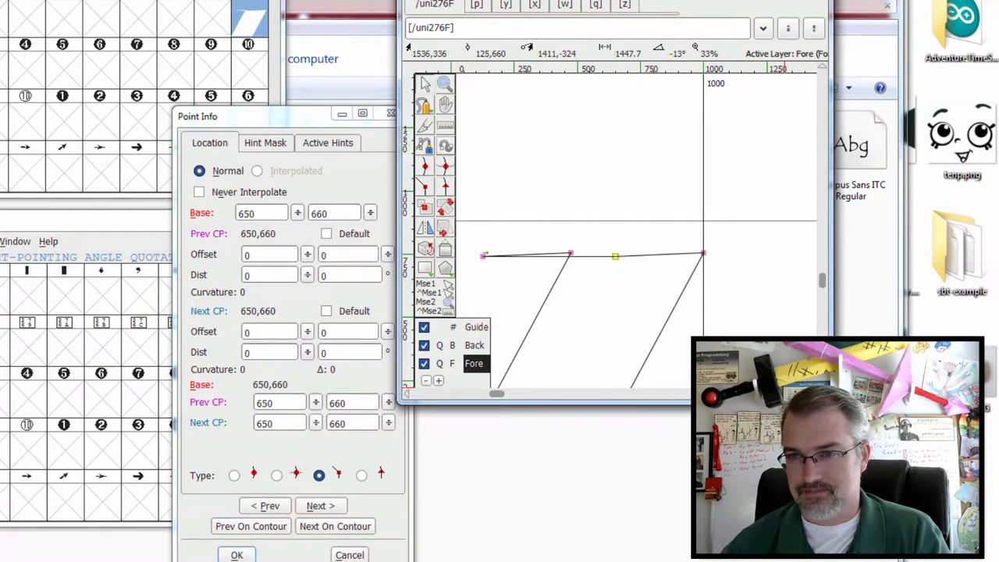
pyautogui.click(320, 505)
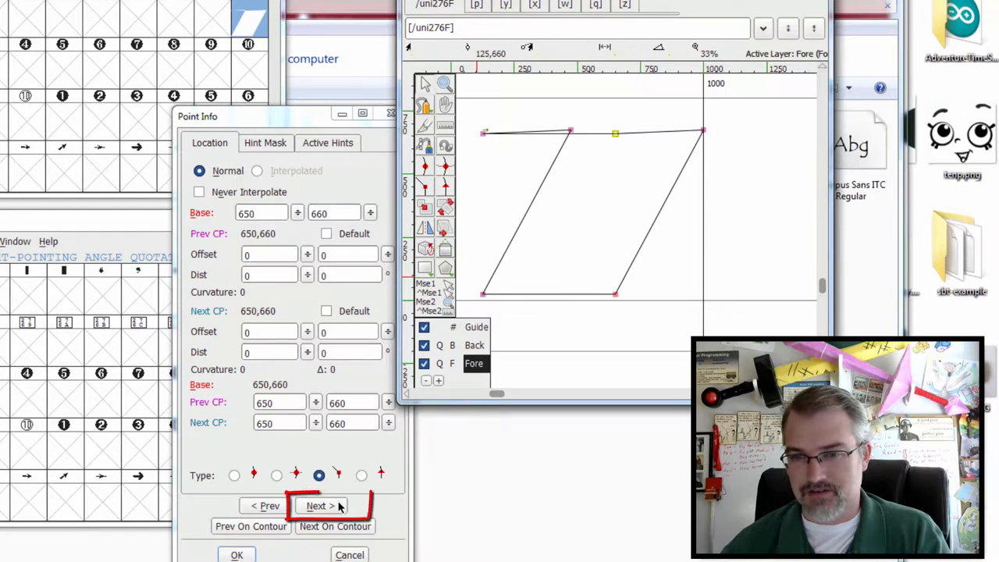
pyautogui.click(320, 506)
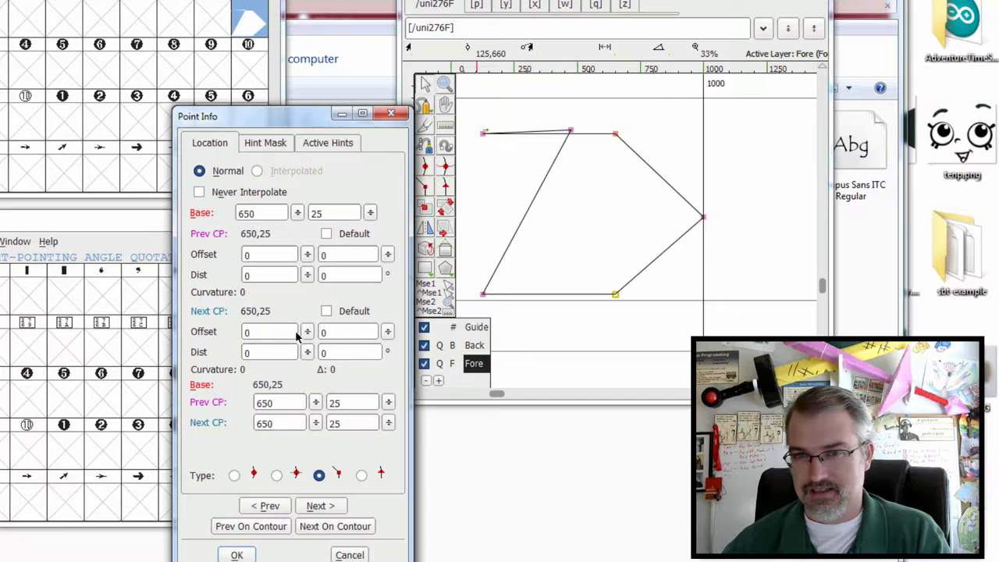
pyautogui.moveTo(331, 491)
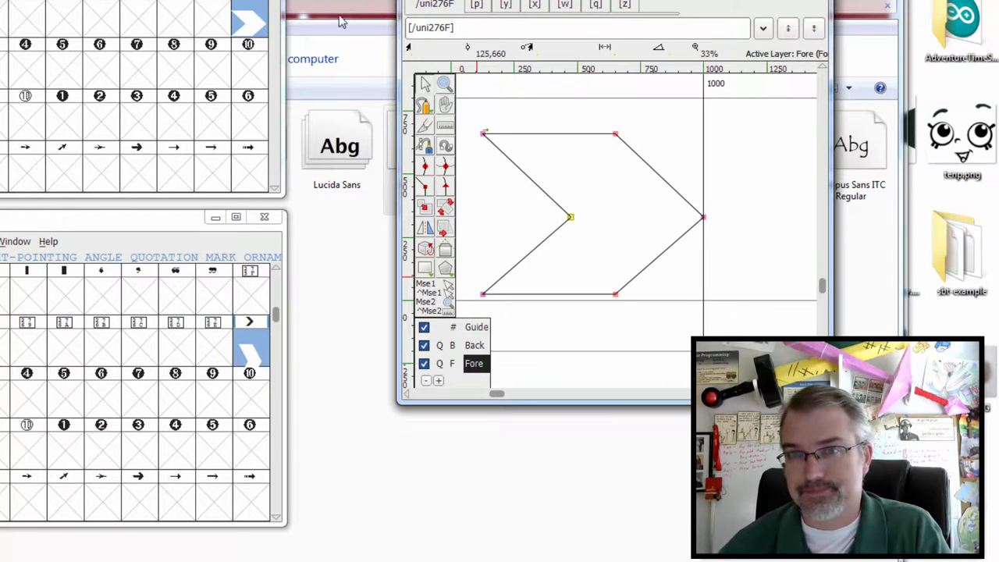
pyautogui.moveTo(254, 23)
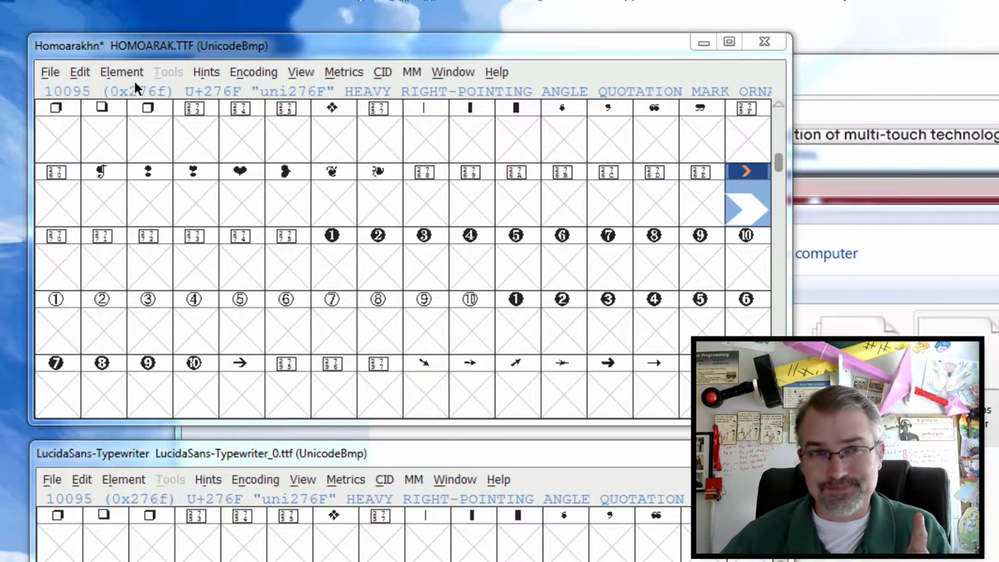
pyautogui.moveTo(117, 78)
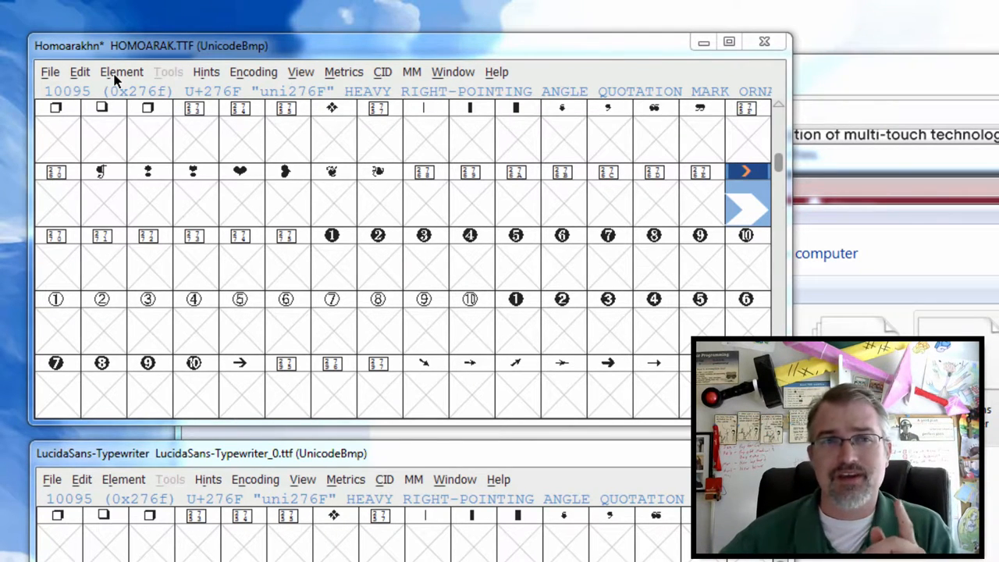
# Set the OS/2 Panose Proportion to Monospaced in Font Info and confirm
pyautogui.click(121, 72)
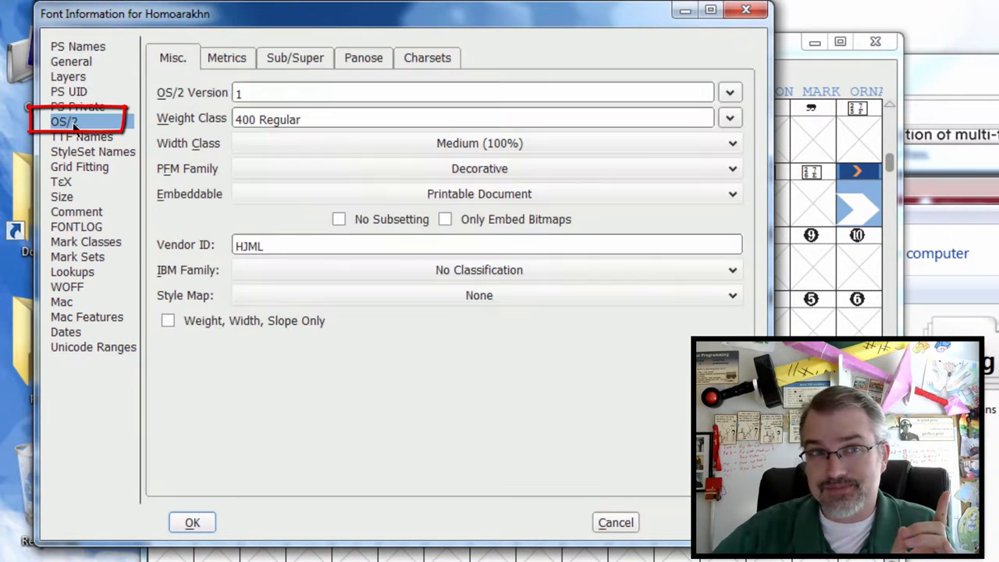
pyautogui.click(363, 57)
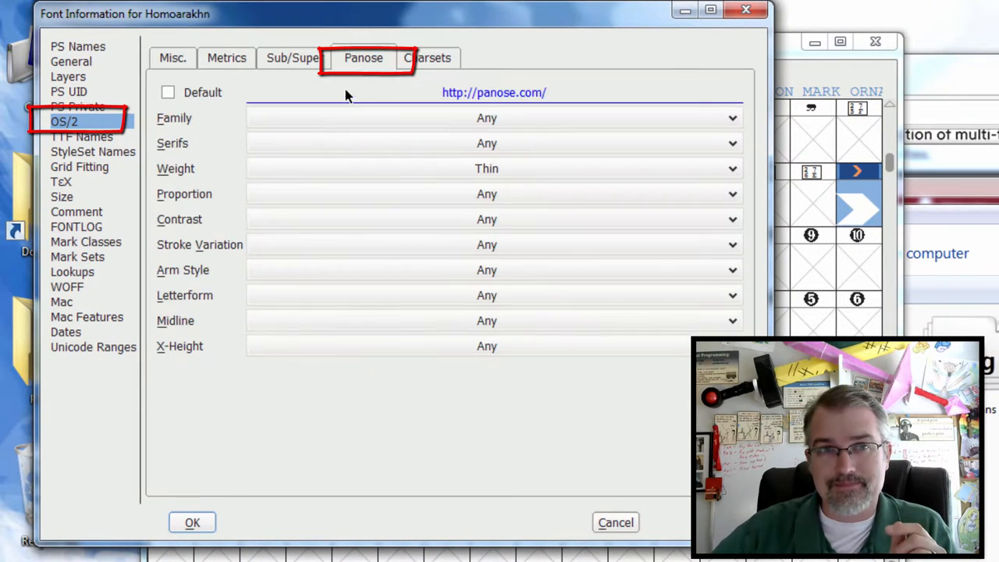
pyautogui.moveTo(345, 102)
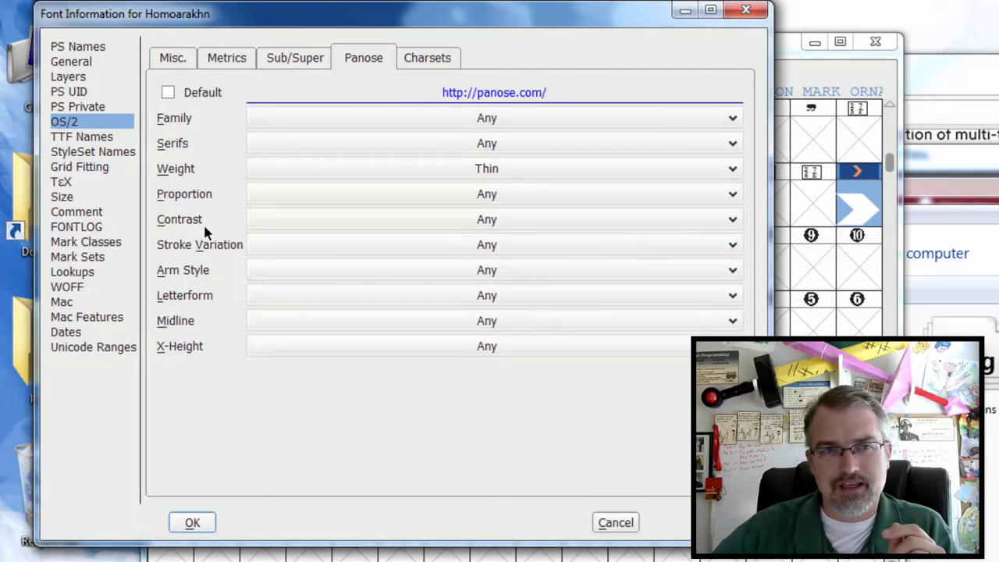
pyautogui.moveTo(193, 248)
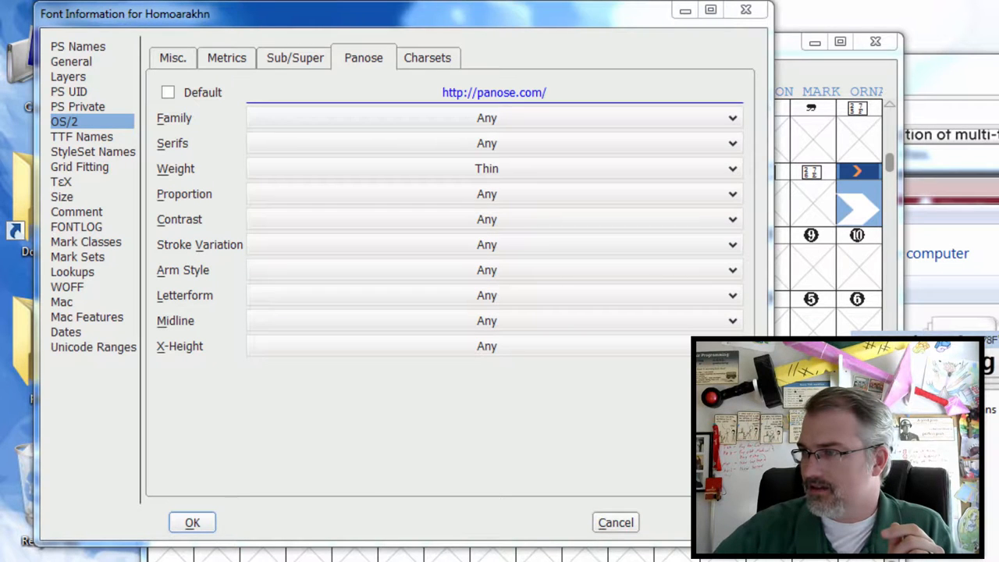
pyautogui.moveTo(420, 194)
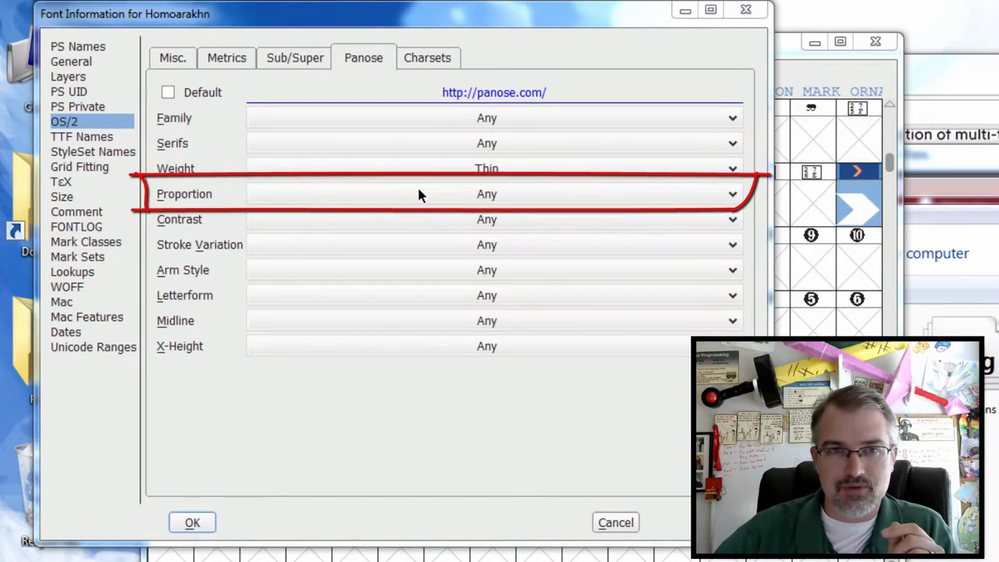
pyautogui.click(731, 193)
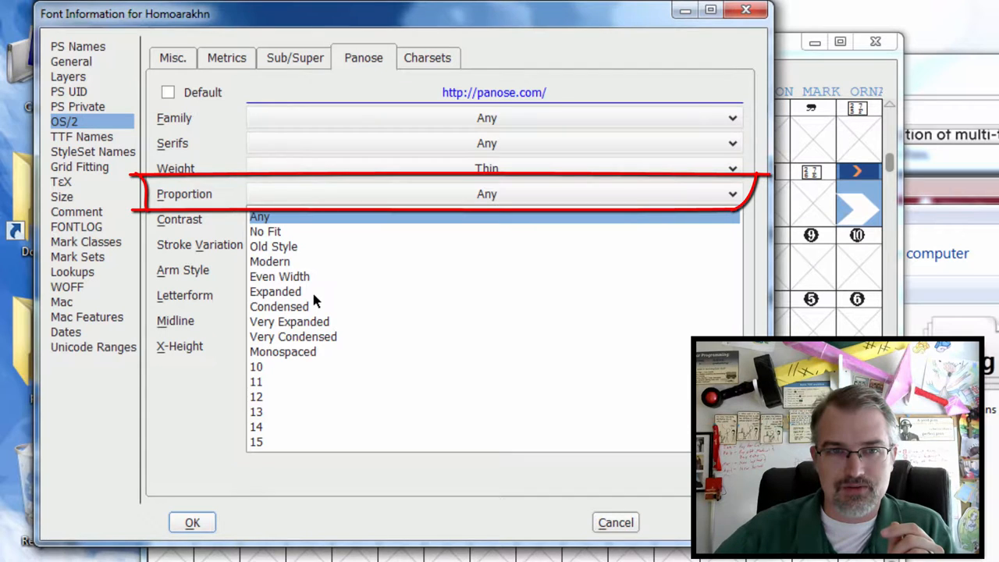
pyautogui.click(283, 351)
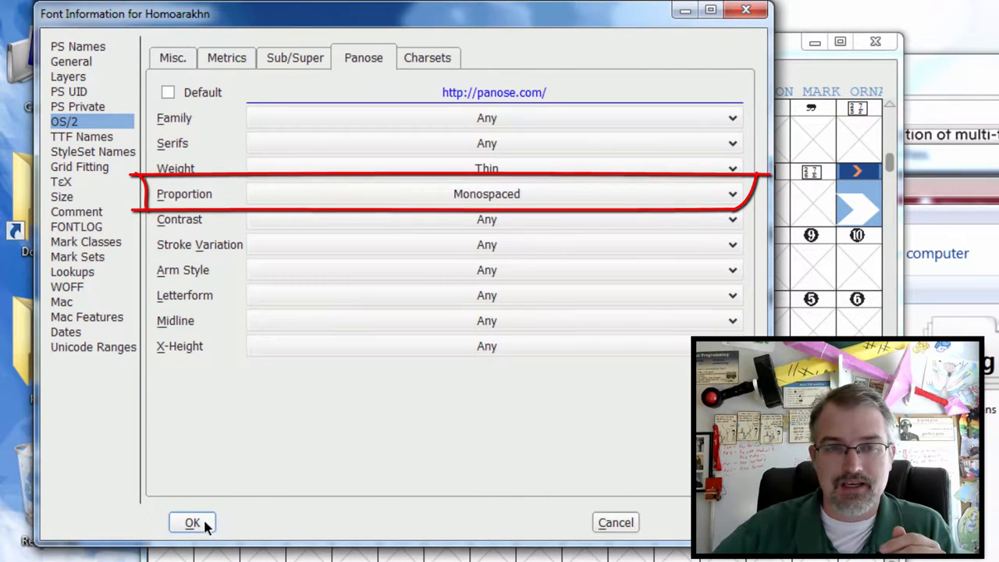
pyautogui.click(192, 522)
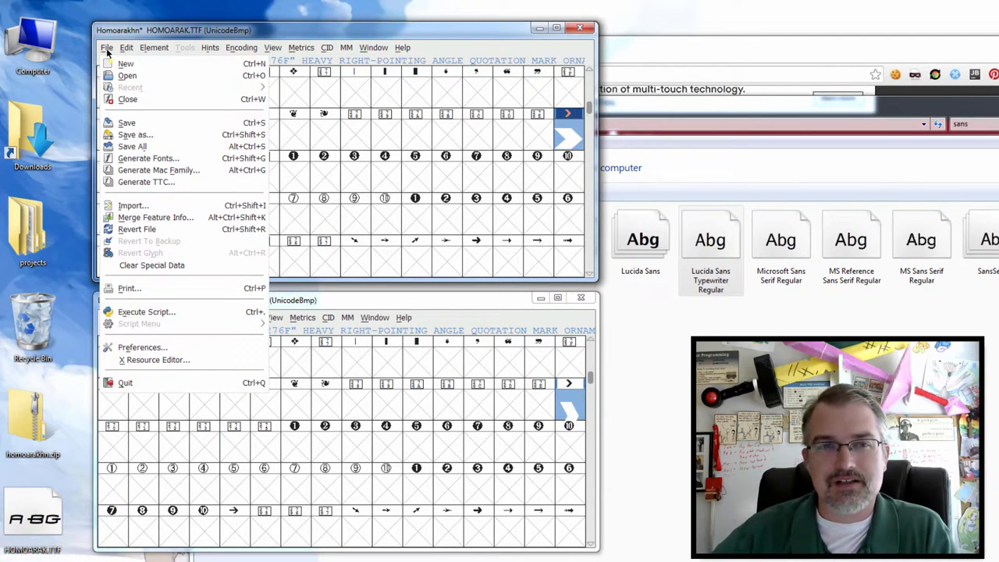
# Generate Homoarakhn.ttf as TrueType, accepting the em-size warning and detected errors
pyautogui.click(171, 155)
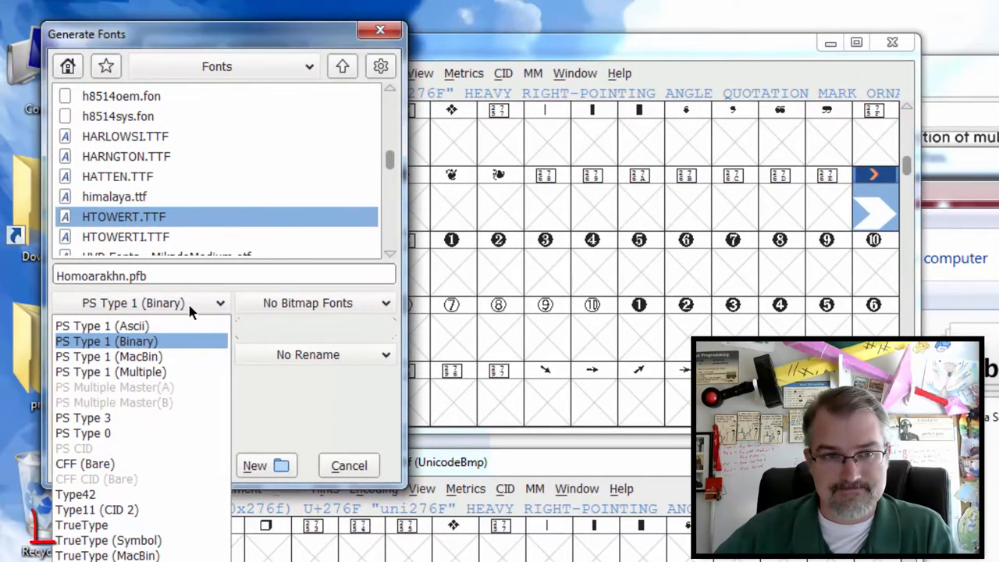
pyautogui.click(81, 524)
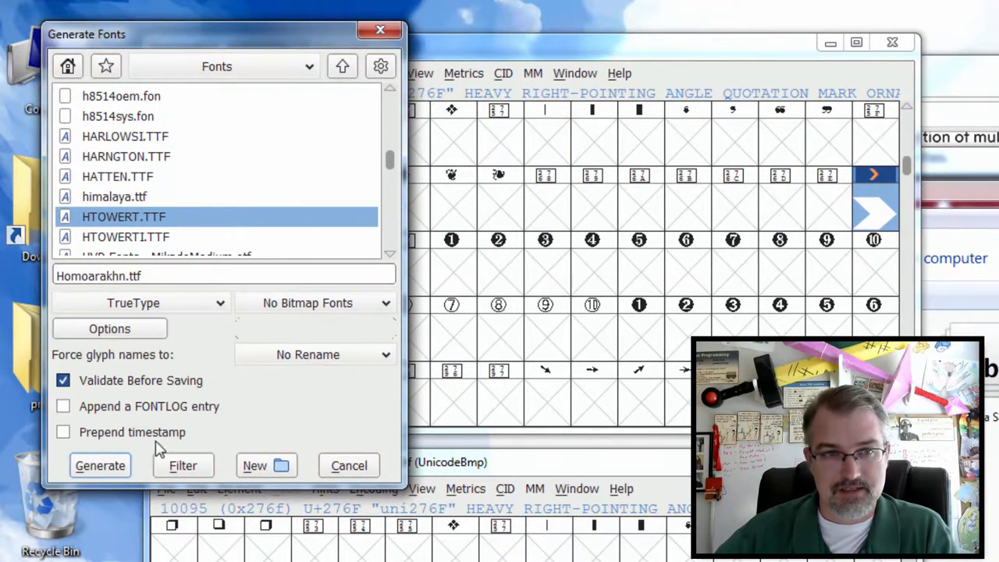
pyautogui.moveTo(195, 394)
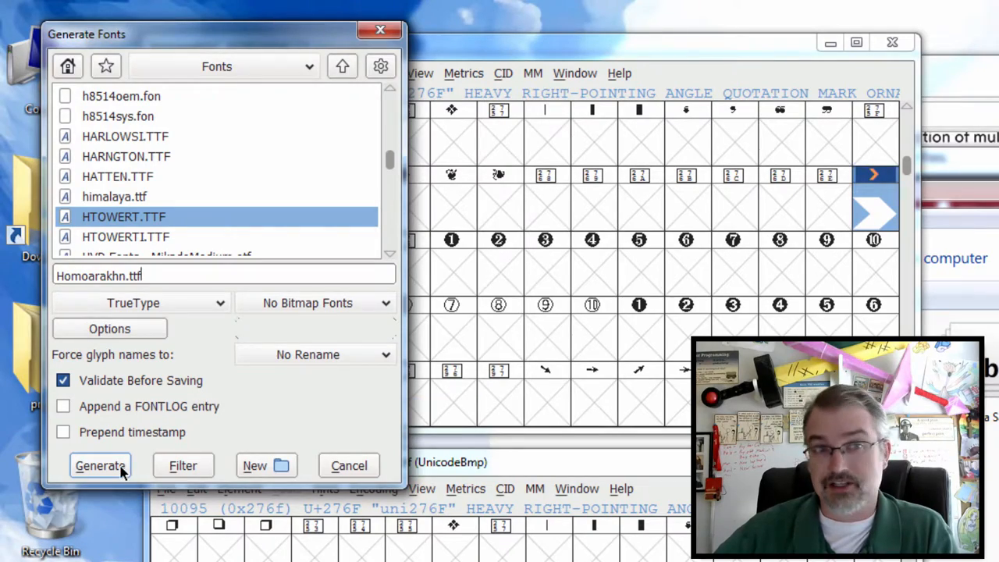
pyautogui.click(100, 465)
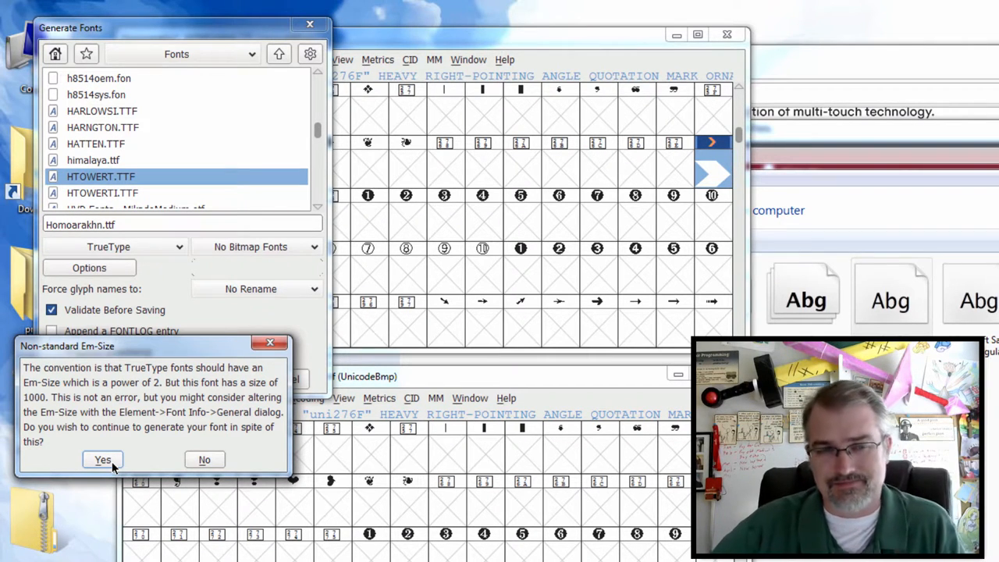
pyautogui.click(102, 459)
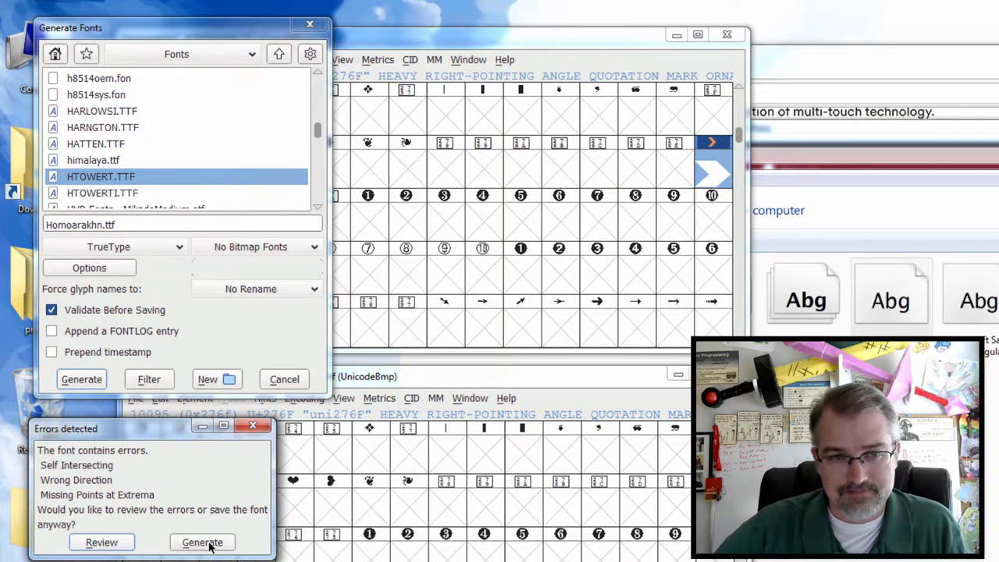
pyautogui.click(202, 542)
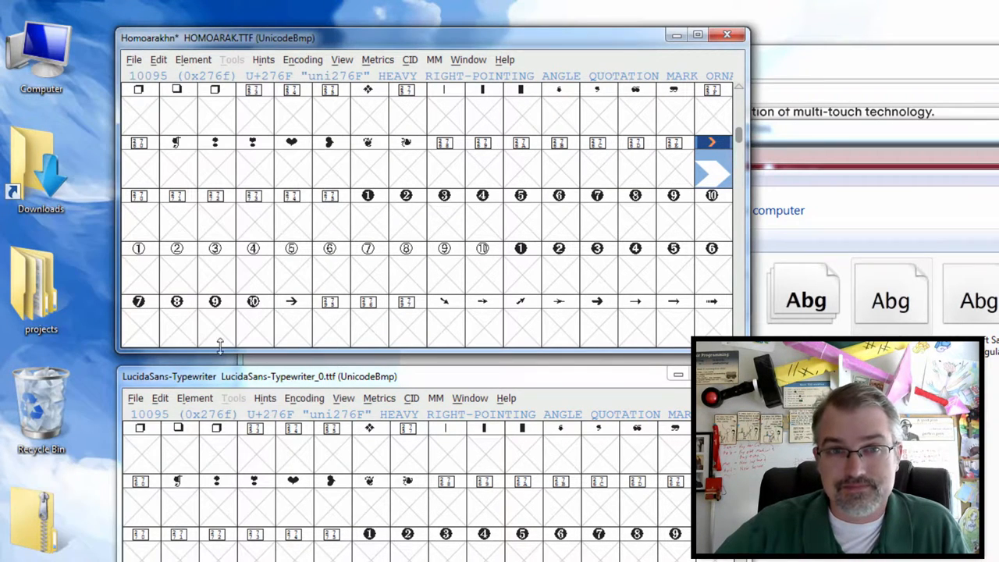
pyautogui.moveTo(312, 338)
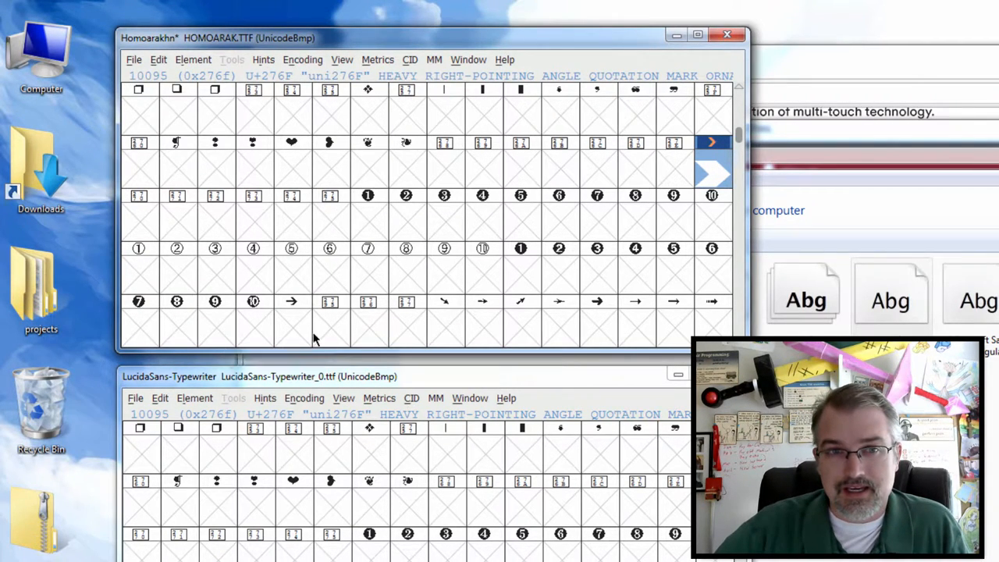
# Reopen Generate Fonts and browse the parent folders into the Desktop's New folder
pyautogui.click(133, 59)
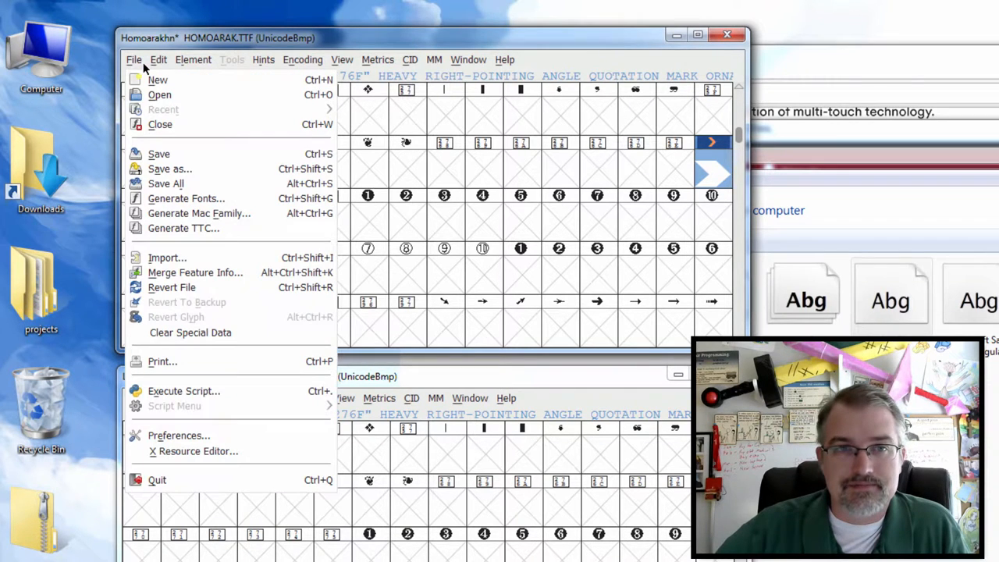
pyautogui.moveTo(147, 110)
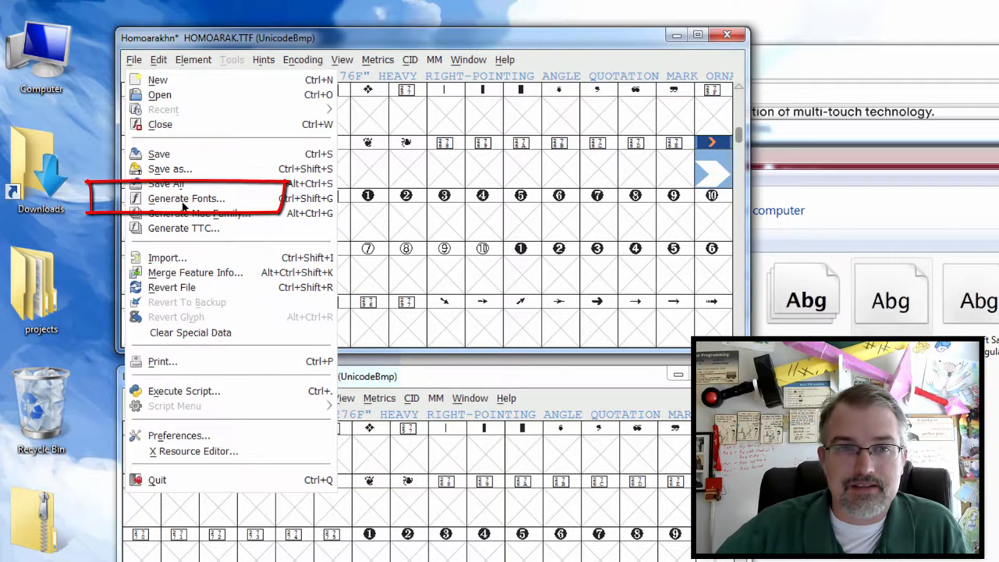
pyautogui.click(186, 197)
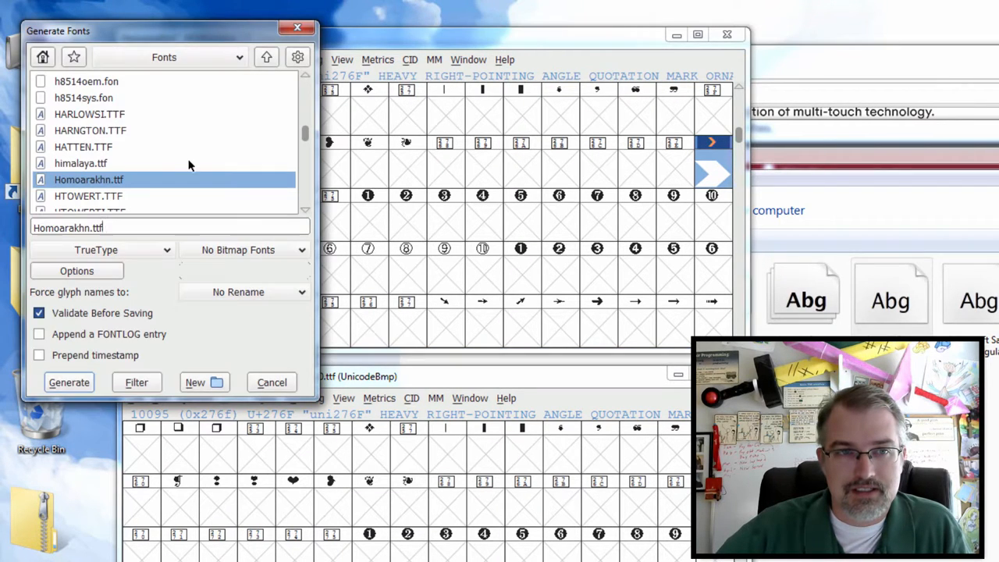
pyautogui.click(101, 249)
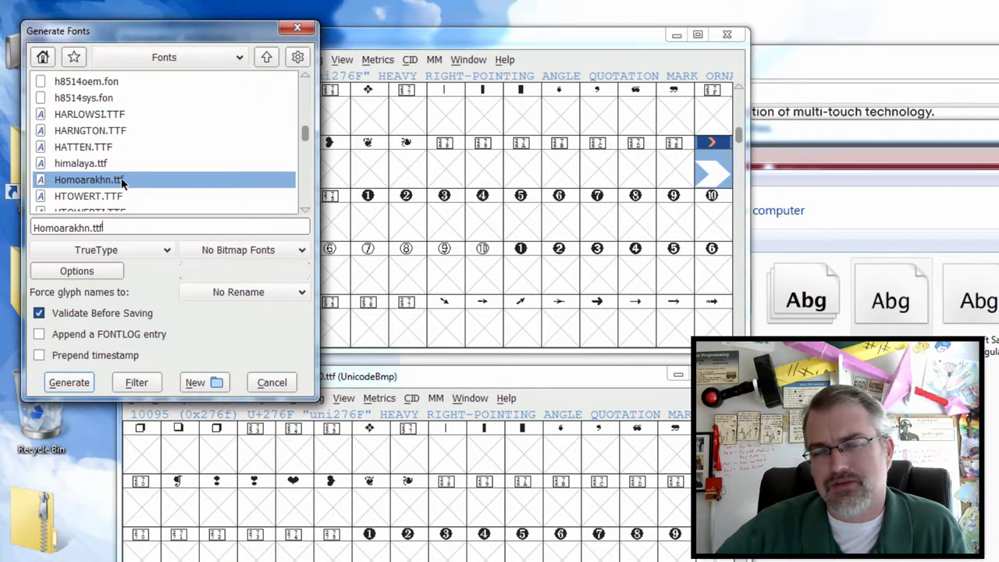
pyautogui.click(164, 57)
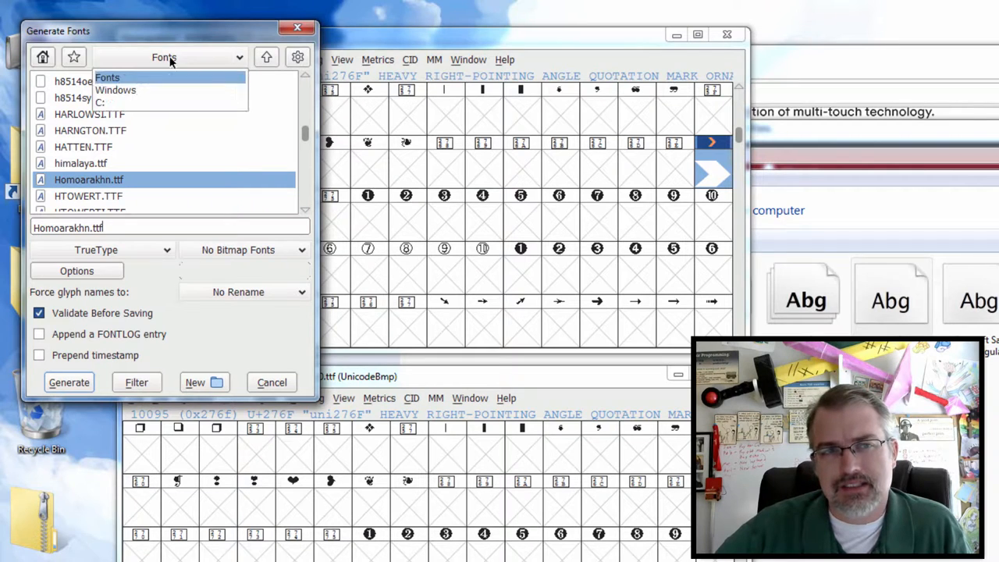
pyautogui.click(115, 90)
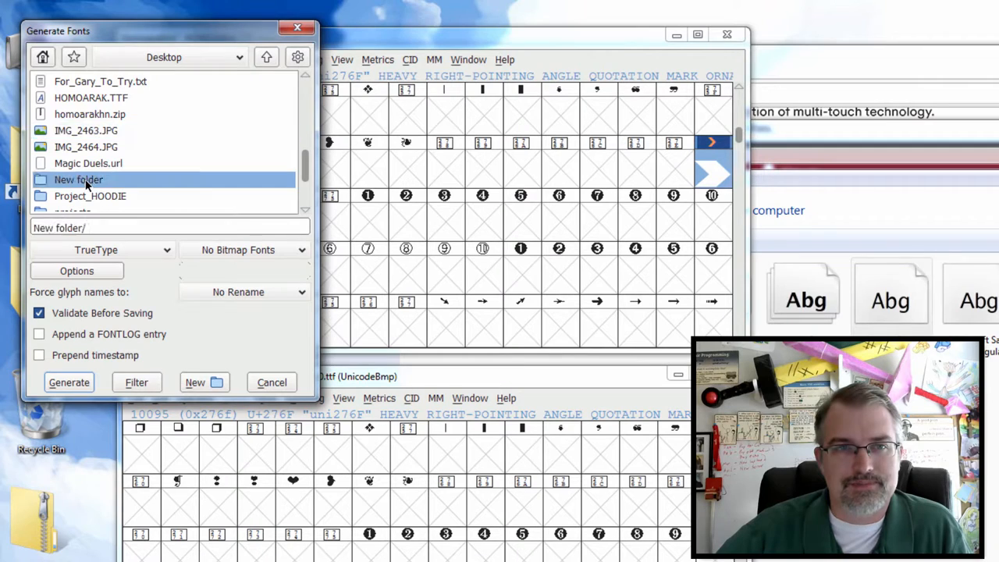
pyautogui.doubleClick(78, 179)
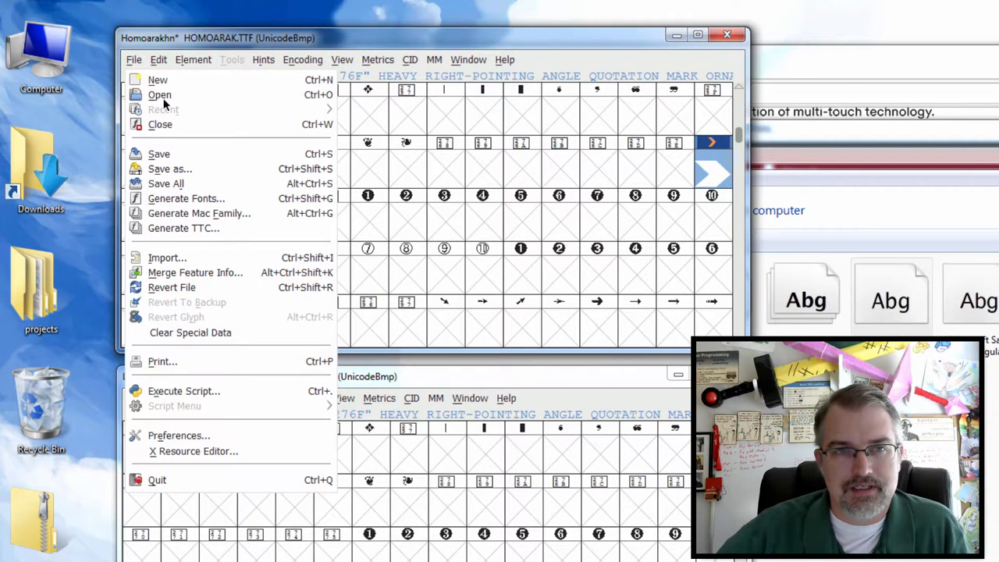
# Switch to Desktop, enter New folder, and generate the TrueType font there
pyautogui.click(185, 198)
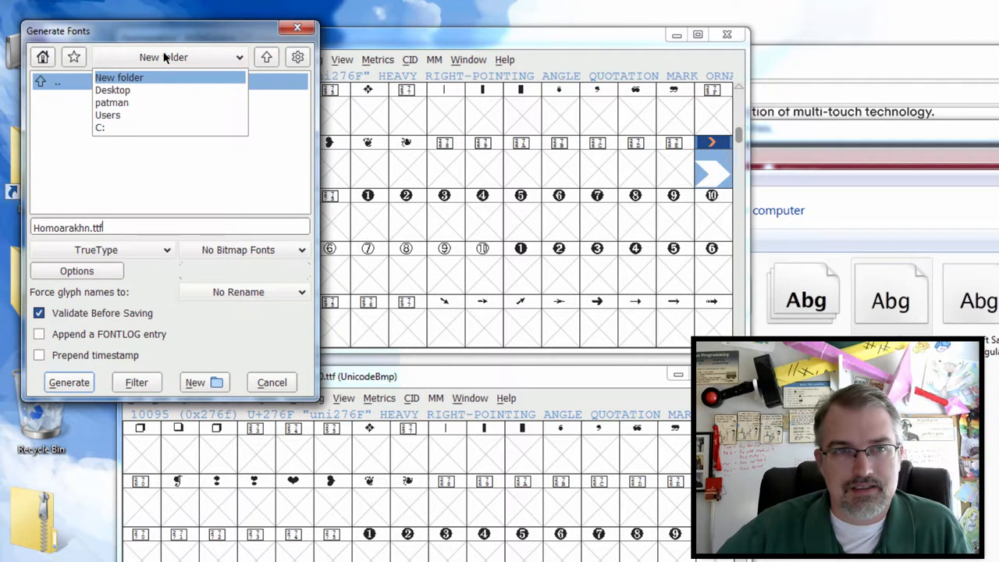
pyautogui.click(112, 90)
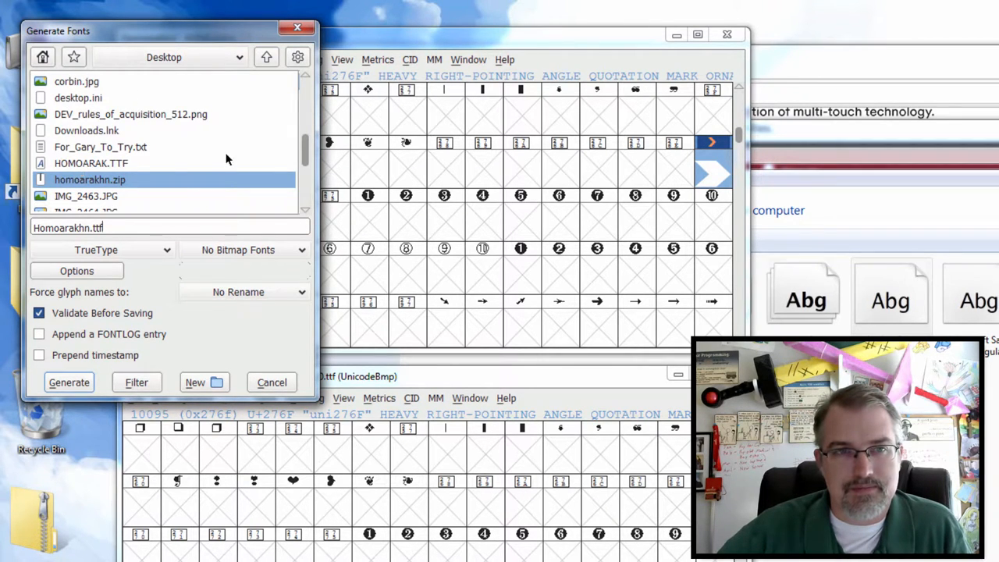
pyautogui.scroll(-3)
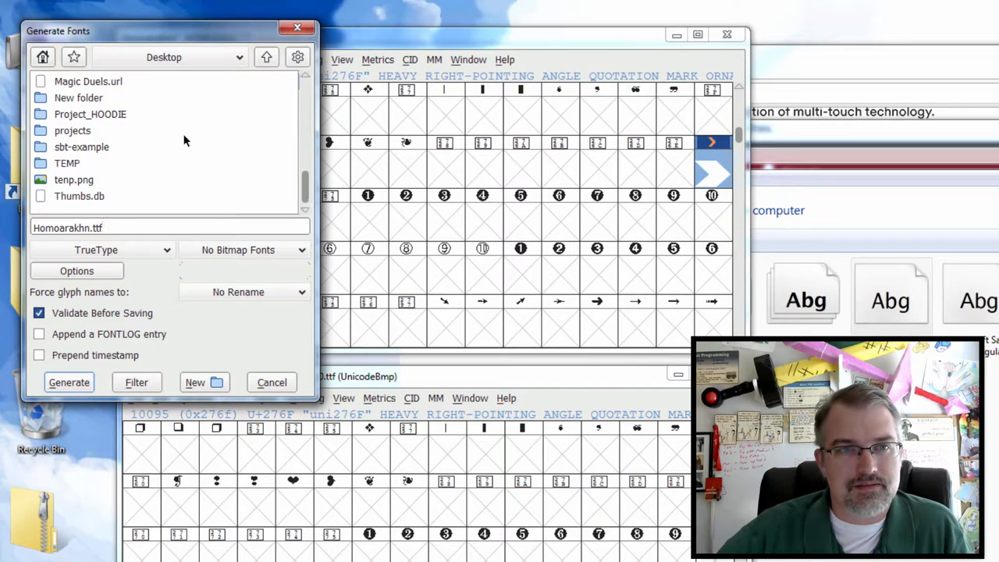
pyautogui.doubleClick(78, 98)
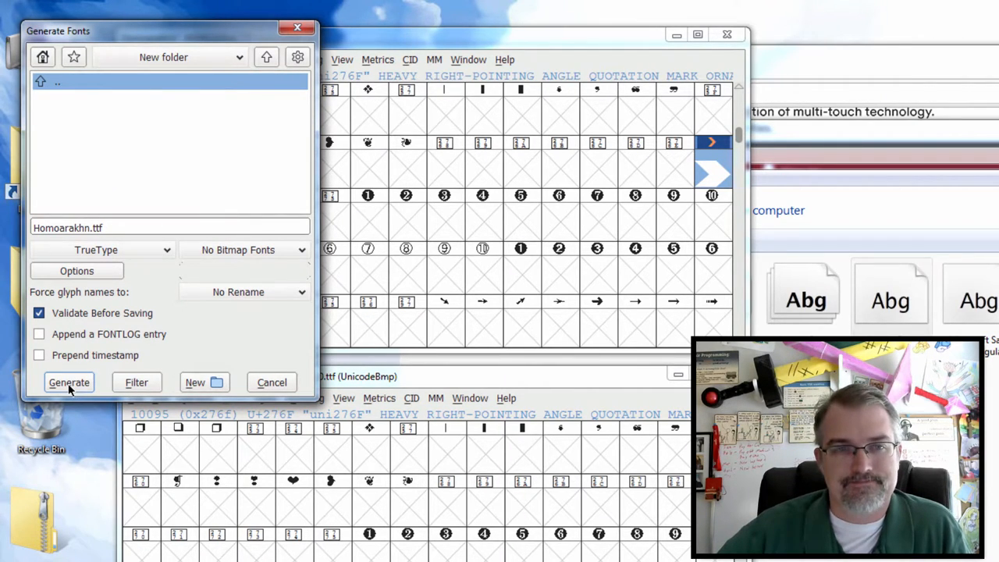
pyautogui.click(69, 382)
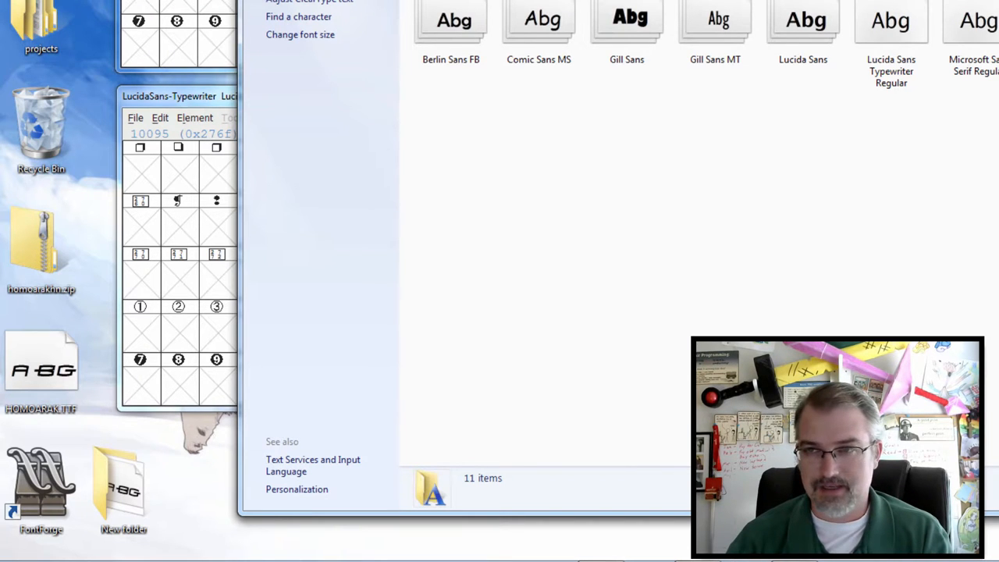
# Search the Fonts folder for 'HOM', then open New folder on the desktop
pyautogui.write('HOM')
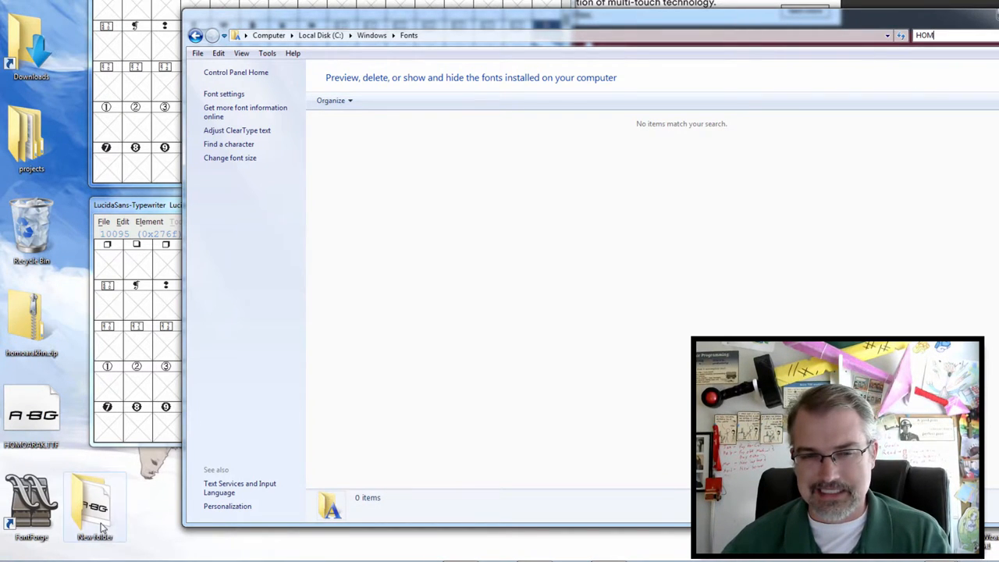
pyautogui.doubleClick(95, 505)
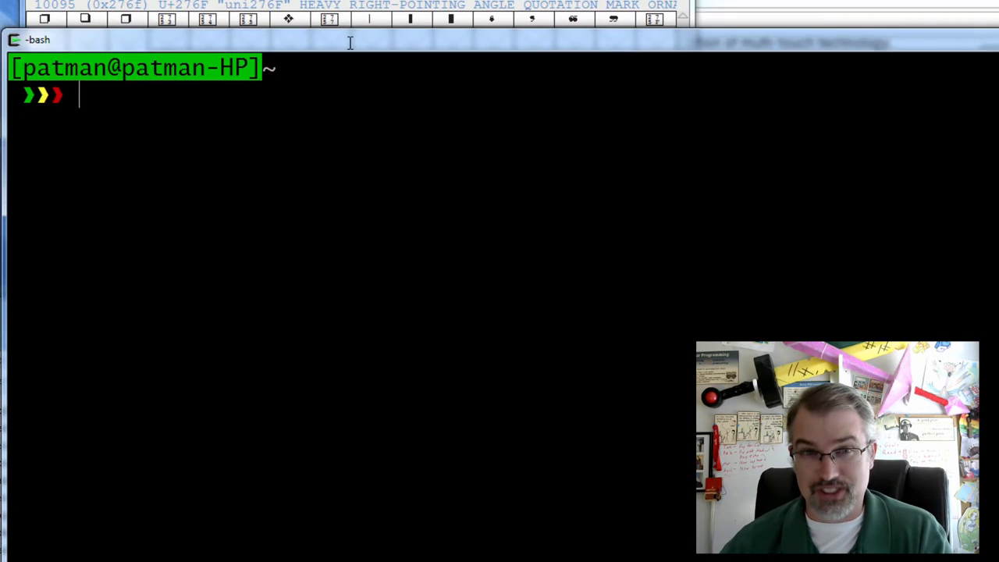
# Save Homoarakhn 22-point as mintty's font in Options, then run ls to preview it
pyautogui.rightClick(349, 43)
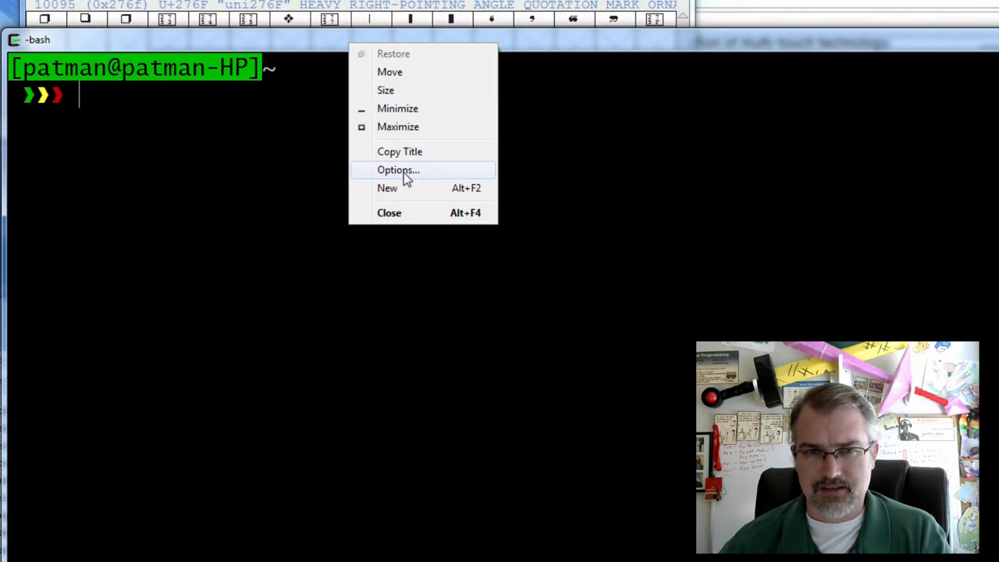
pyautogui.click(398, 170)
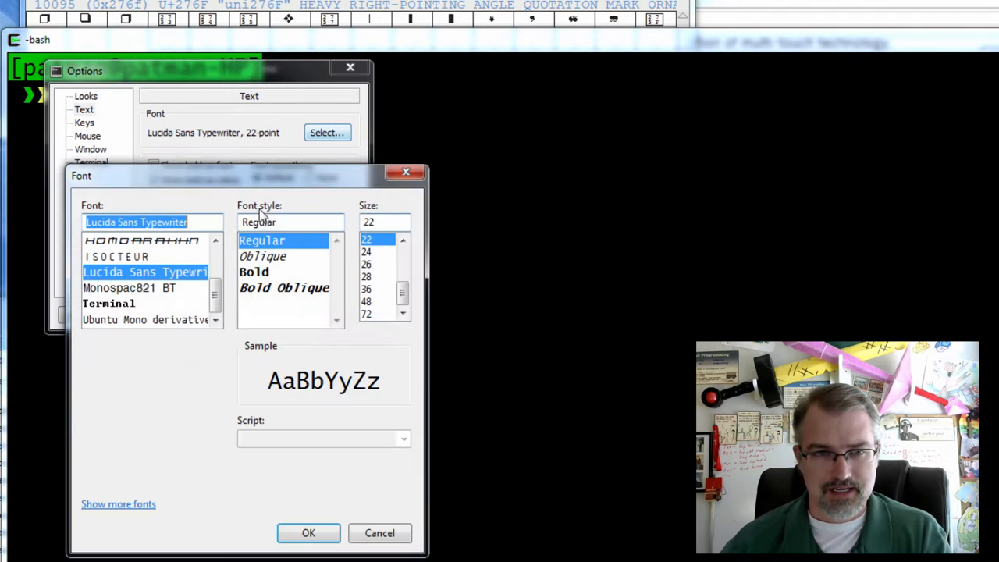
pyautogui.click(142, 240)
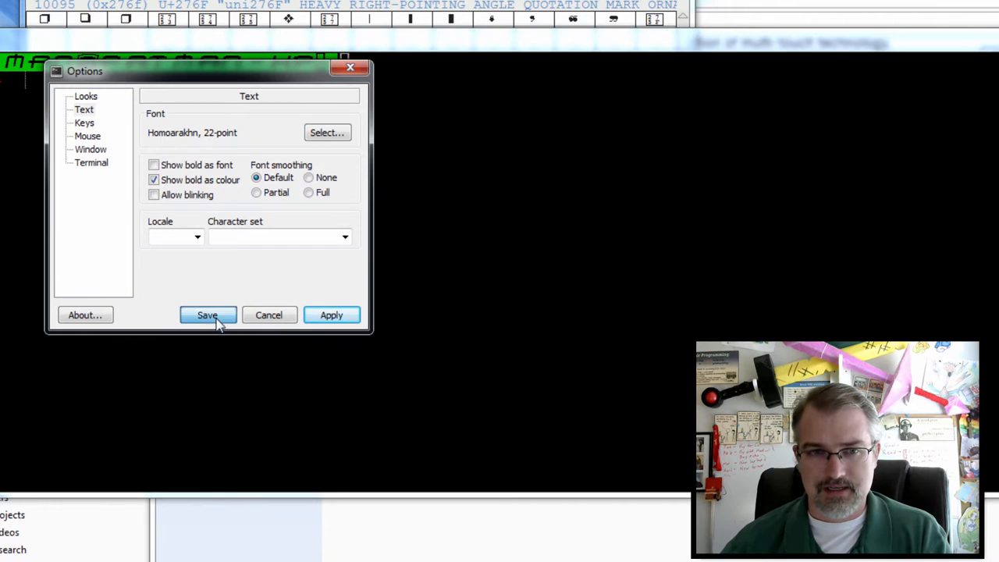
pyautogui.click(208, 315)
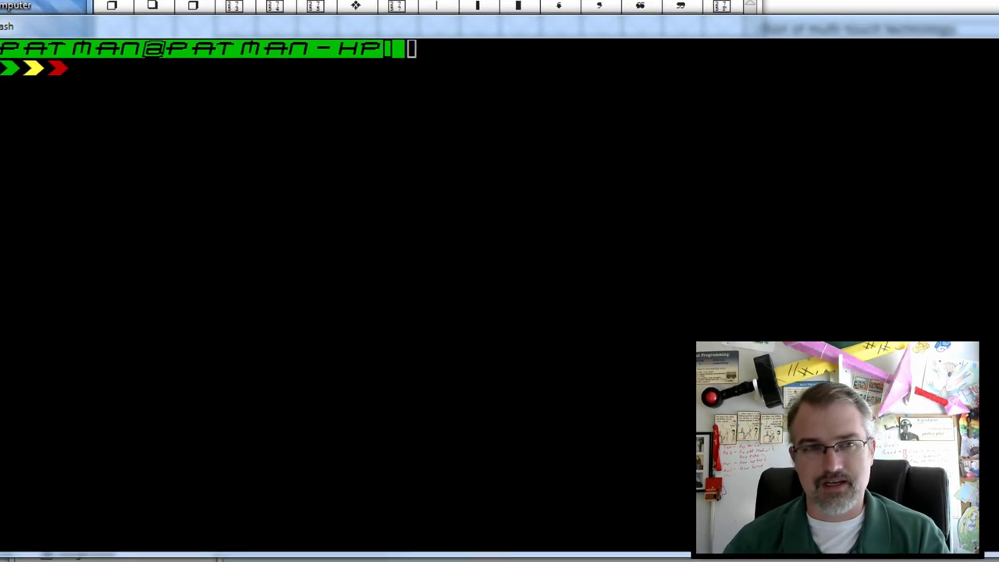
pyautogui.press('Return')
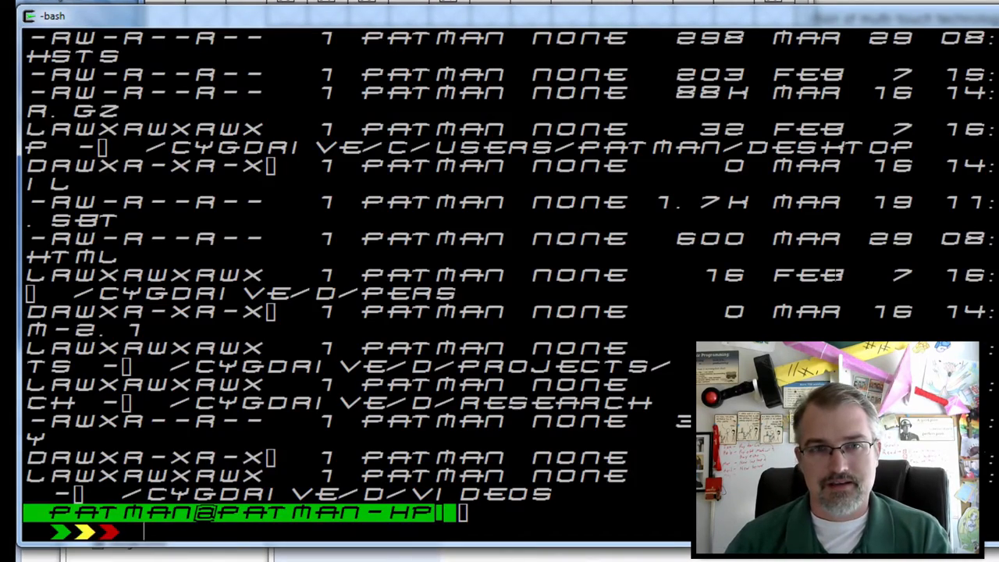